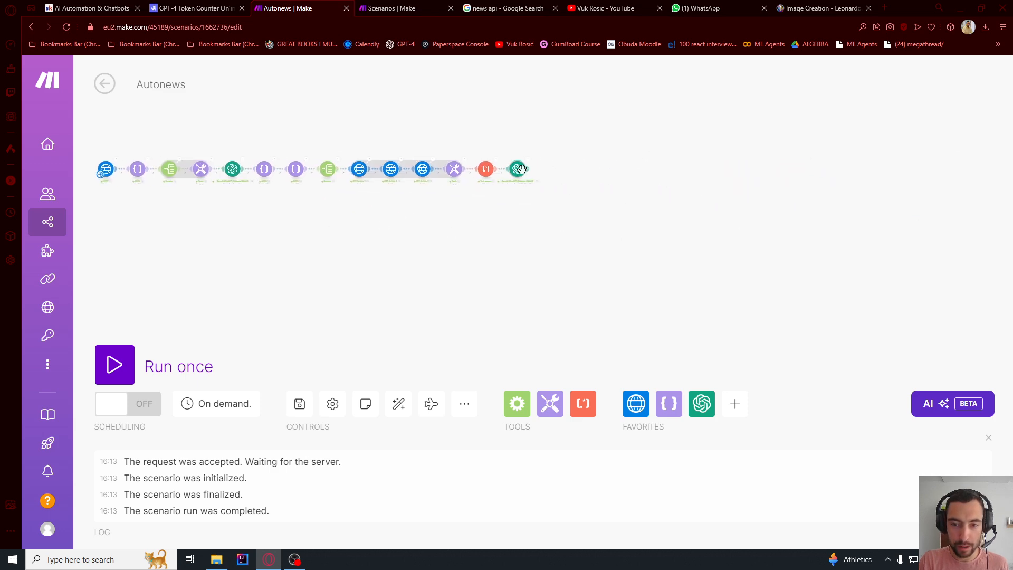
Open the OpenAI module's run output and read through the generated GPT-4o price-cut article.
click(518, 169)
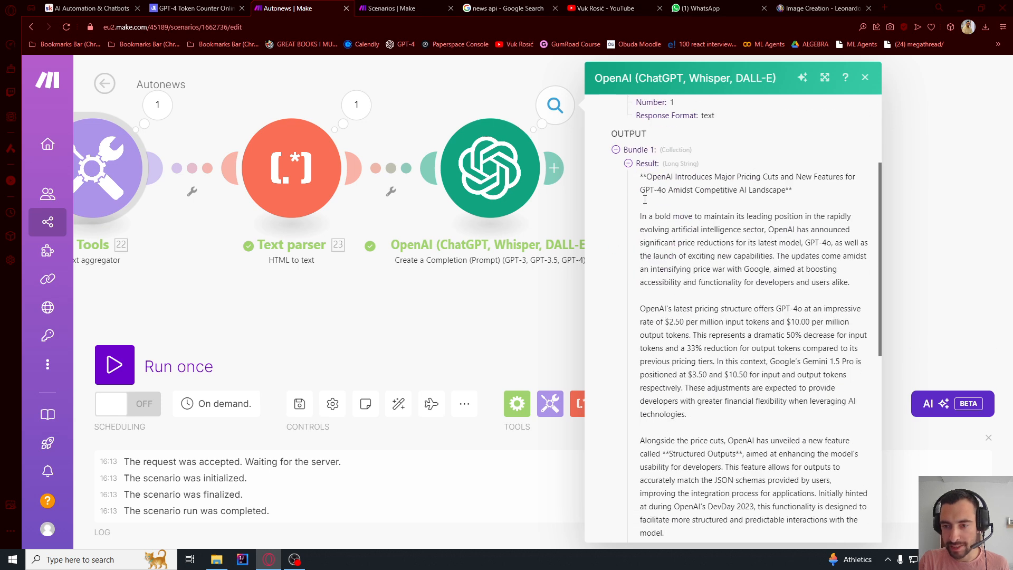
scroll(down, 3)
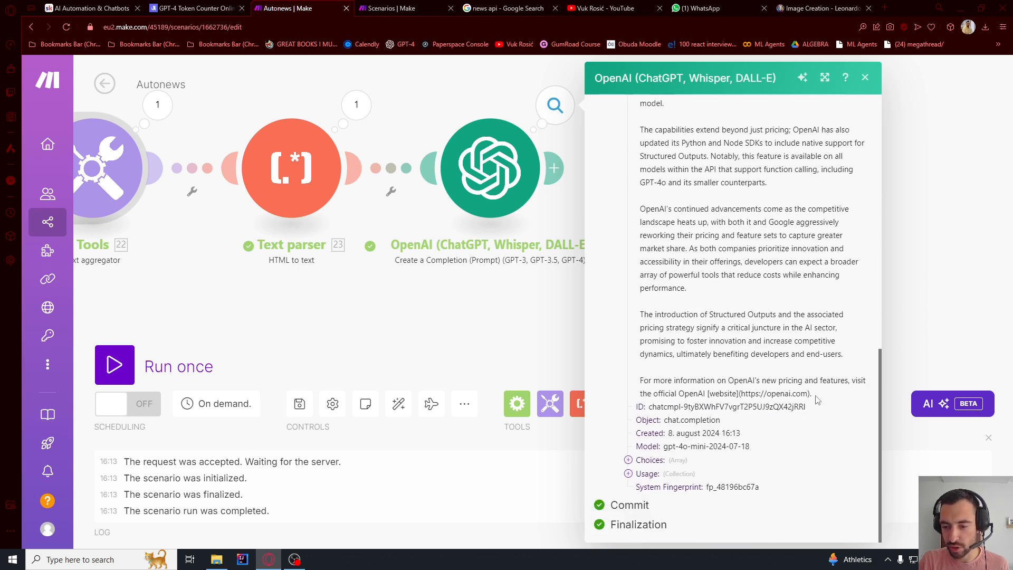
Glance at the YouTube channel's Videos page, then return to Make's Scenarios tab.
click(606, 8)
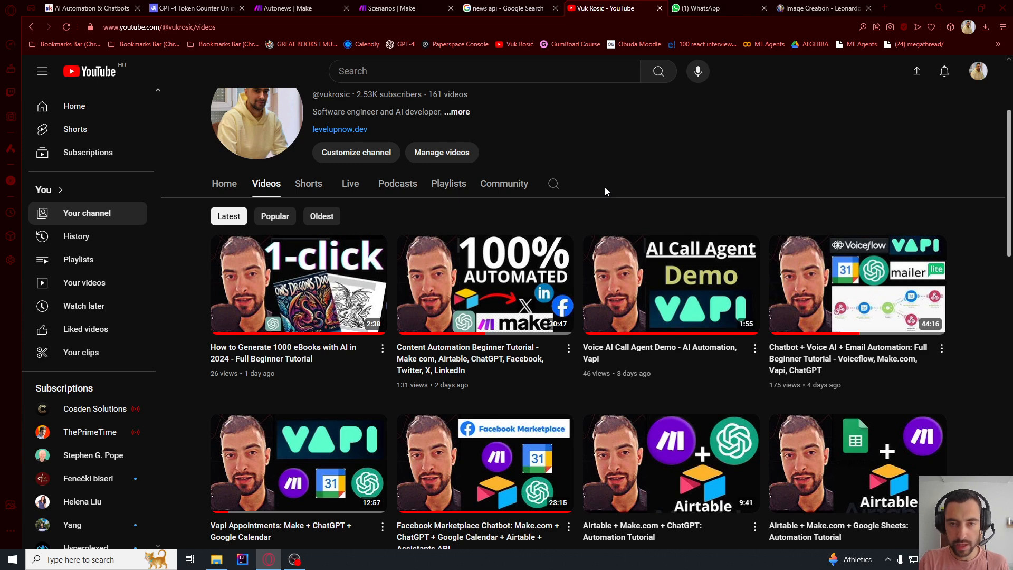
mouse_move(481, 221)
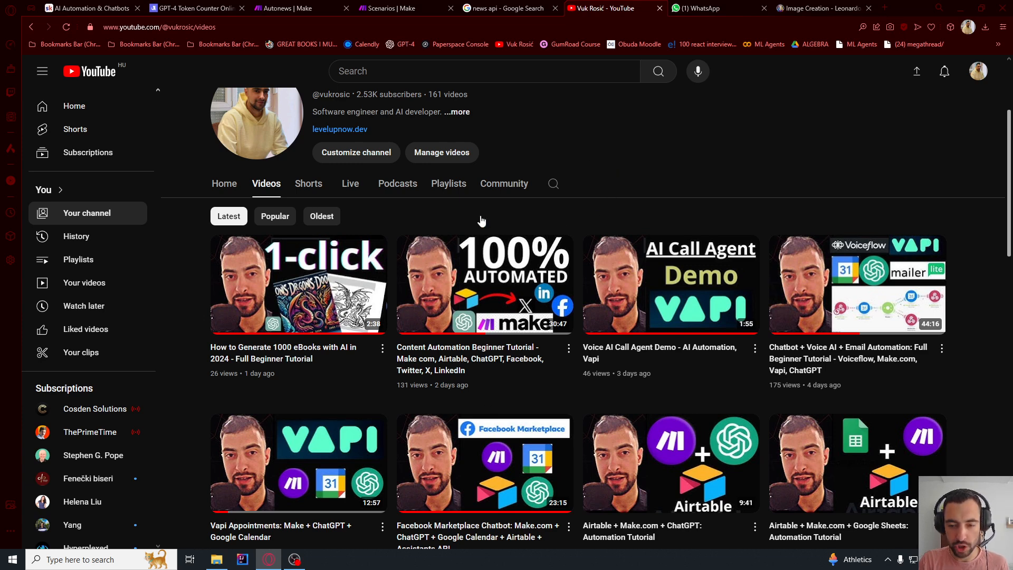
mouse_move(467, 298)
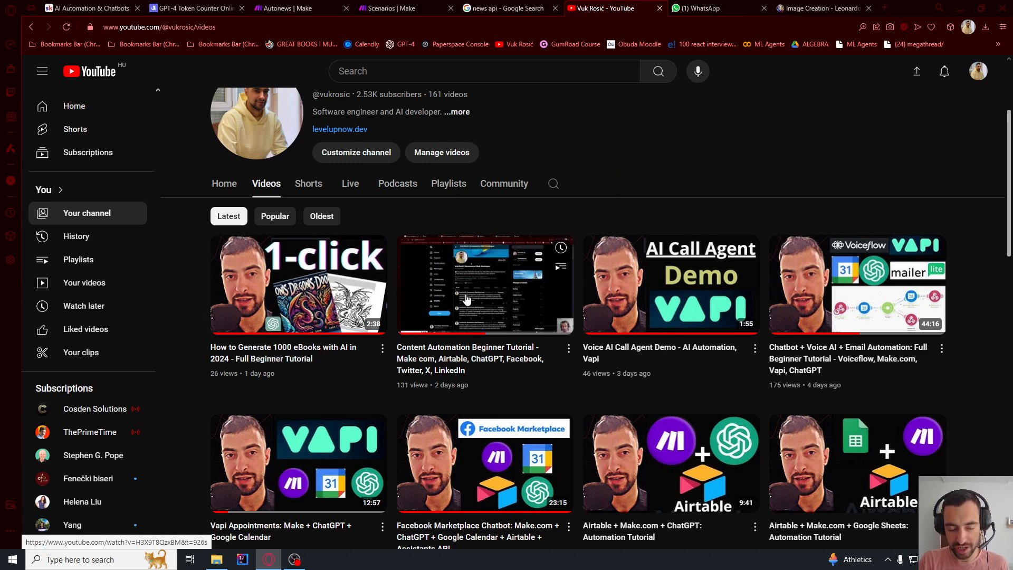
click(387, 8)
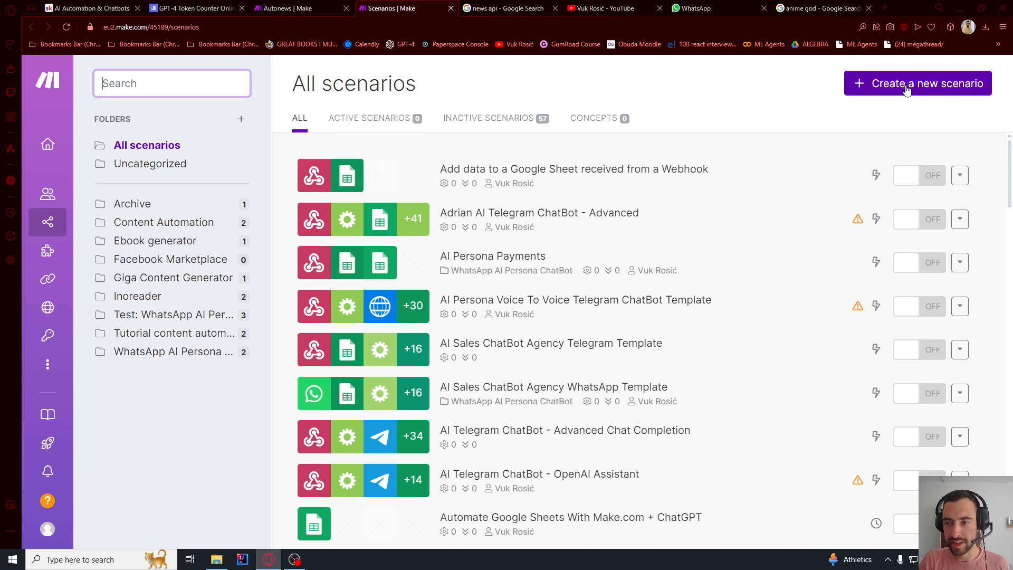
Create a new scenario with an HTTP 'Make a request' module, then switch to the Skool tab.
click(918, 83)
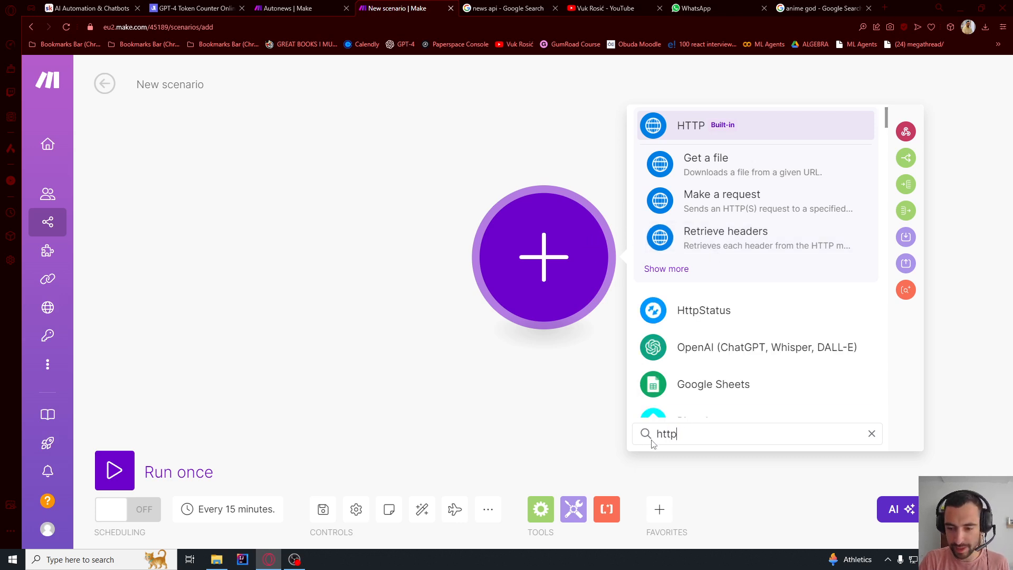
mouse_move(716, 209)
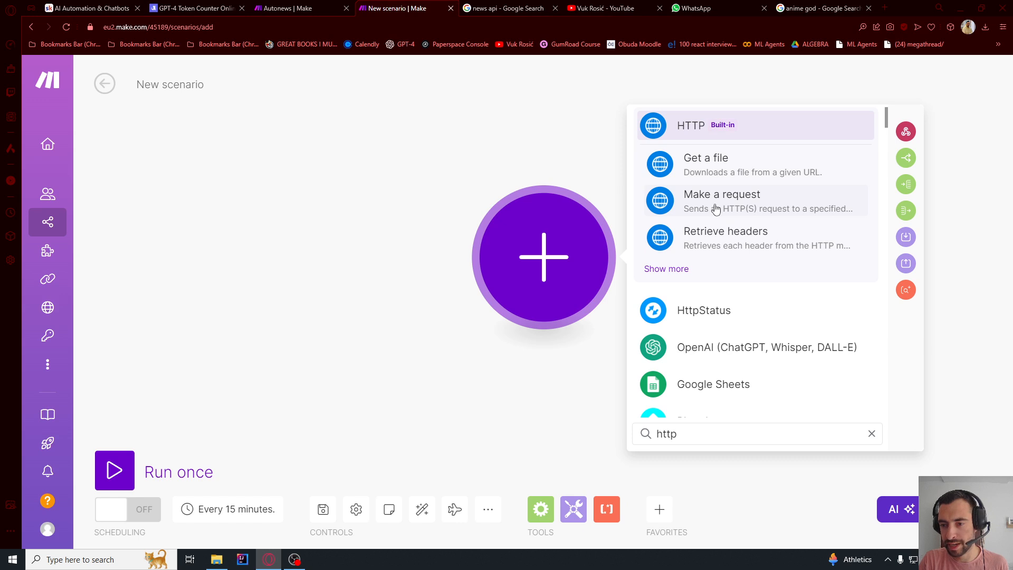
click(722, 201)
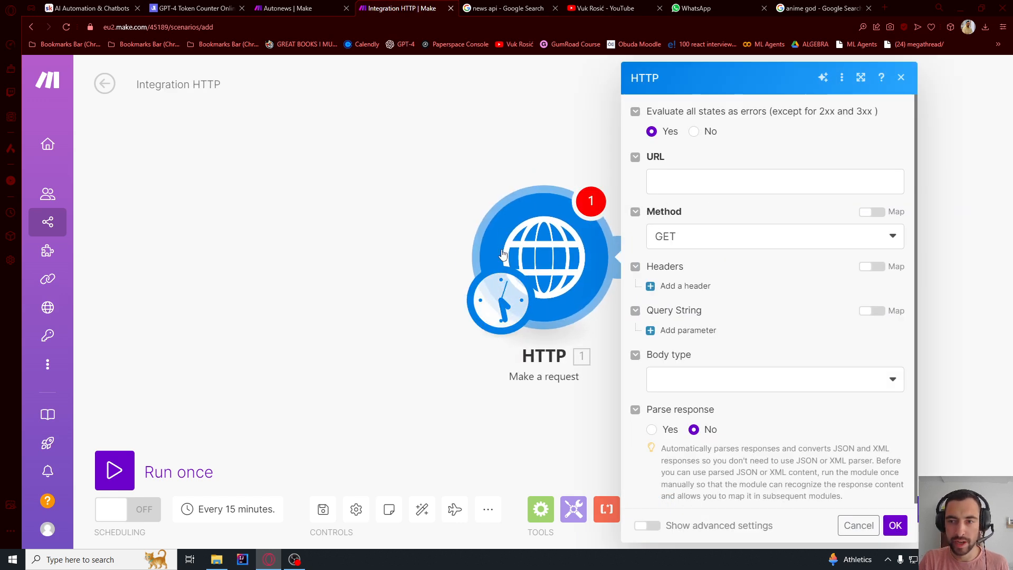
click(79, 8)
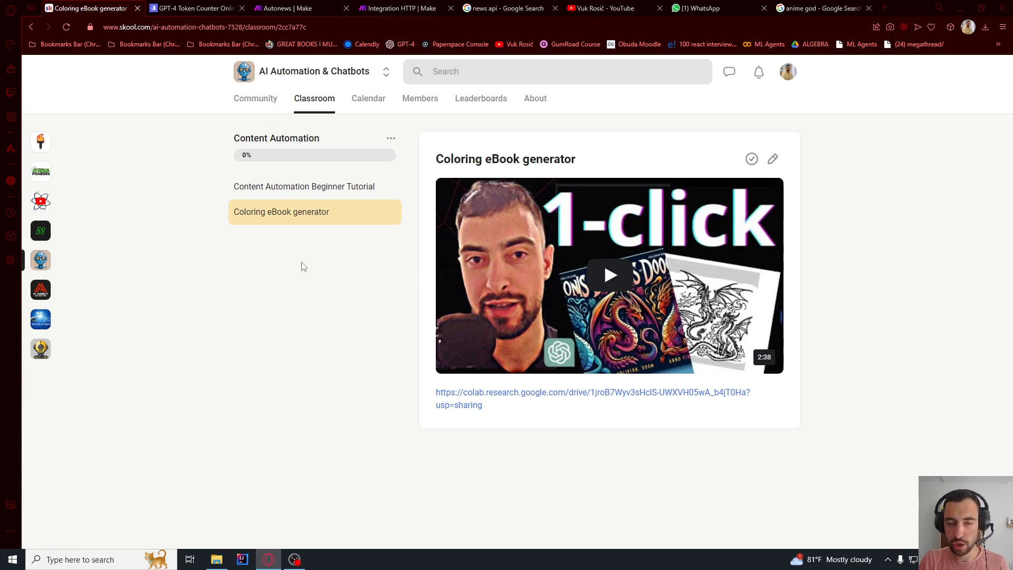
mouse_move(256, 239)
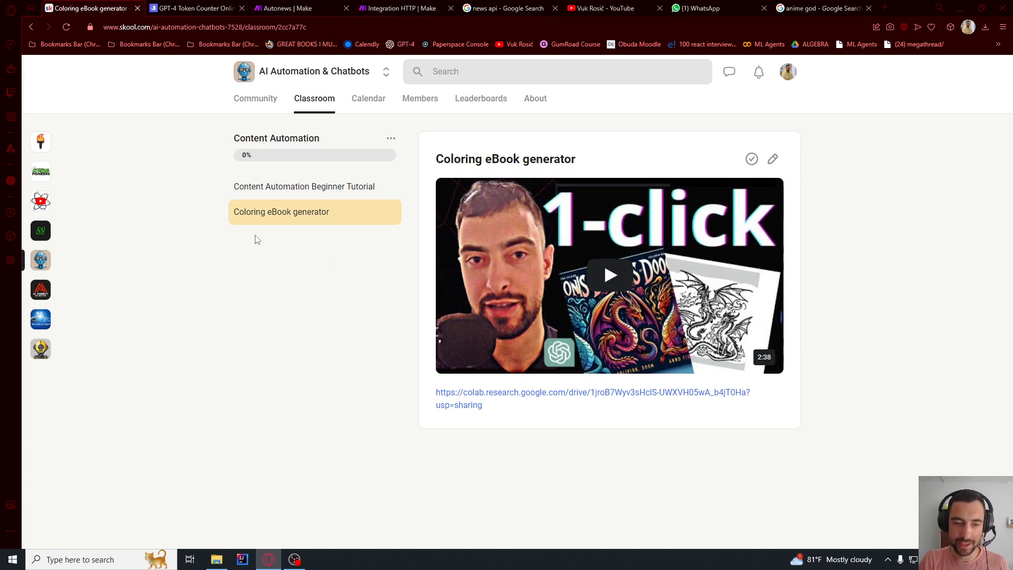
mouse_move(264, 244)
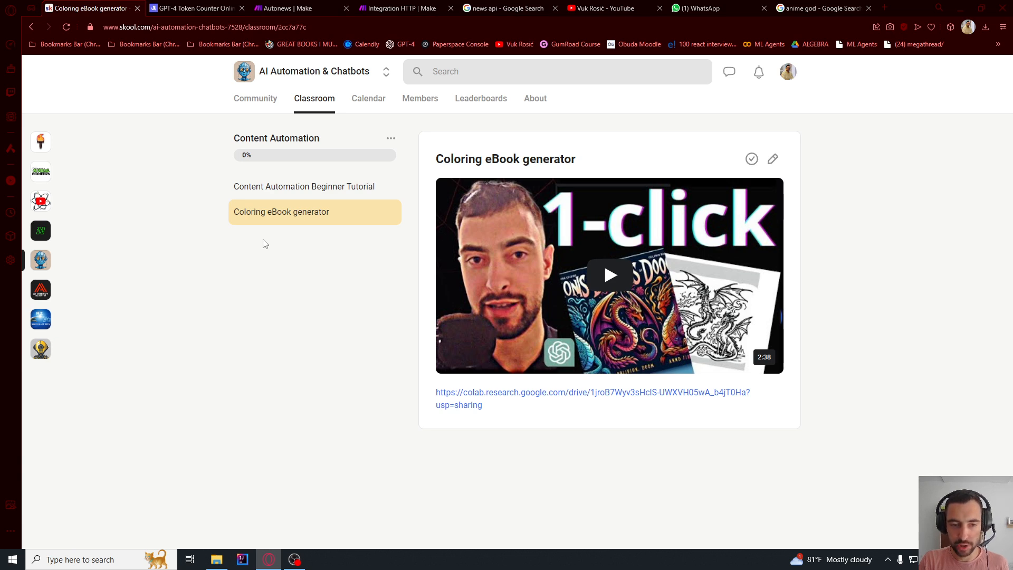
mouse_move(260, 251)
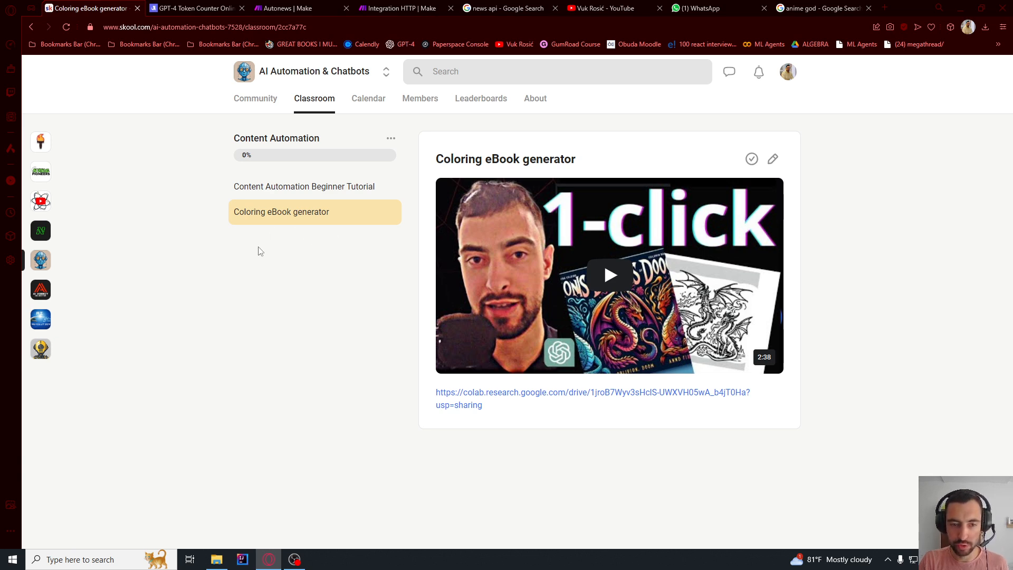
mouse_move(553, 132)
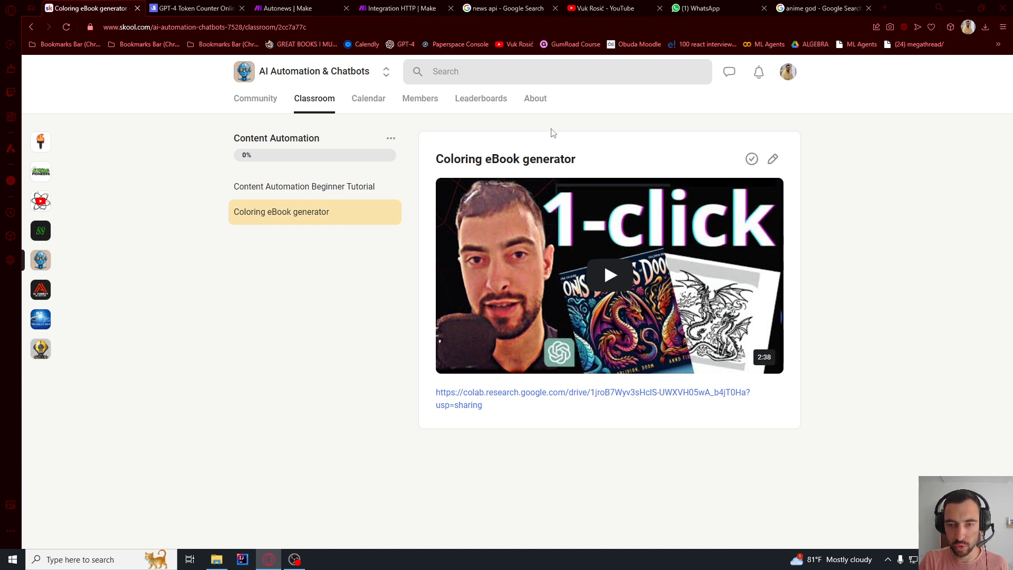
Scroll through the Pro: AI Automation & Chatbots About page, then move to the News API site.
click(535, 98)
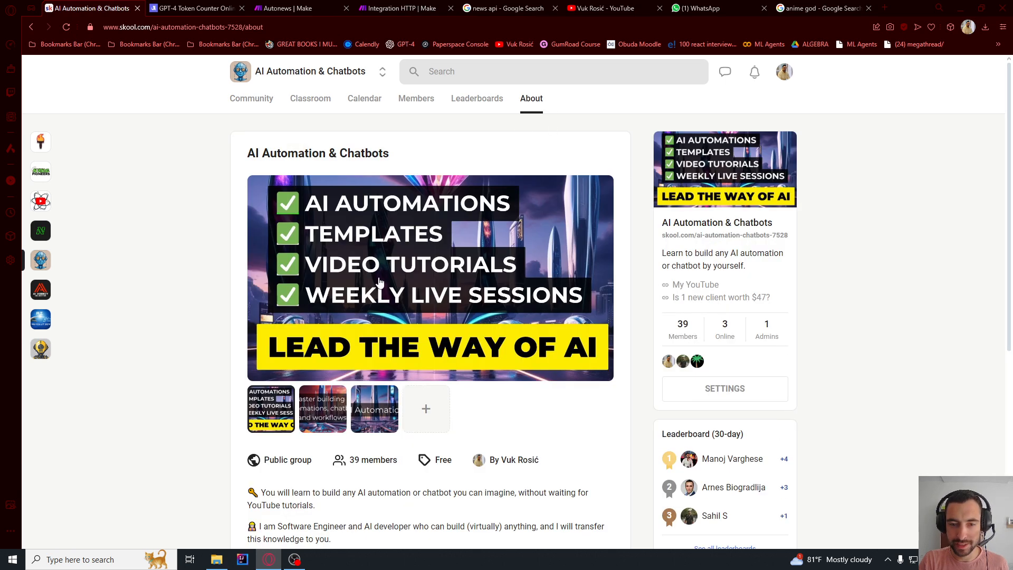
scroll(down, 3)
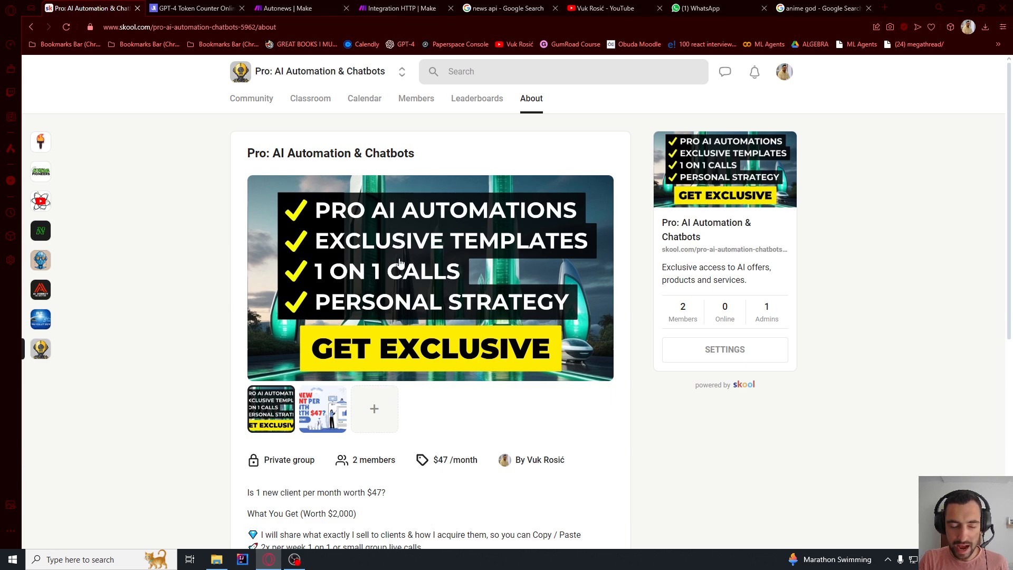
scroll(down, 3)
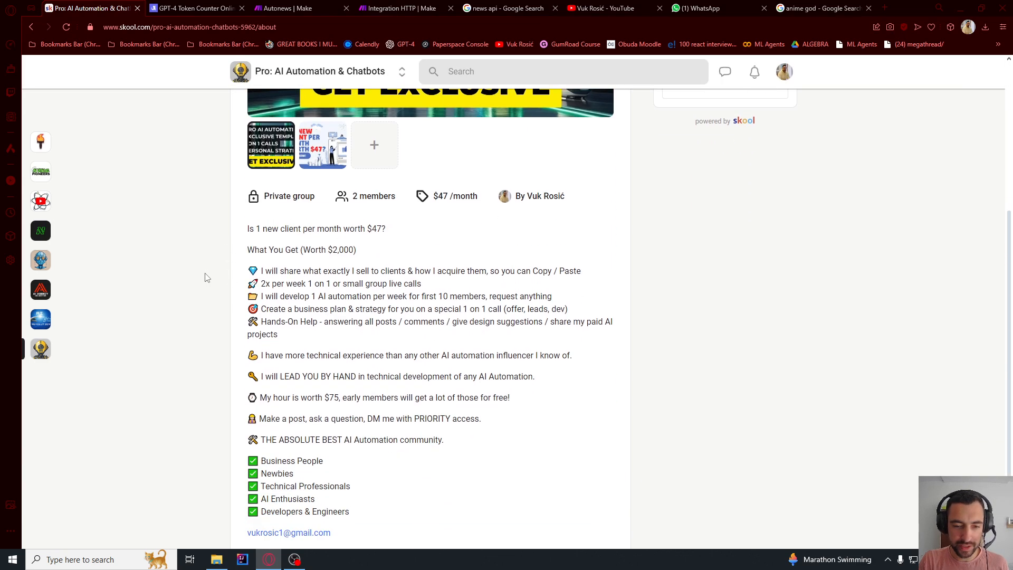
scroll(up, 3)
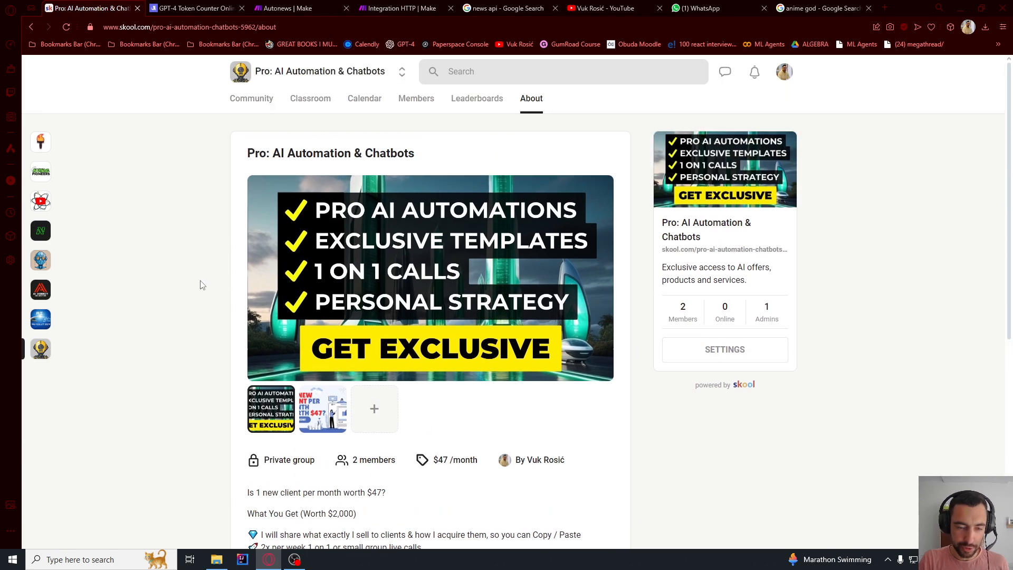
click(503, 8)
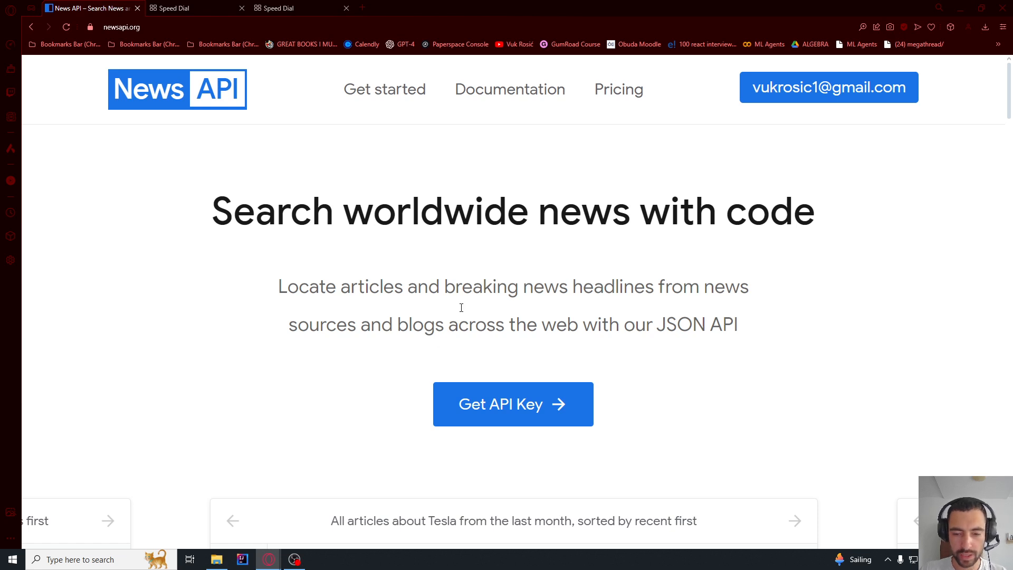
mouse_move(767, 142)
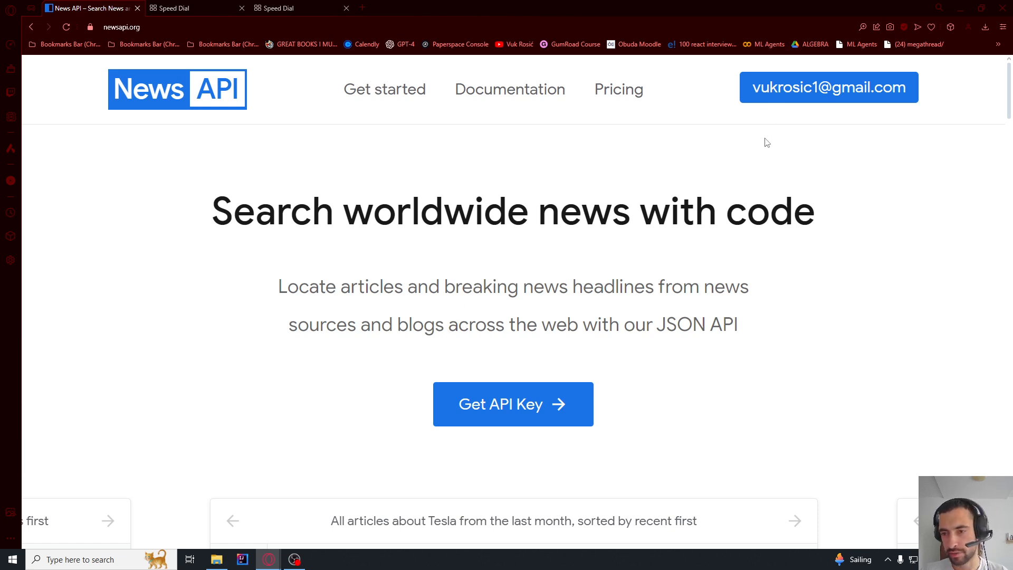
mouse_move(839, 167)
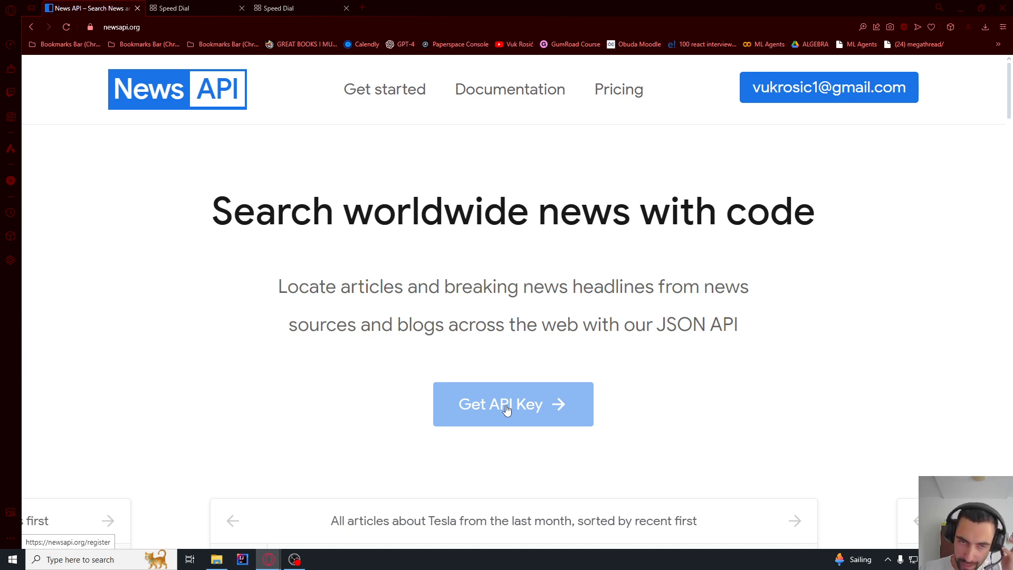
mouse_move(327, 26)
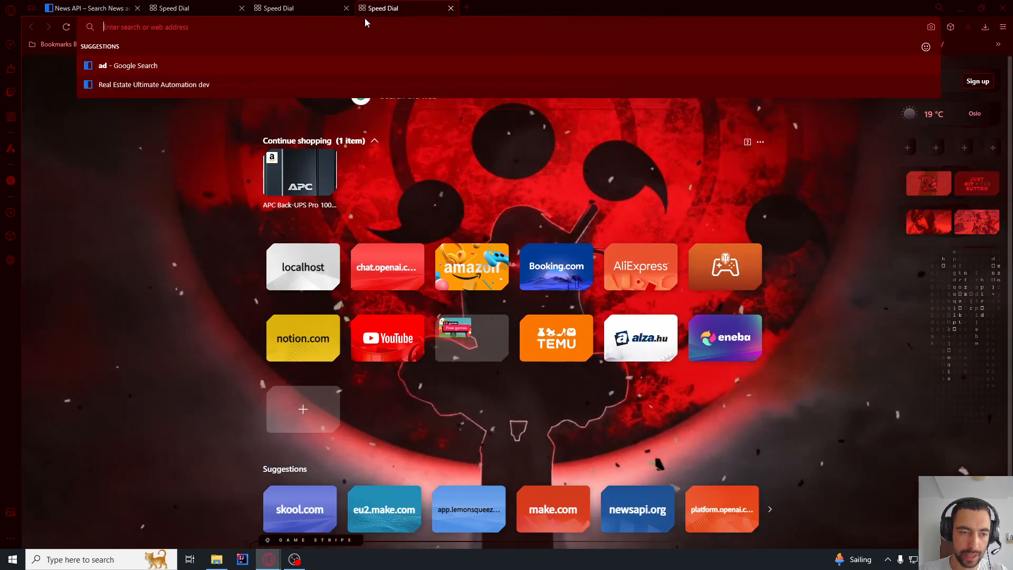
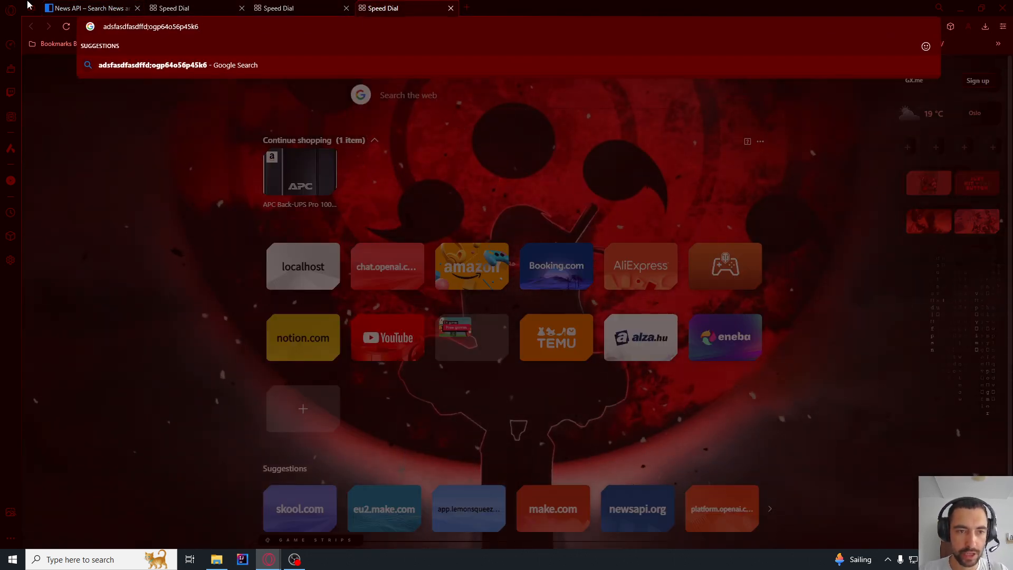
click(84, 9)
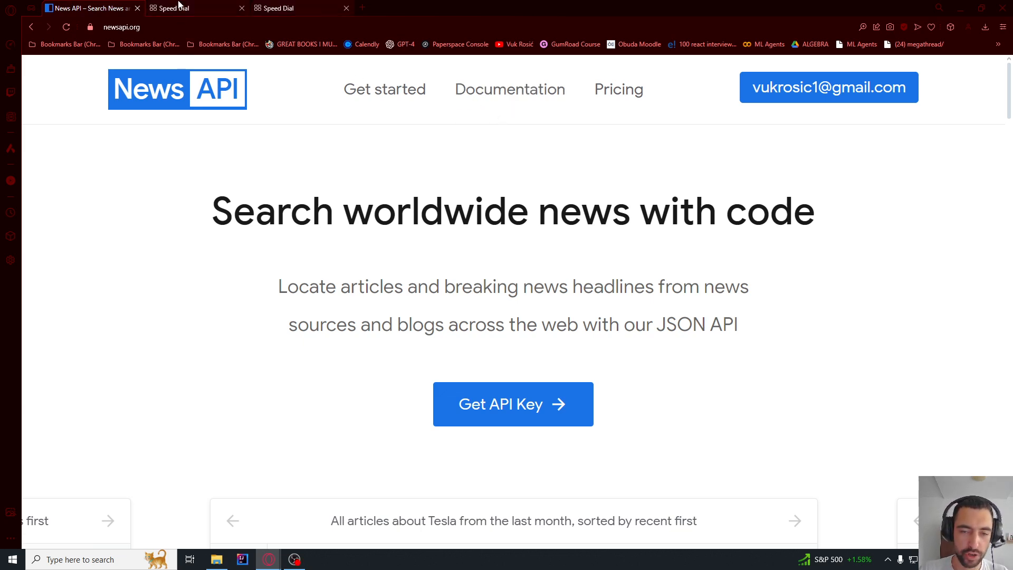
Draft the newsapi.org/v2/everything URL with q=apple, searchIn=title and the API key.
click(174, 8)
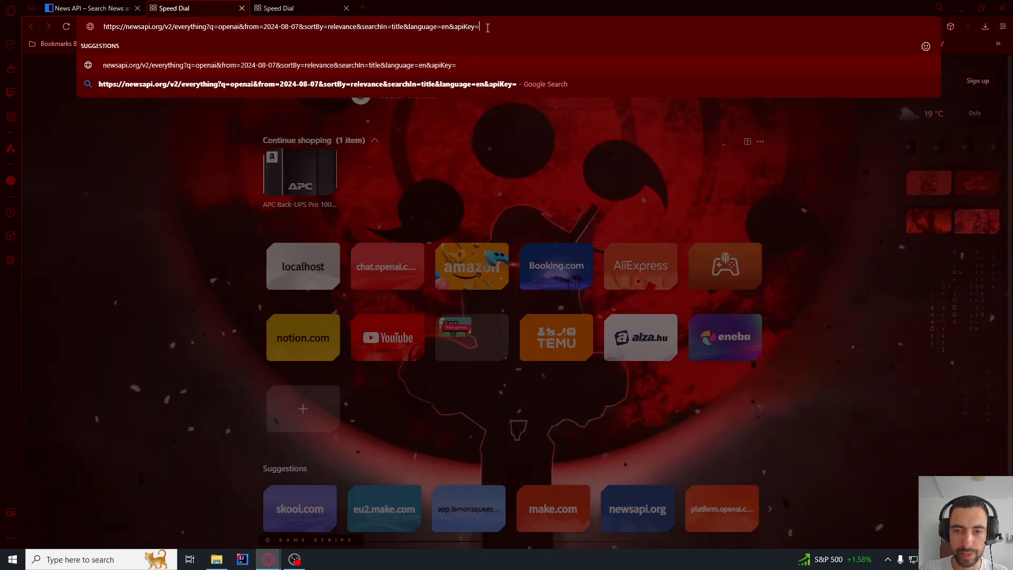
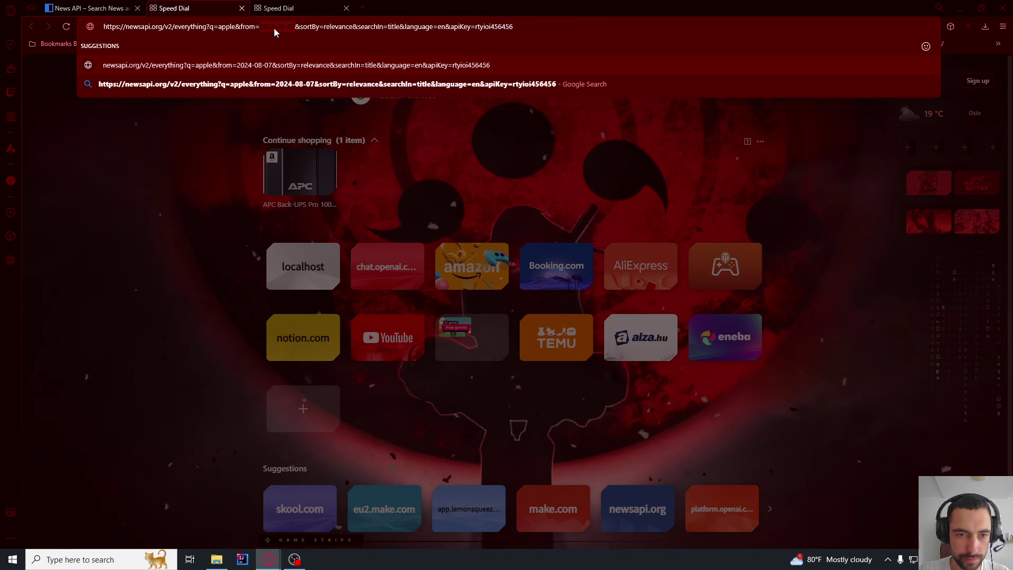
mouse_move(310, 29)
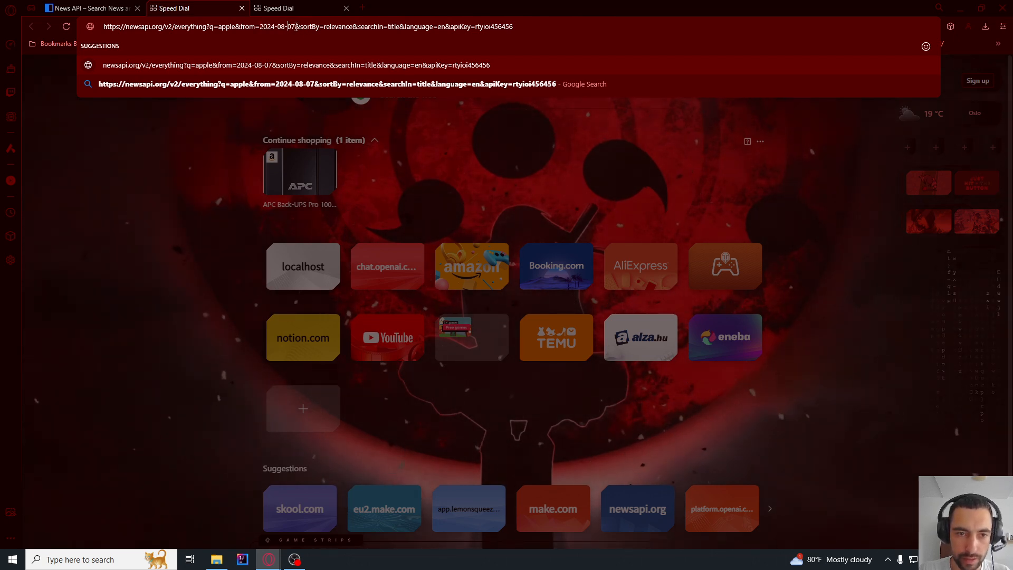
double_click(275, 25)
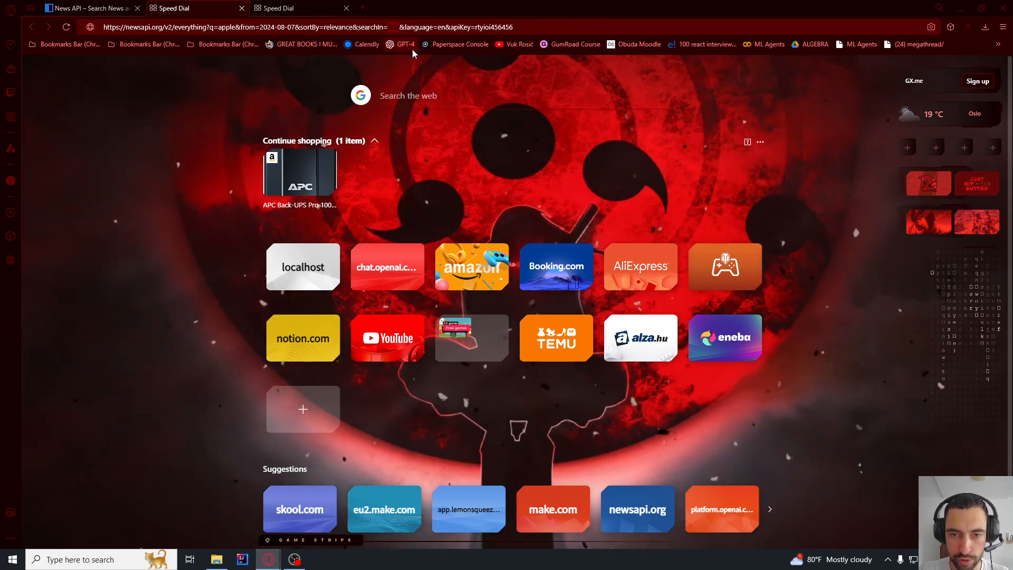
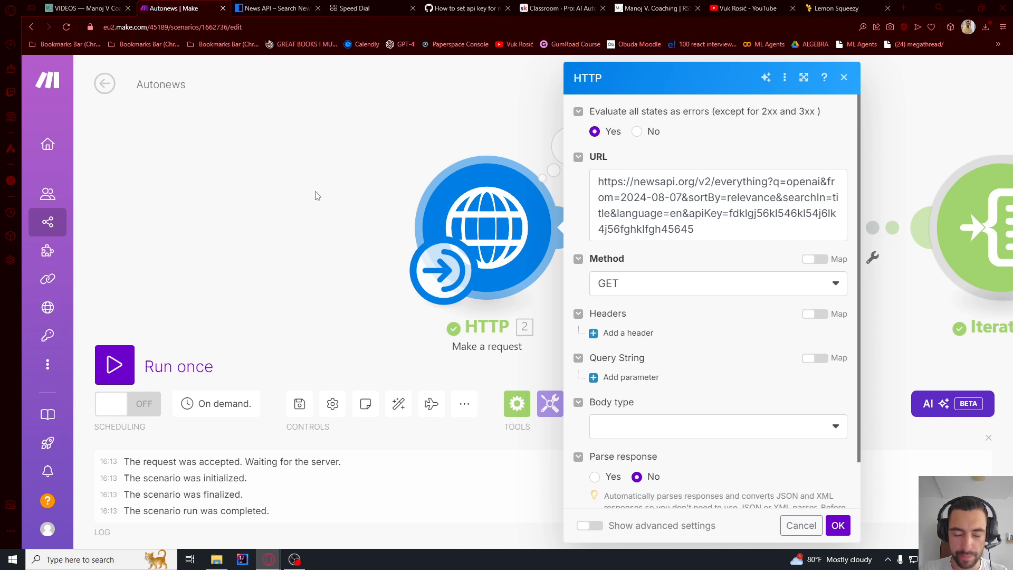
mouse_move(831, 251)
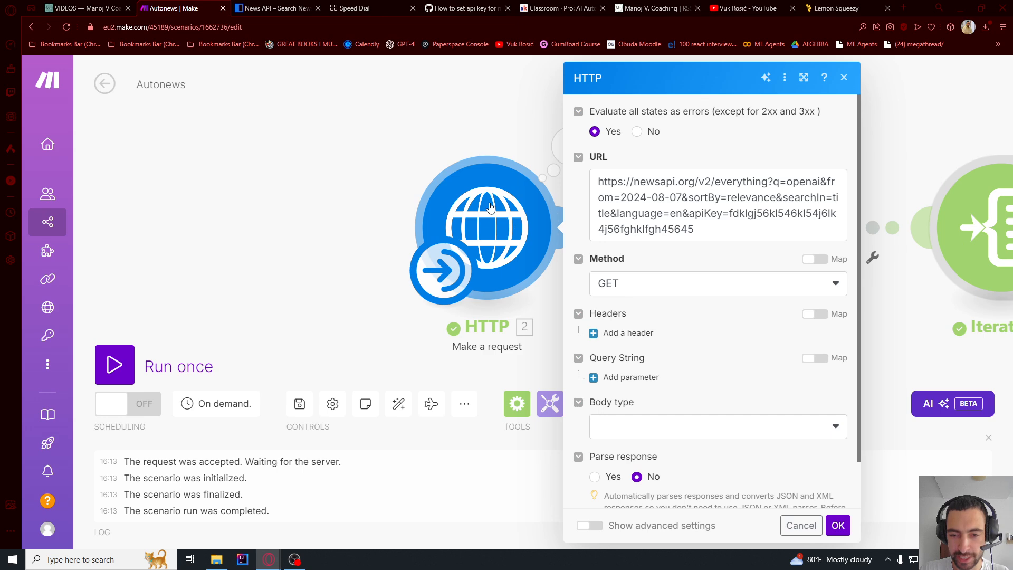
Review the newsapi.org request URL in the HTTP module and confirm its settings.
click(718, 205)
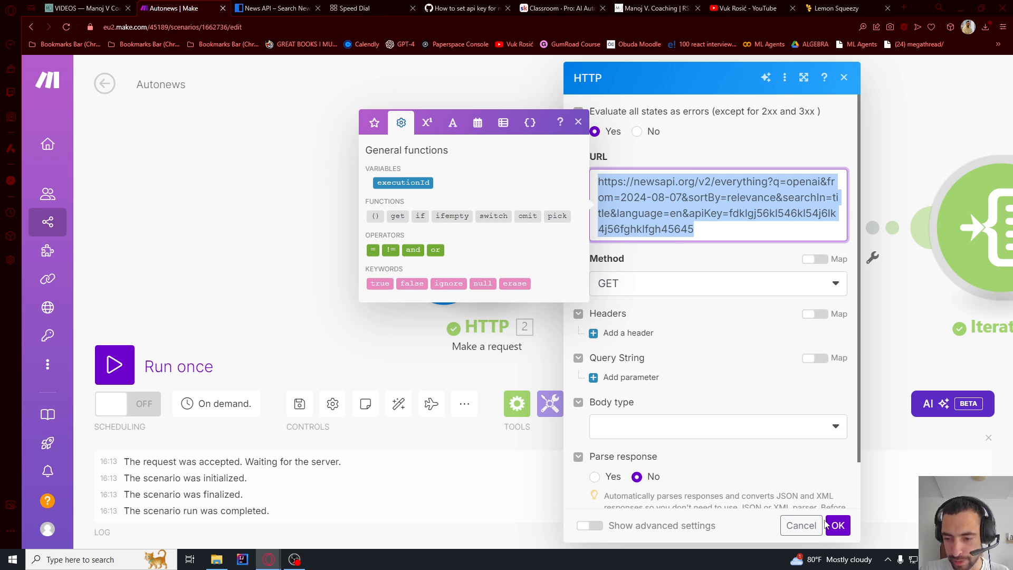
click(838, 525)
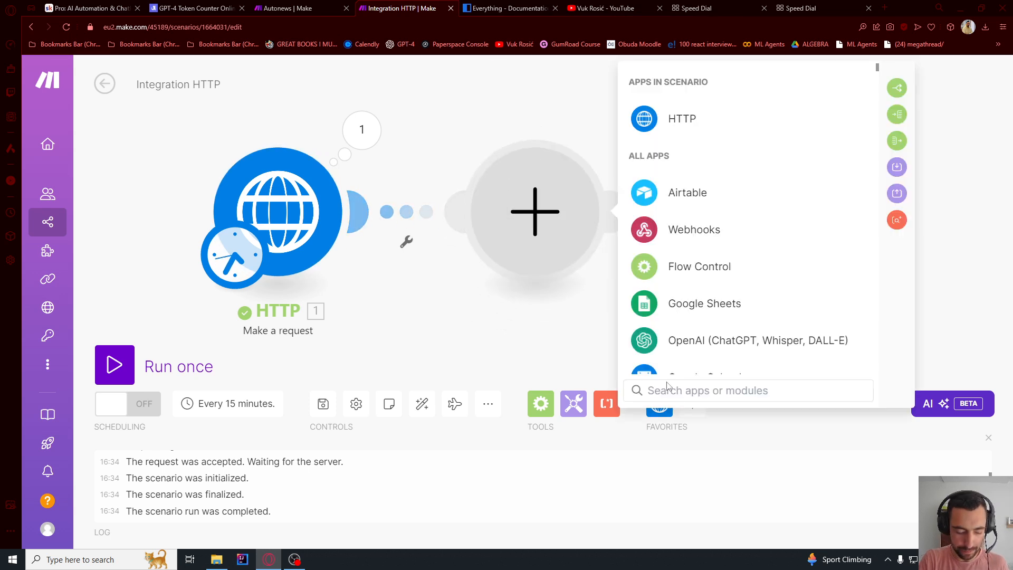
Search 'parse json', add the Parse JSON module, and close its settings with OK.
text(parse json)
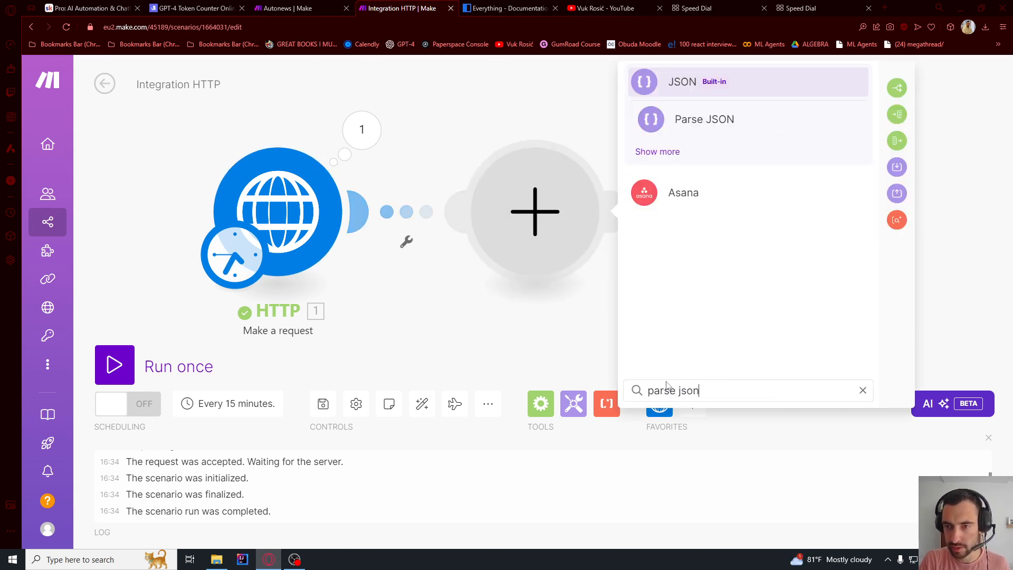
click(703, 119)
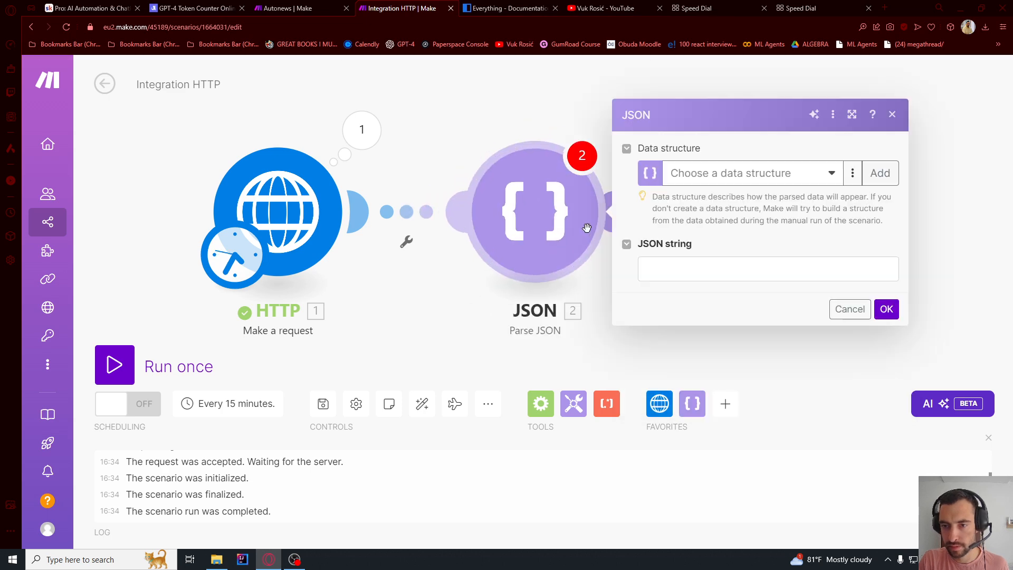
click(768, 269)
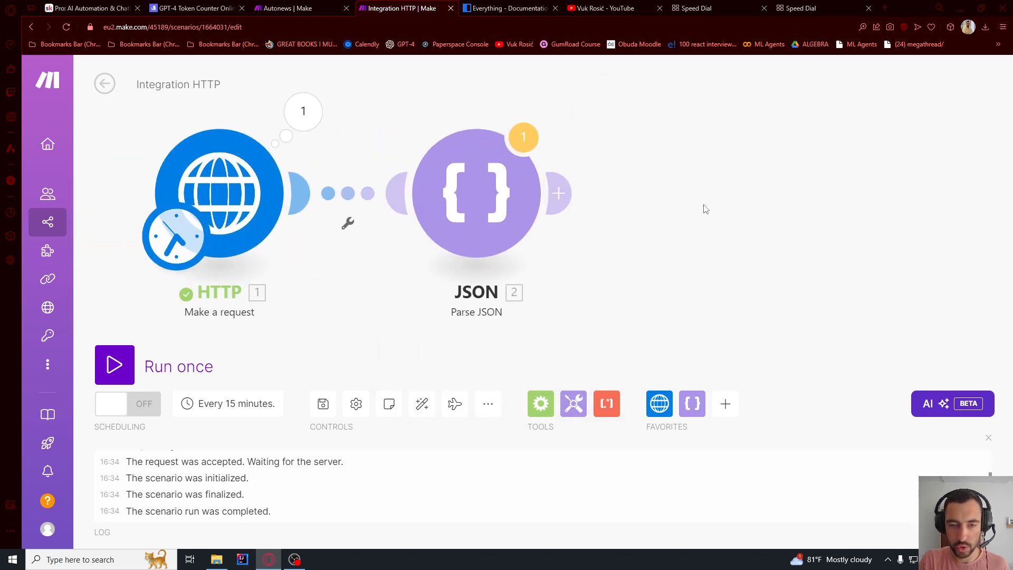
Check the HTTP module's previous output, then run the scenario once.
click(302, 111)
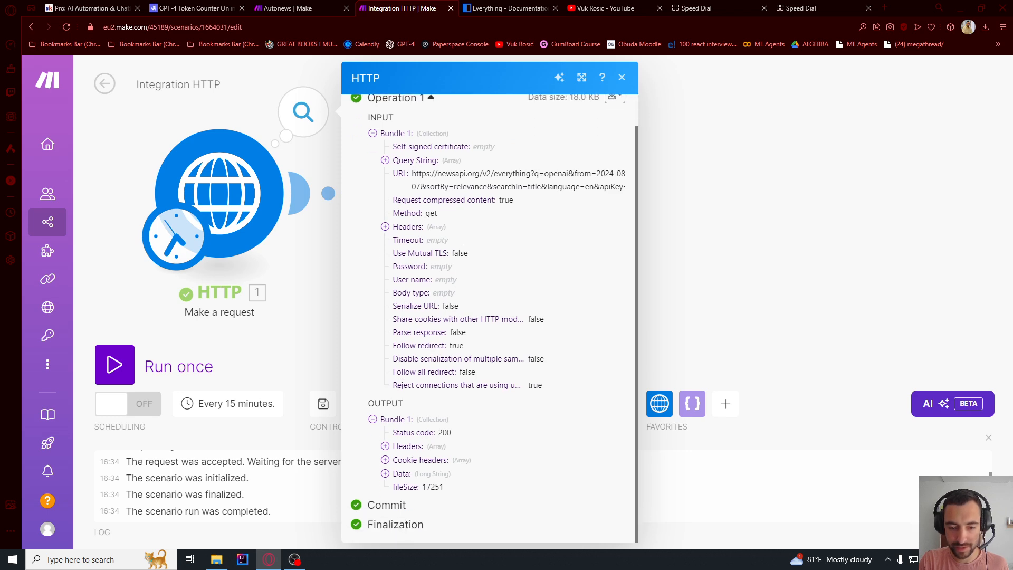
click(621, 77)
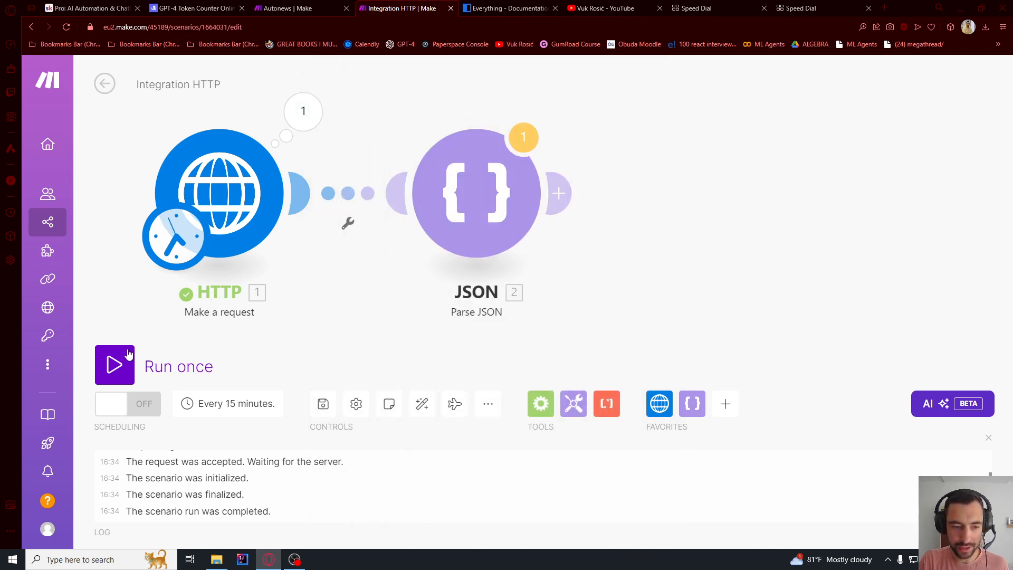
click(115, 365)
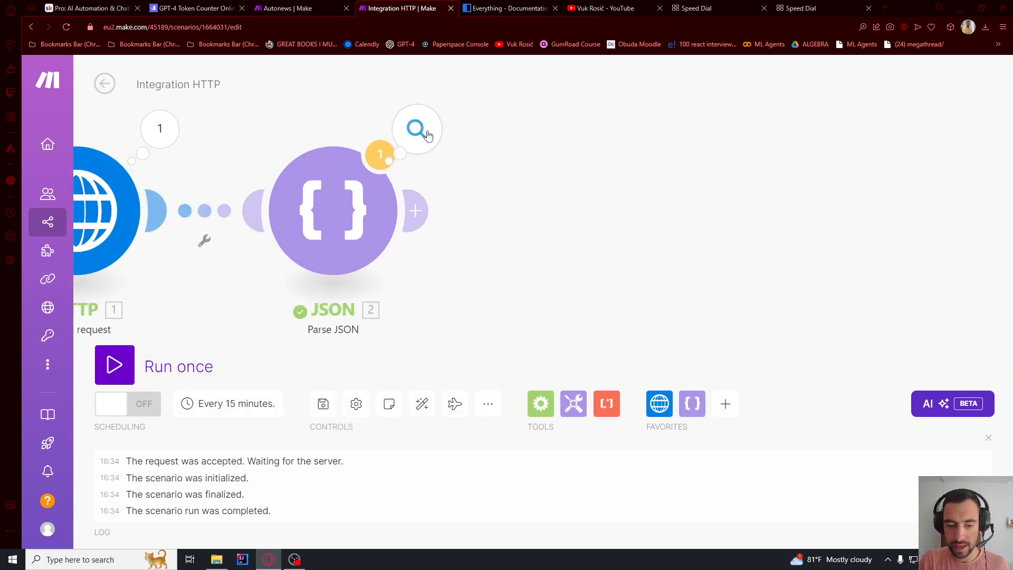
Inspect the Parse JSON output's first article, its url and content, then close it.
click(417, 129)
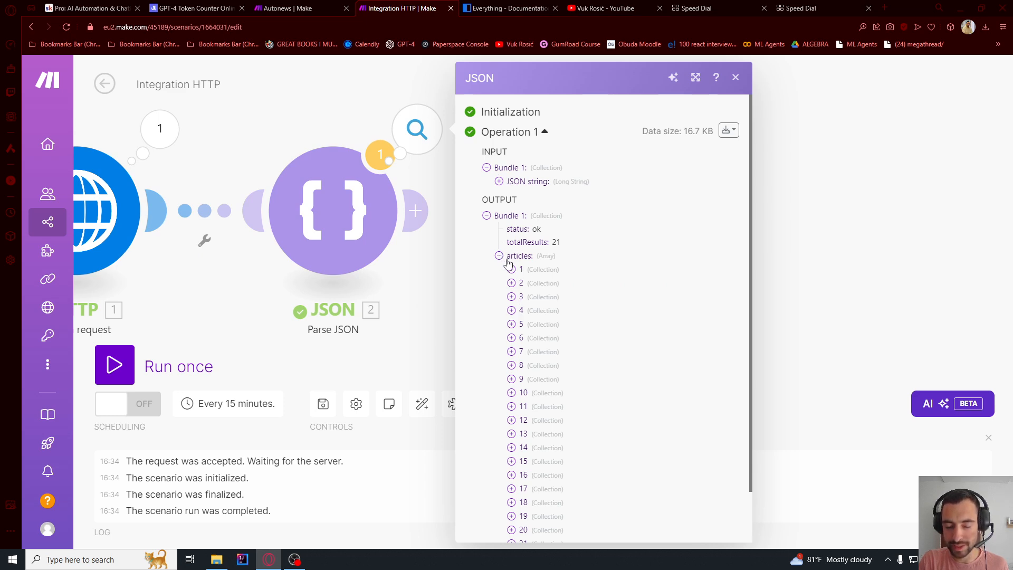
click(510, 269)
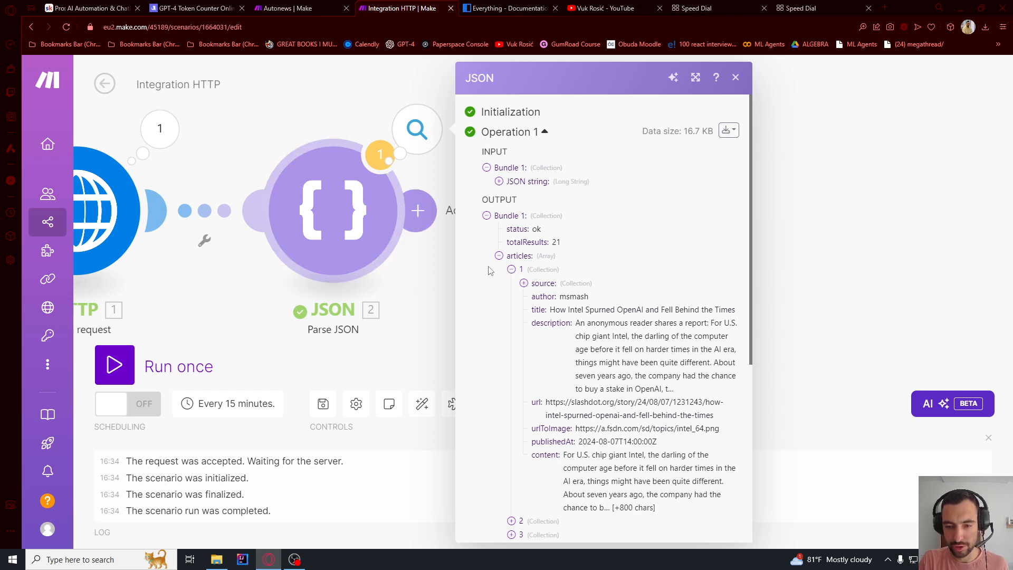
mouse_move(523, 286)
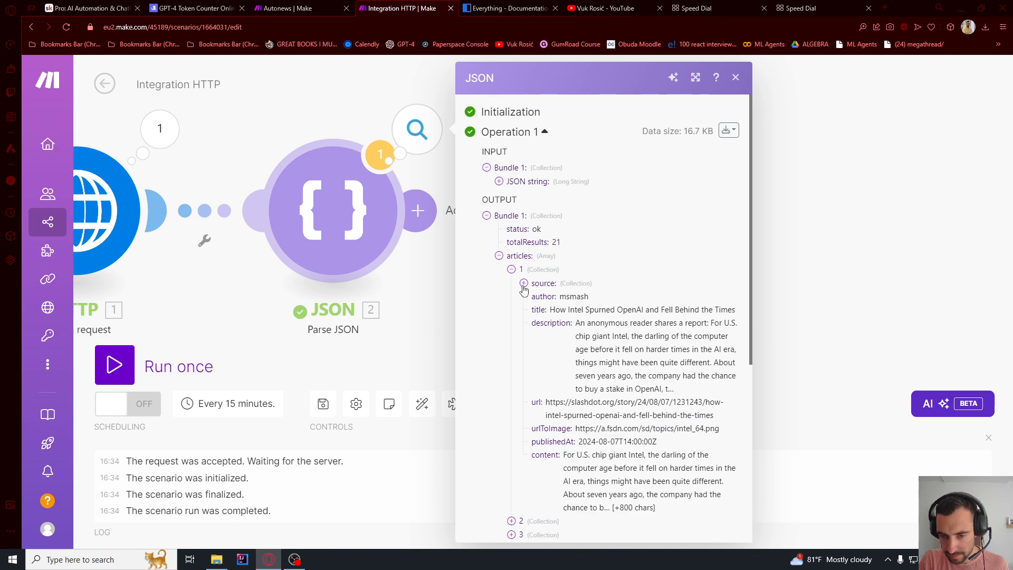
mouse_move(540, 343)
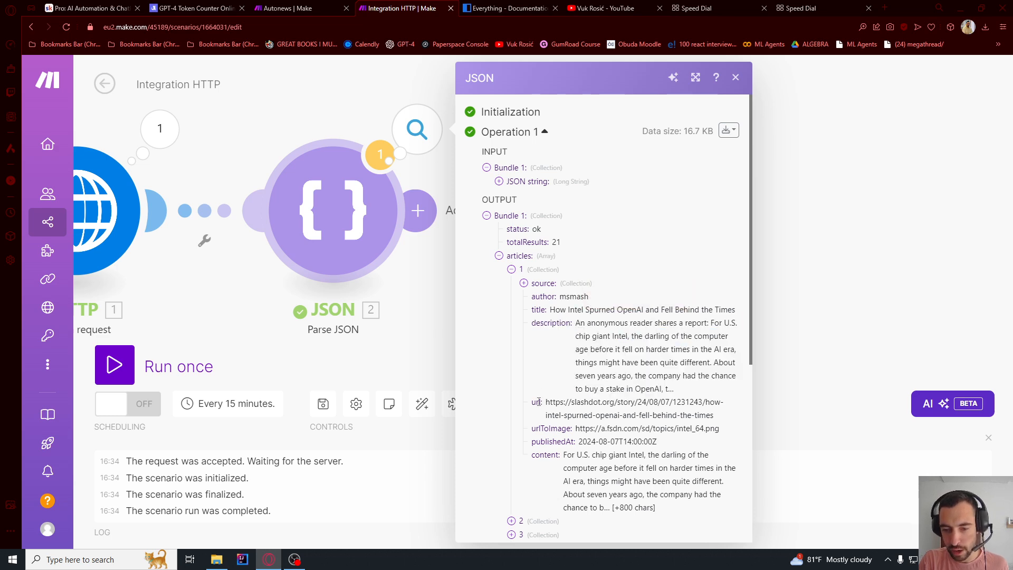
double_click(635, 402)
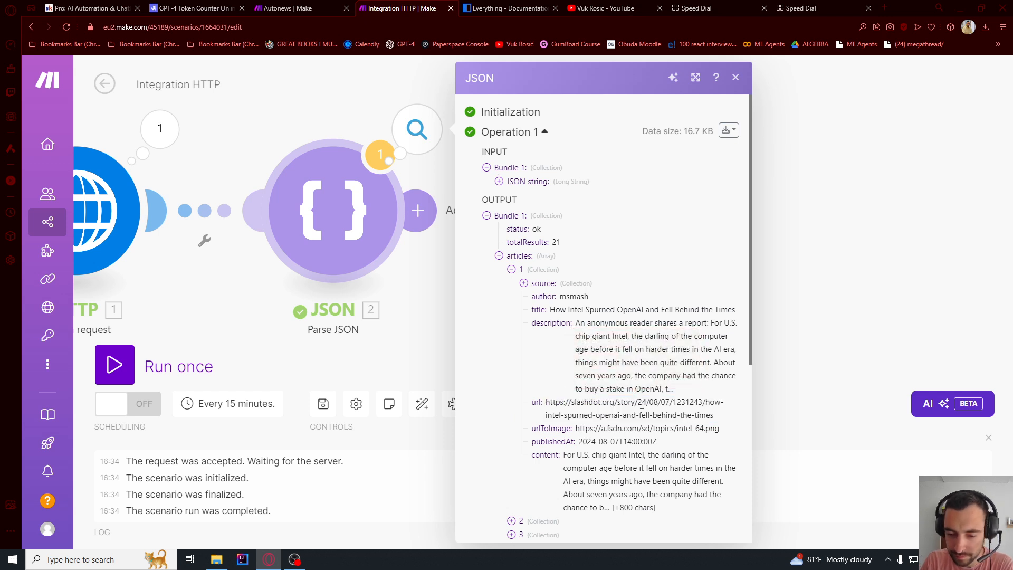
mouse_move(547, 310)
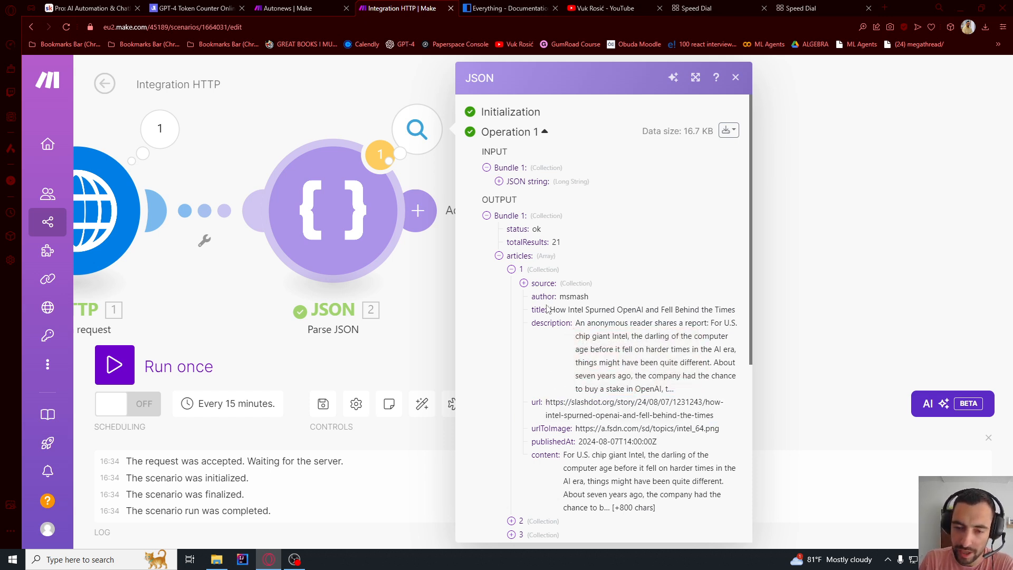
scroll(down, 3)
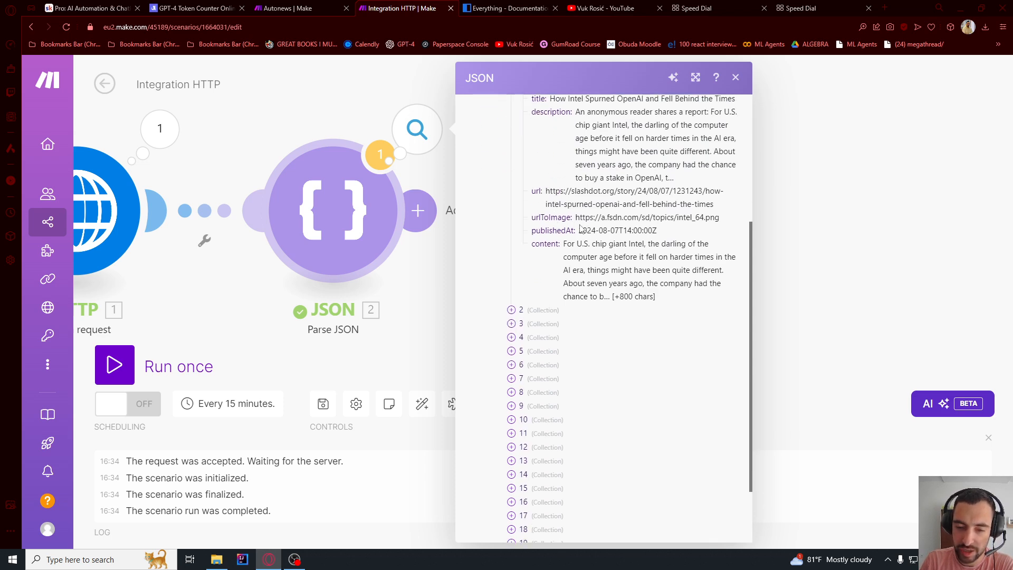
scroll(down, 3)
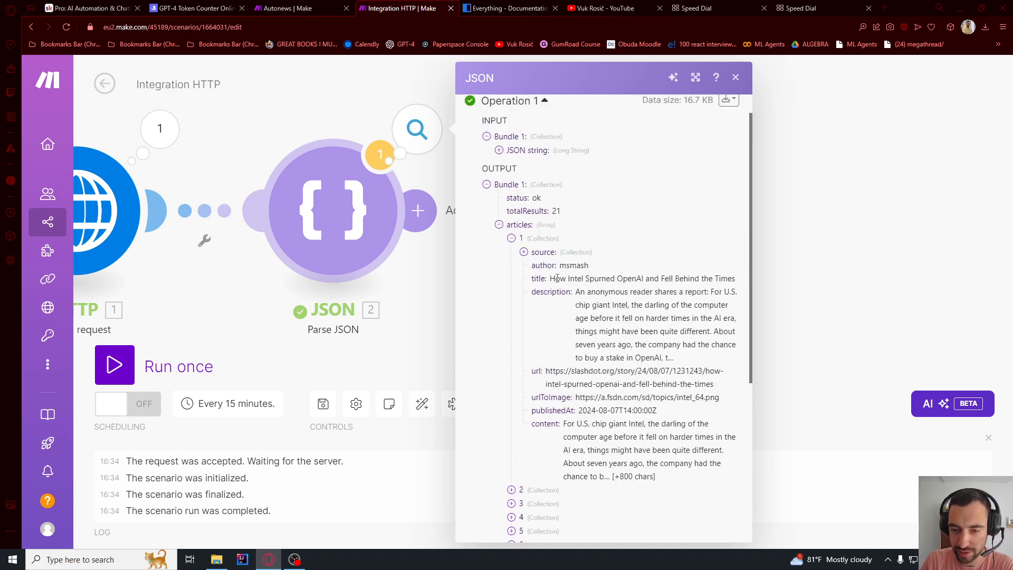
click(734, 77)
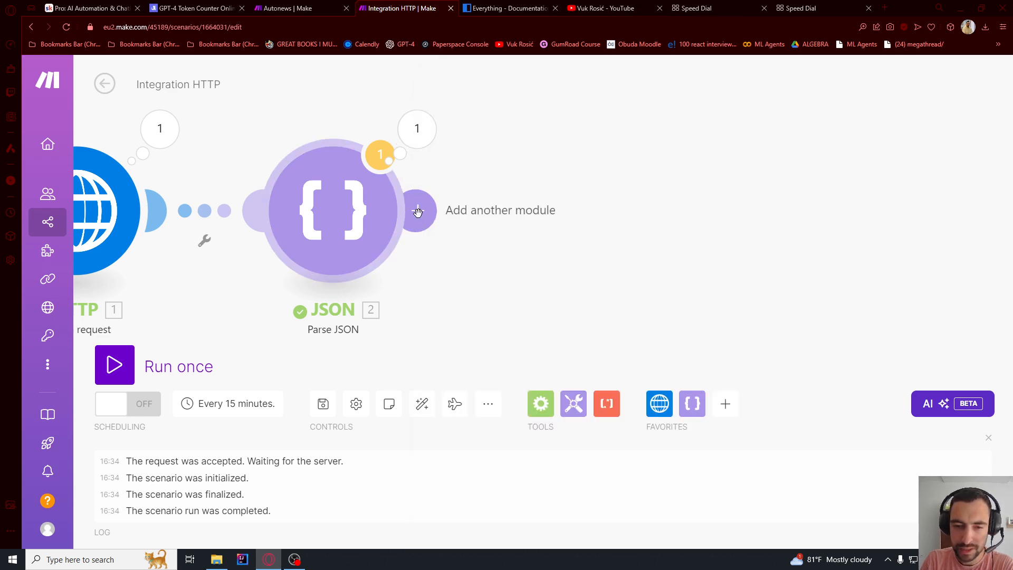
Add an Iterator after Parse JSON, mapping the articles[] array into its Array field.
click(418, 211)
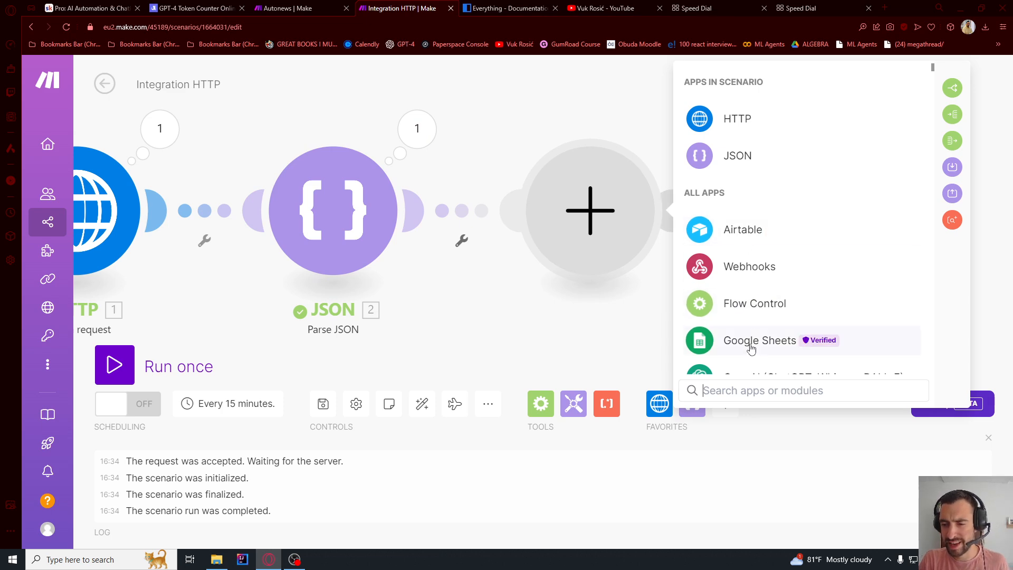
text(iter)
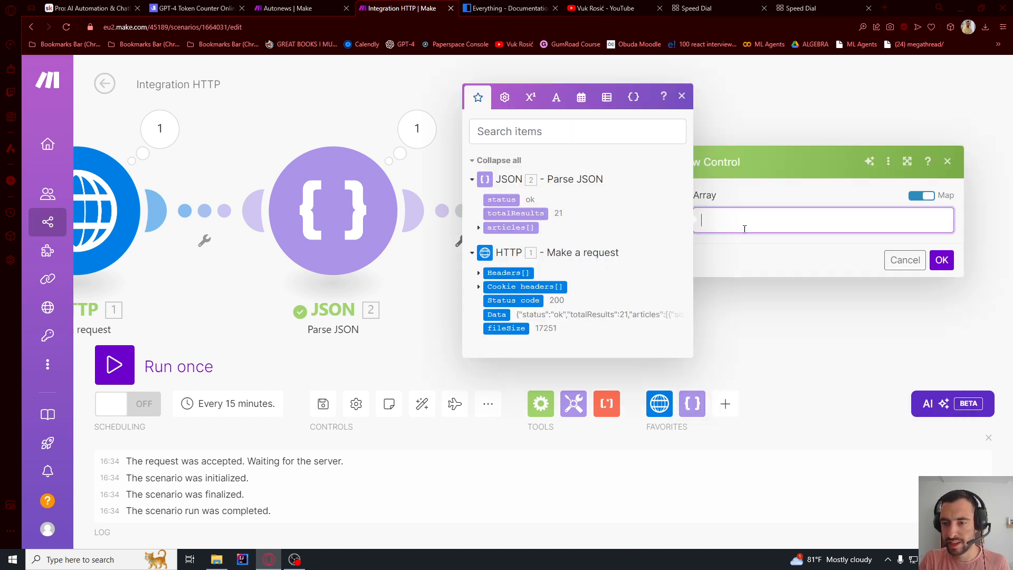
mouse_move(480, 230)
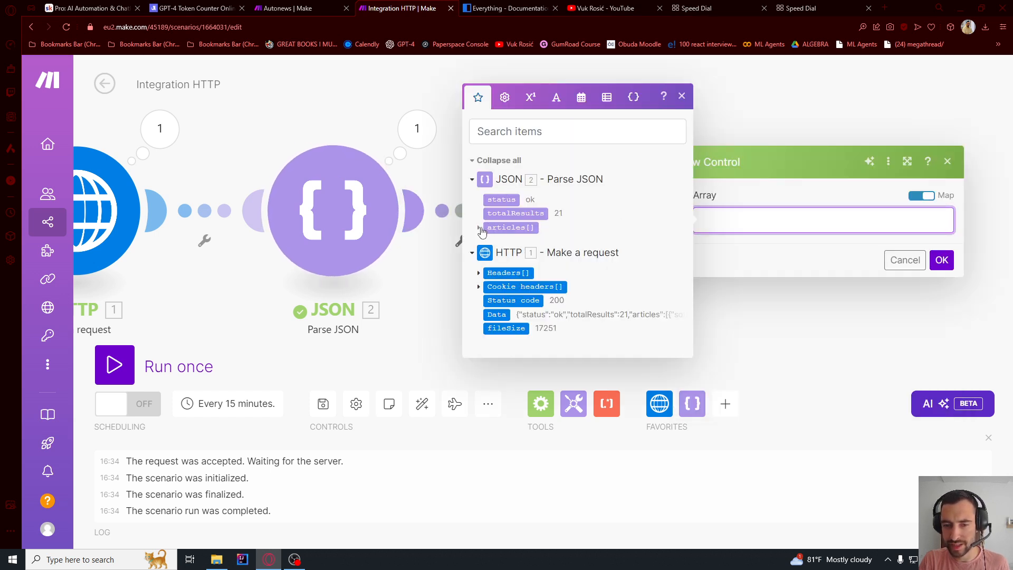
click(509, 227)
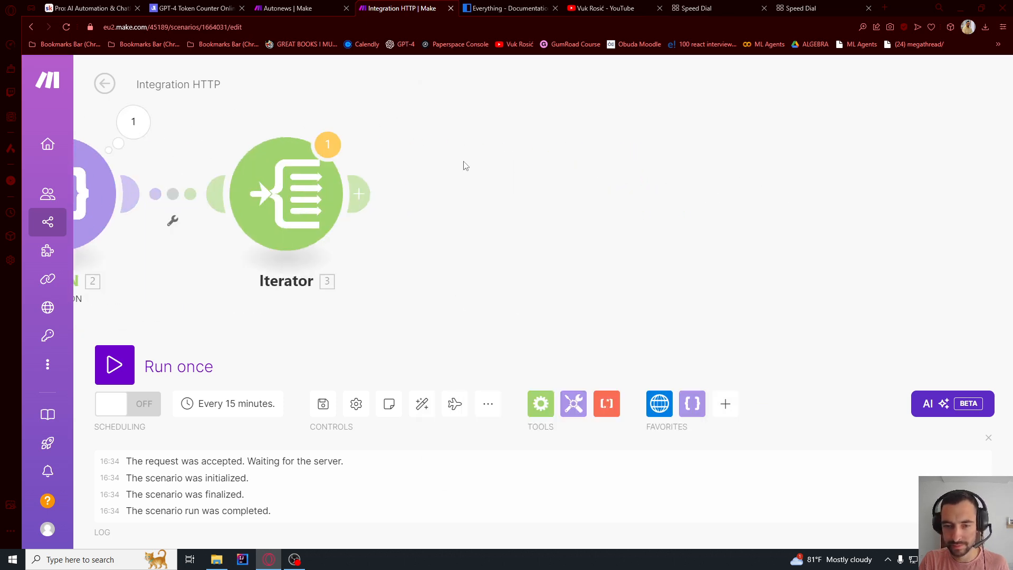
mouse_move(408, 196)
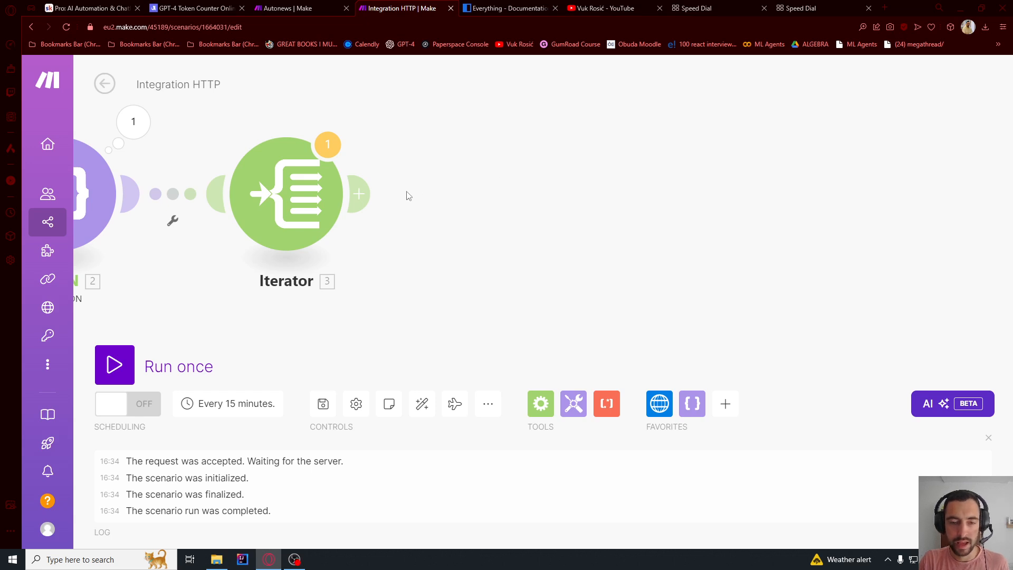
Add a Text aggregator after the Iterator, using the Iterator as its source.
click(358, 194)
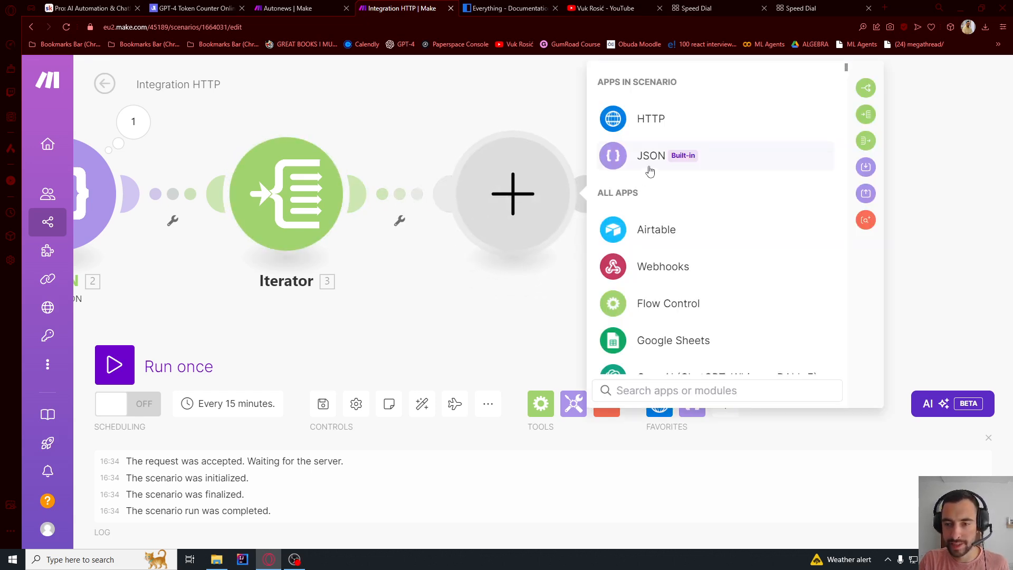
text(text a)
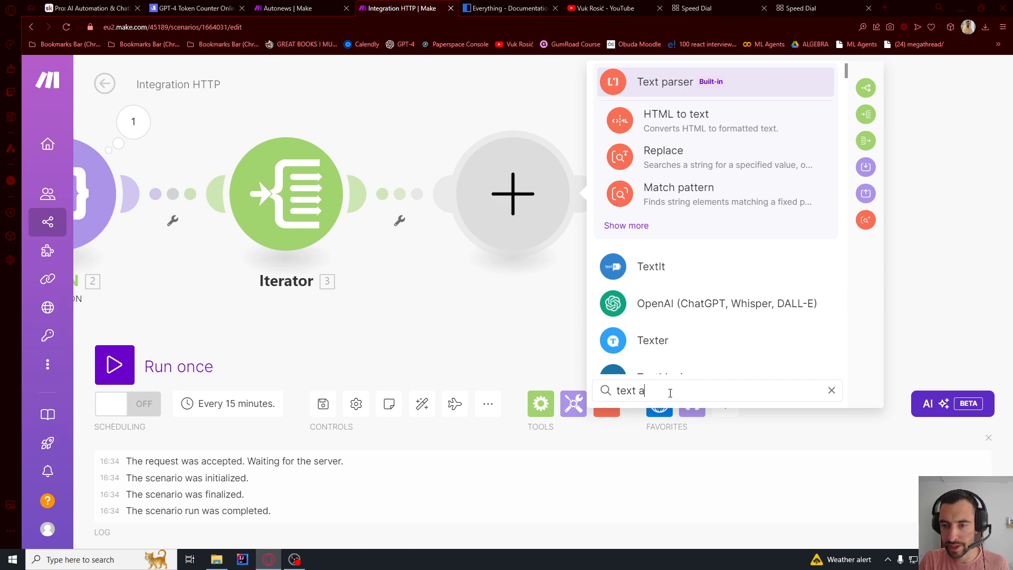
click(512, 193)
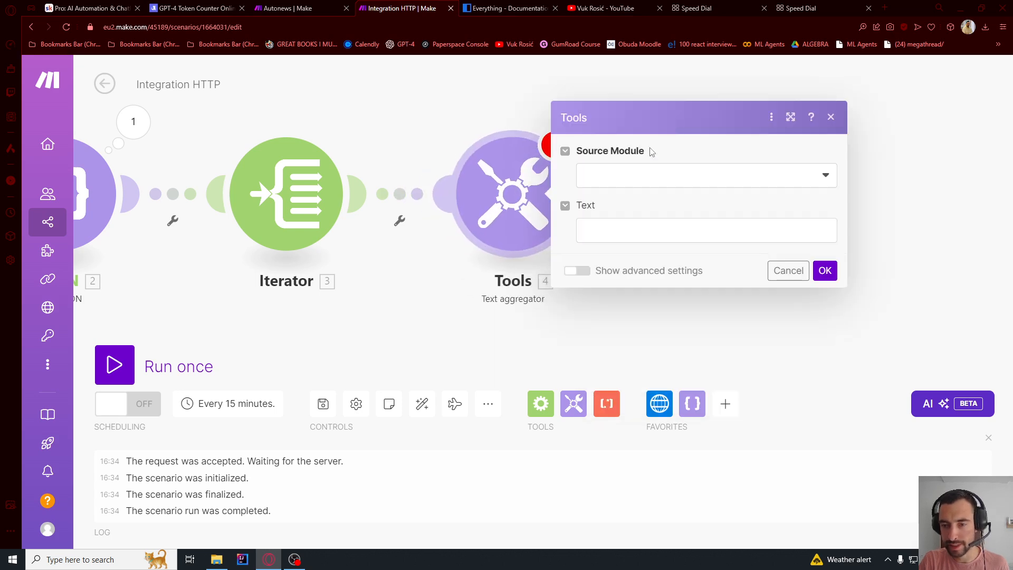
click(706, 175)
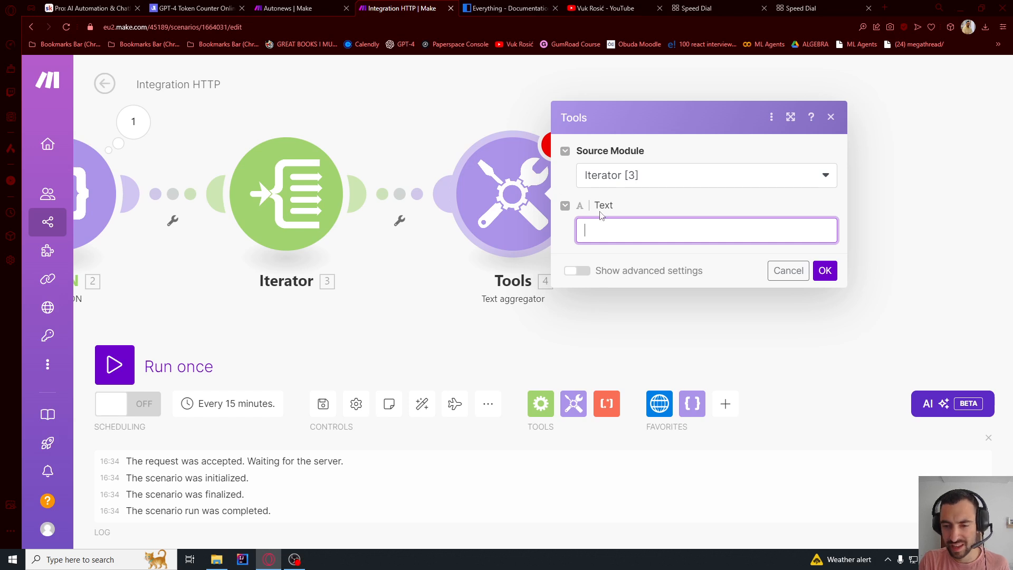
Enter 'article number' with the bundle order position and 'article title:' with the title.
text(article number:)
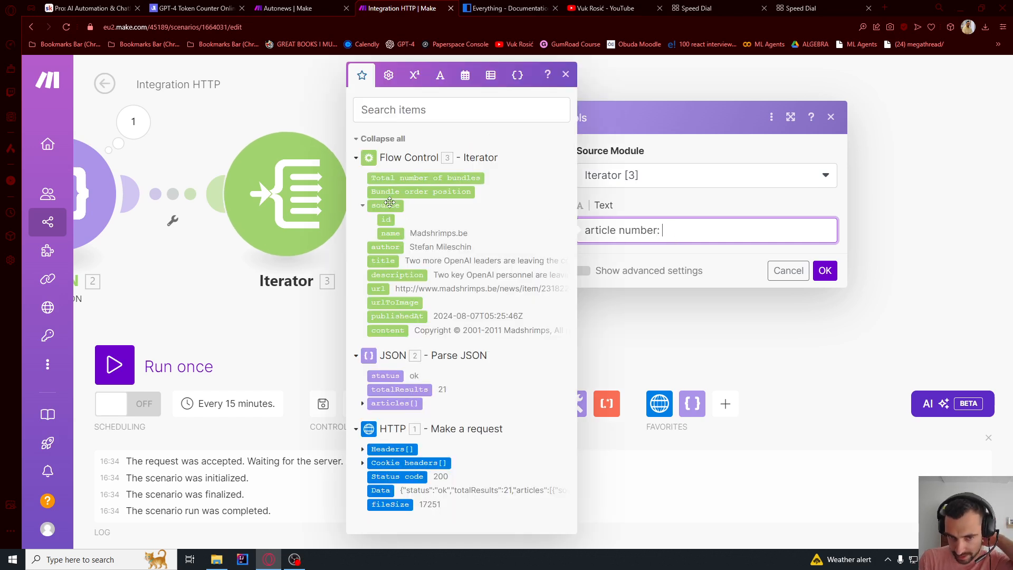
mouse_move(420, 191)
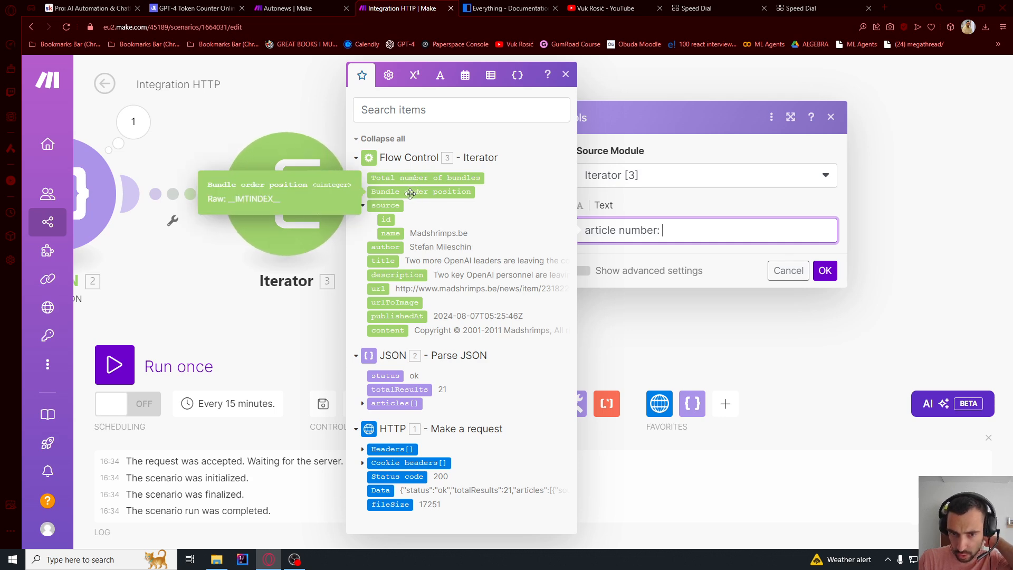
click(421, 192)
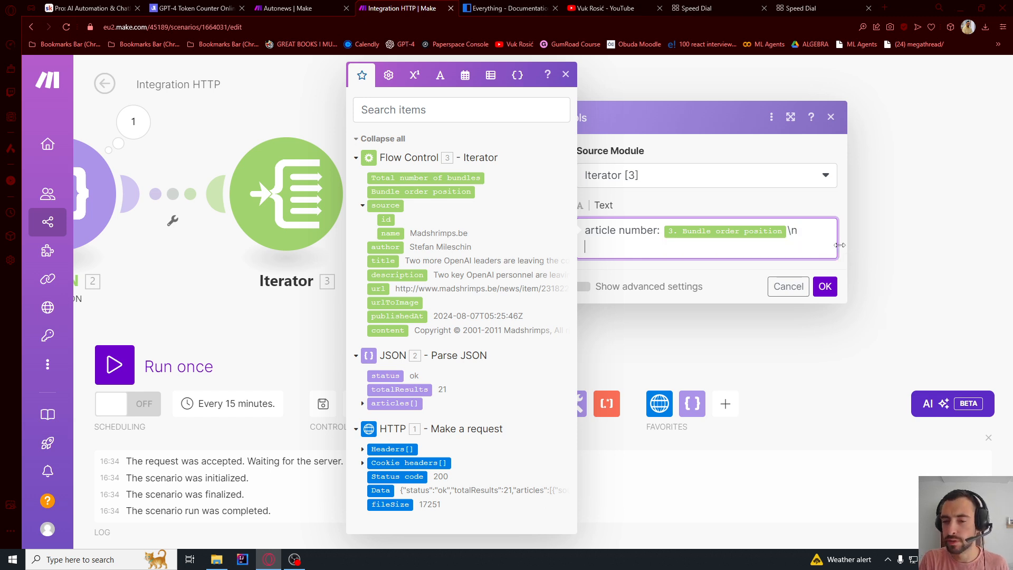
text(article)
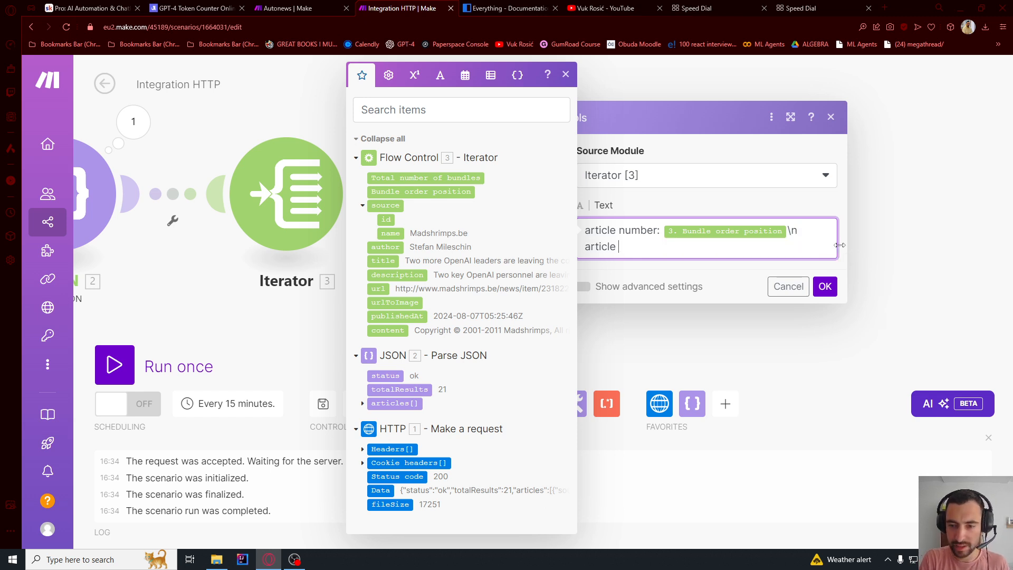
text(title:)
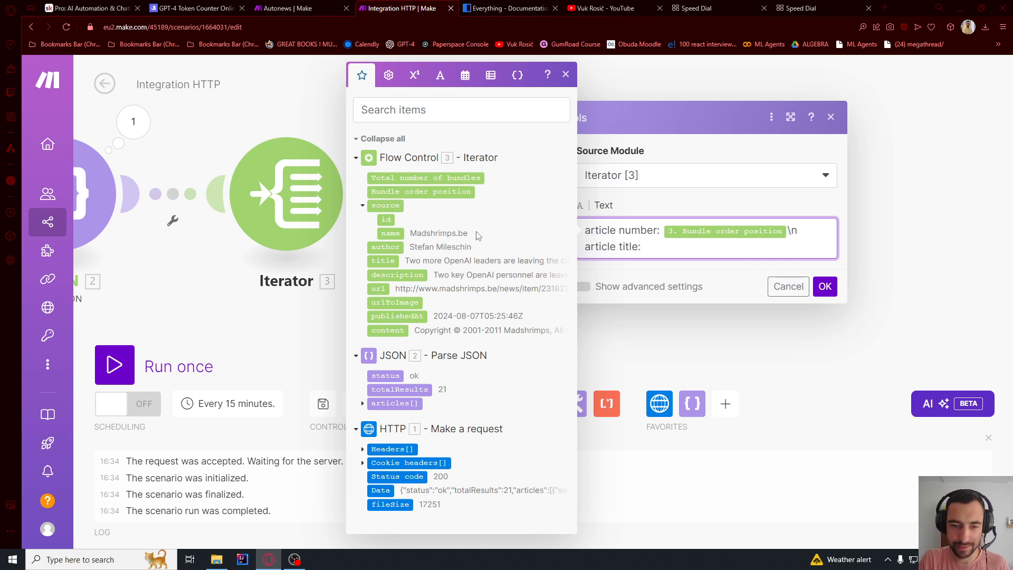
click(383, 261)
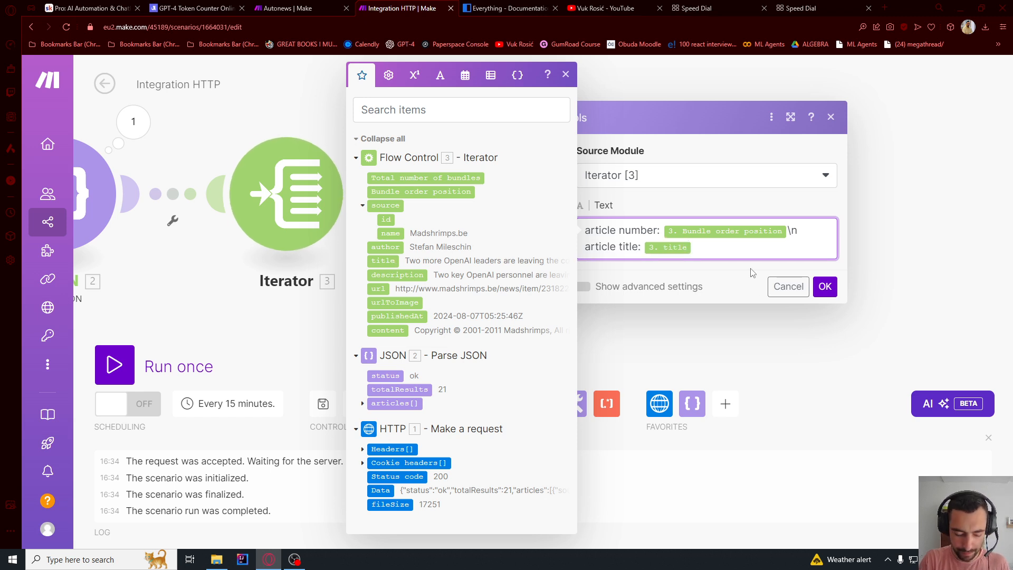
text(\n)
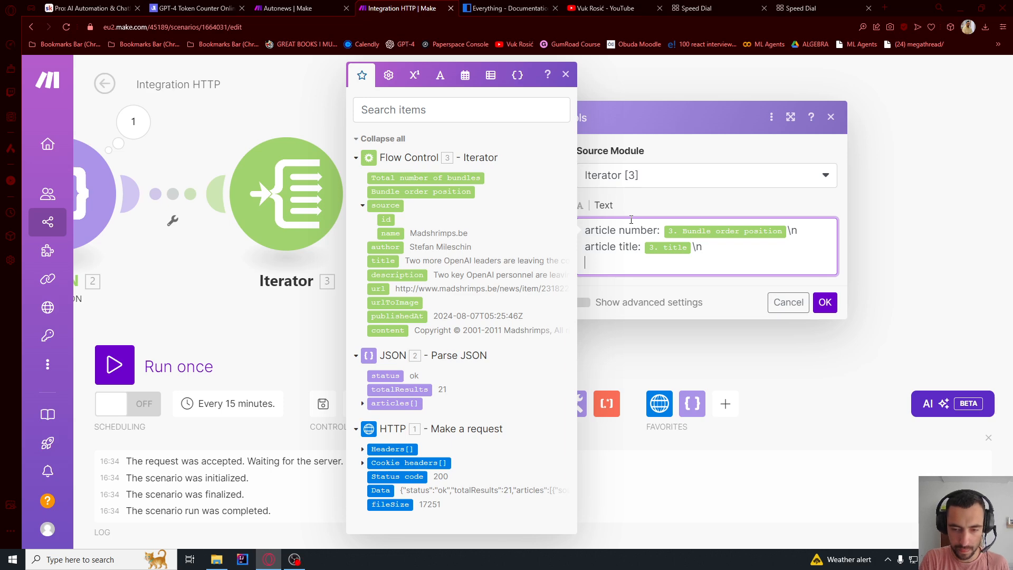
Add 'article url' with the url and a *** separator line, then select the duplicated lines.
text(article url)
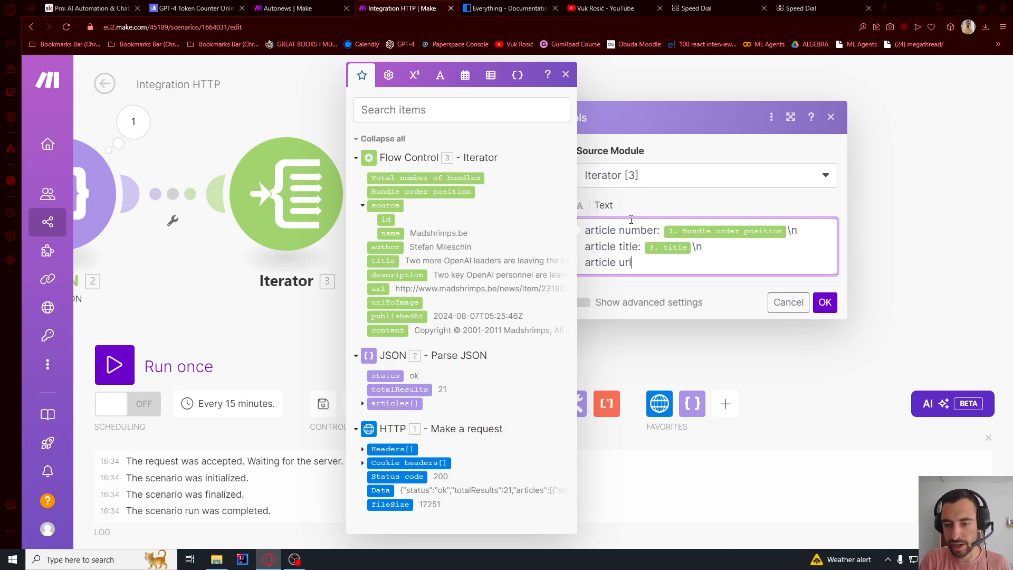
click(378, 290)
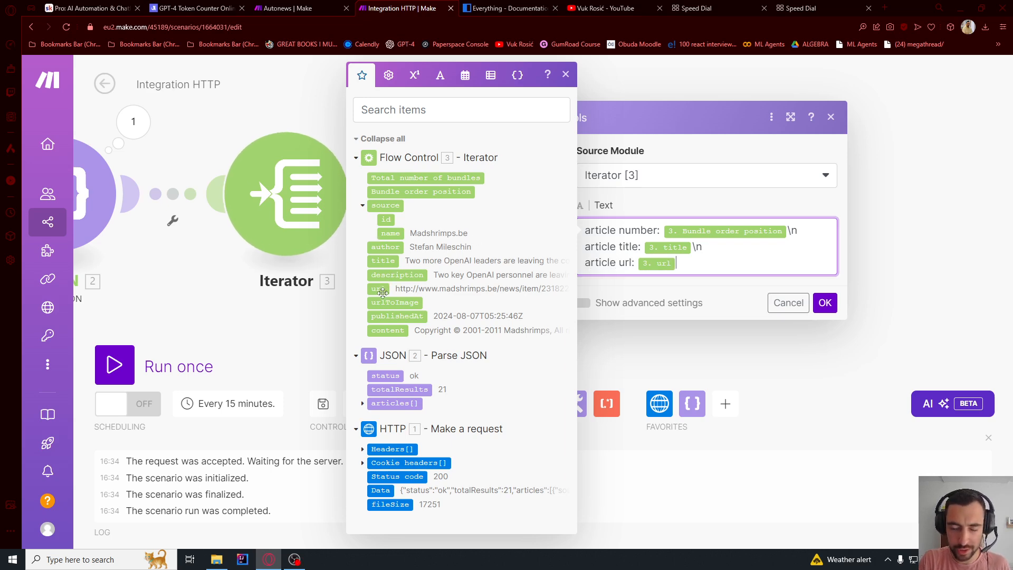
text(\n)
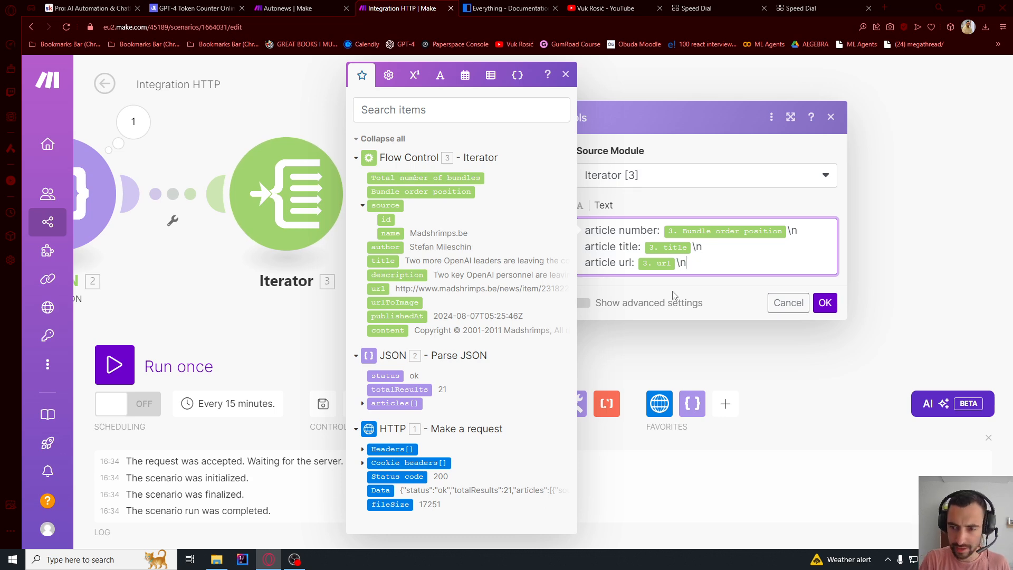
key(Enter)
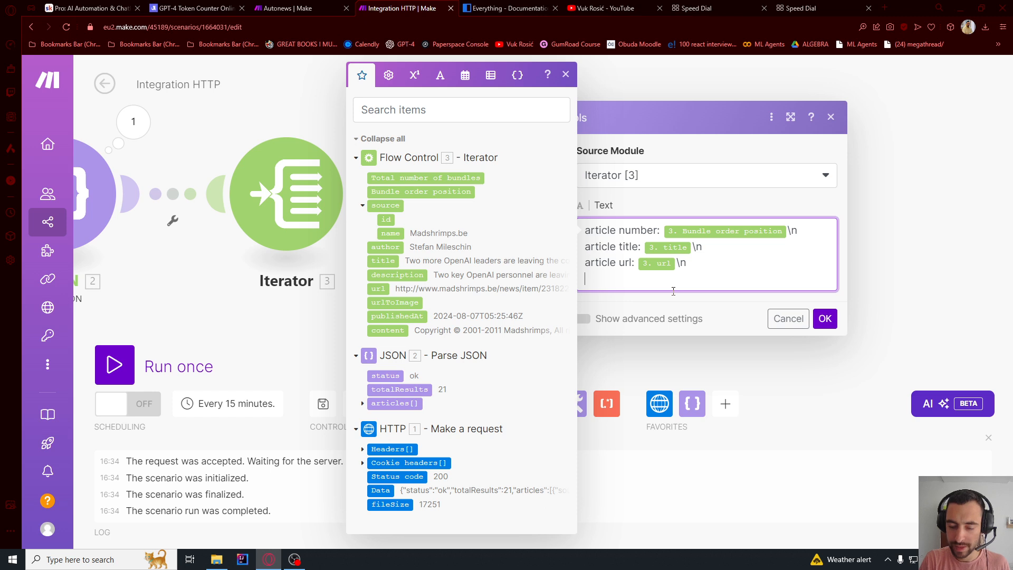
text(***)
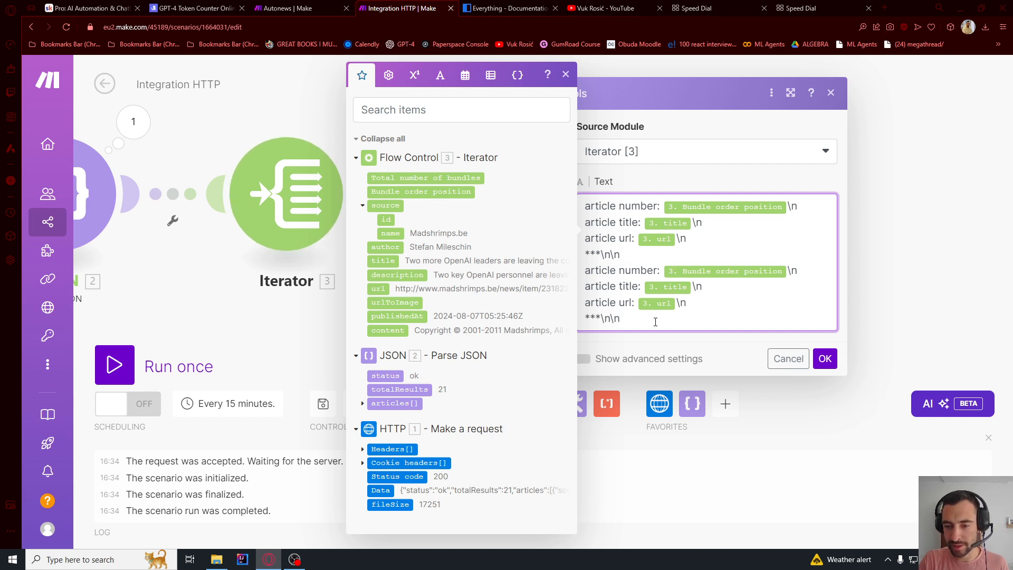
drag(584, 255, 619, 304)
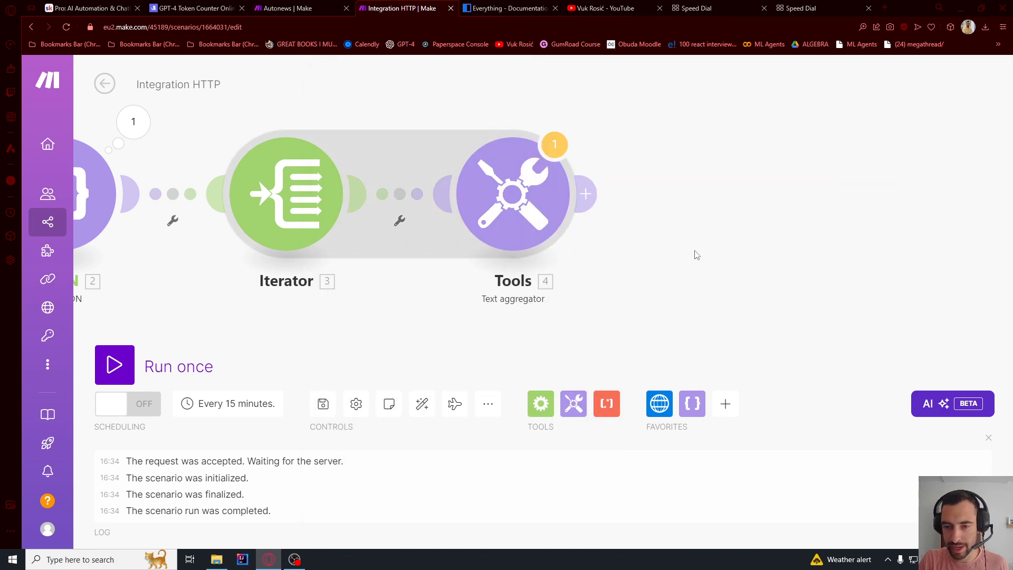
Run the scenario anyway and inspect the aggregator's combined text of 21 articles.
click(115, 365)
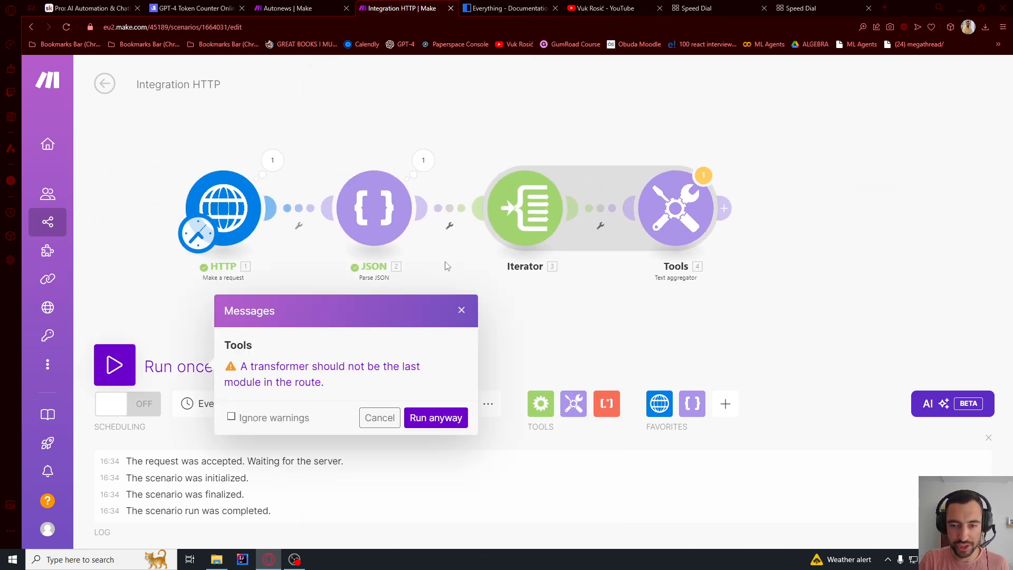
click(435, 418)
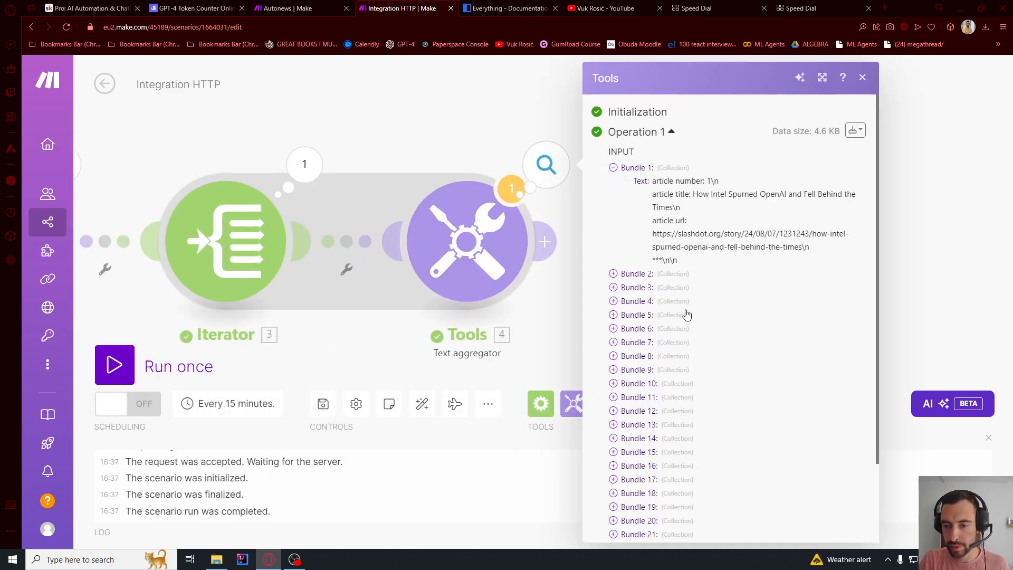
scroll(down, 3)
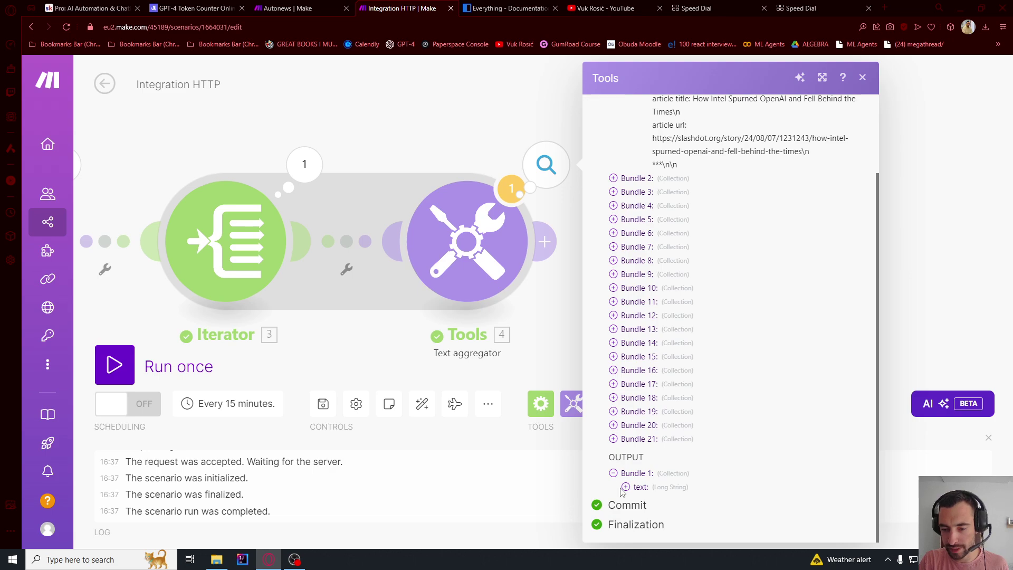
click(614, 487)
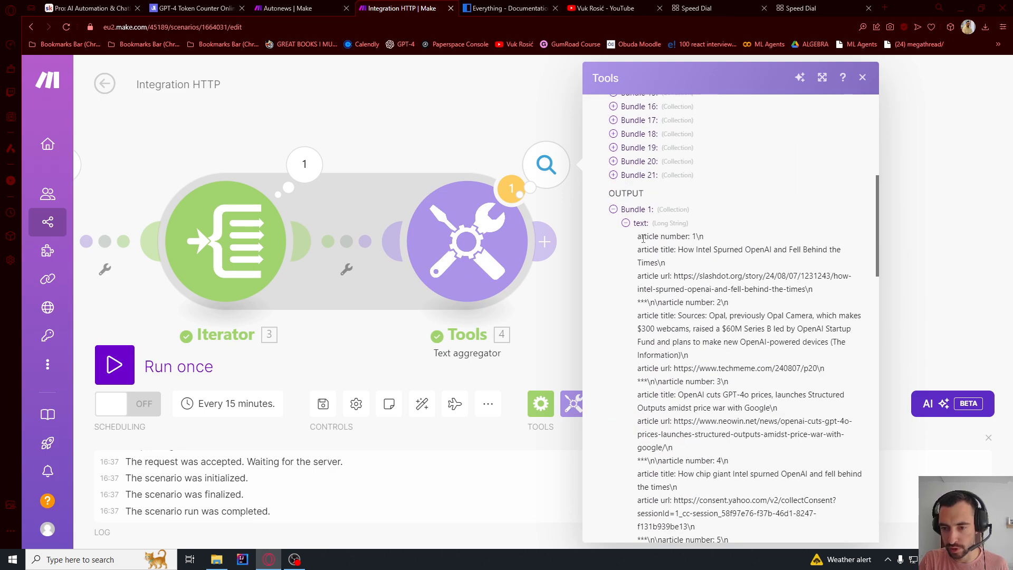
drag(638, 236, 665, 275)
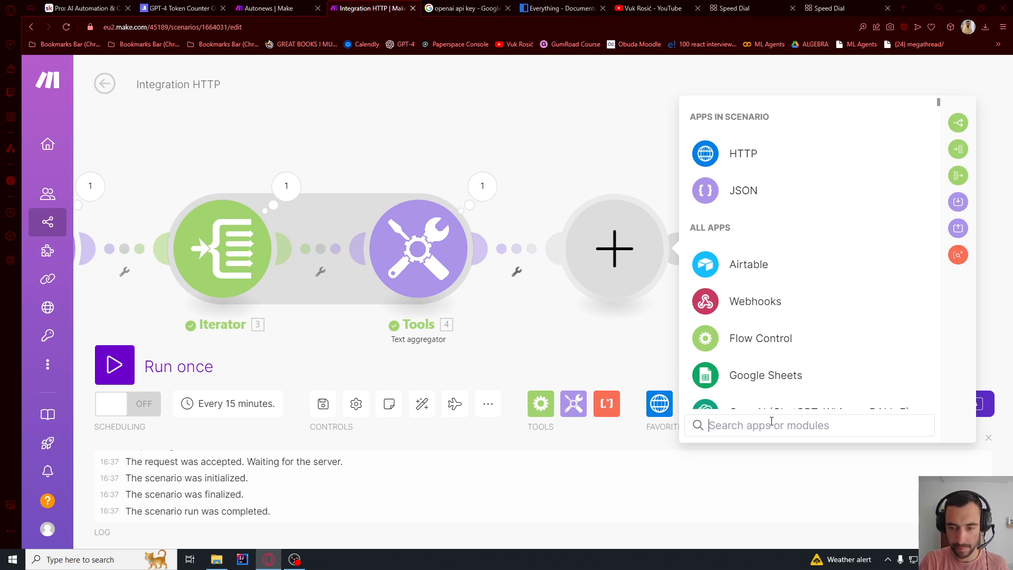
Add an OpenAI Transform Text to Structured Data module and start a new OpenAI connection.
text(o)
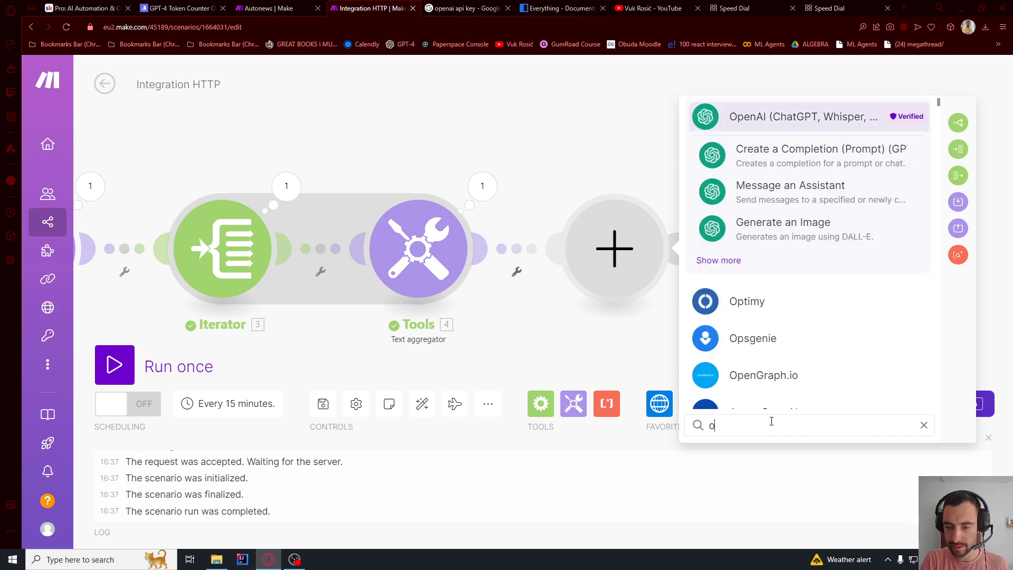
text(pen)
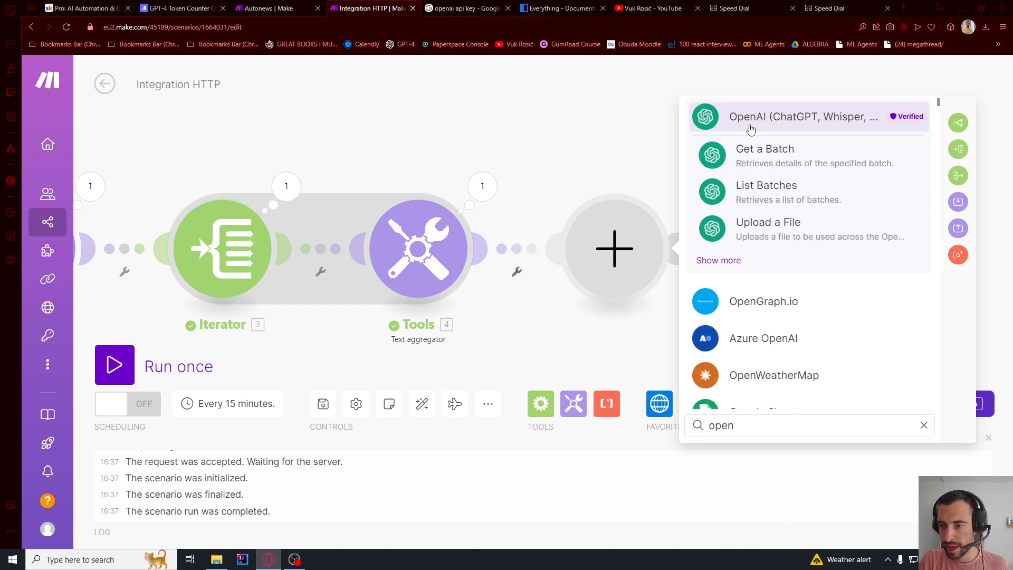
click(802, 117)
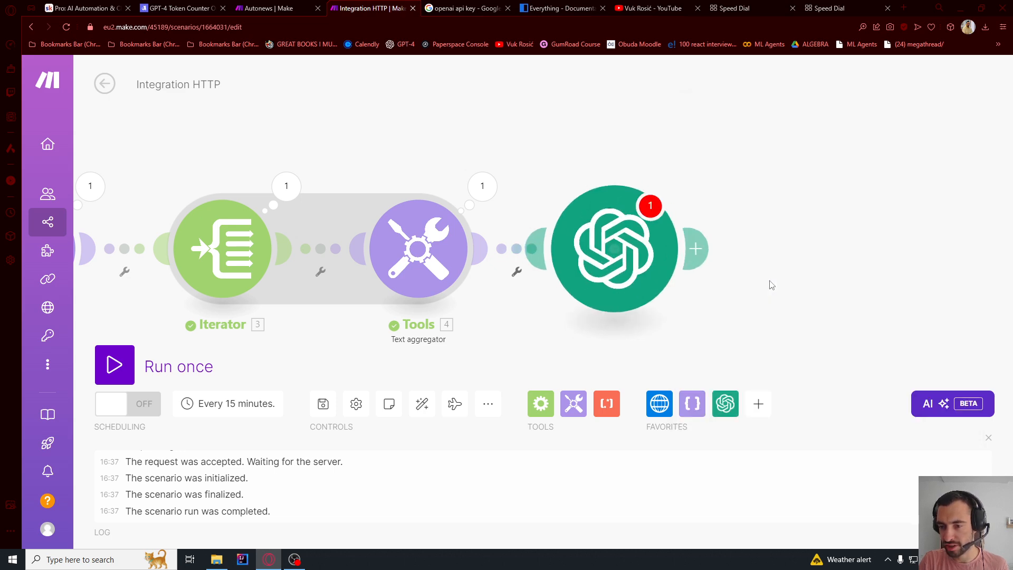
click(611, 249)
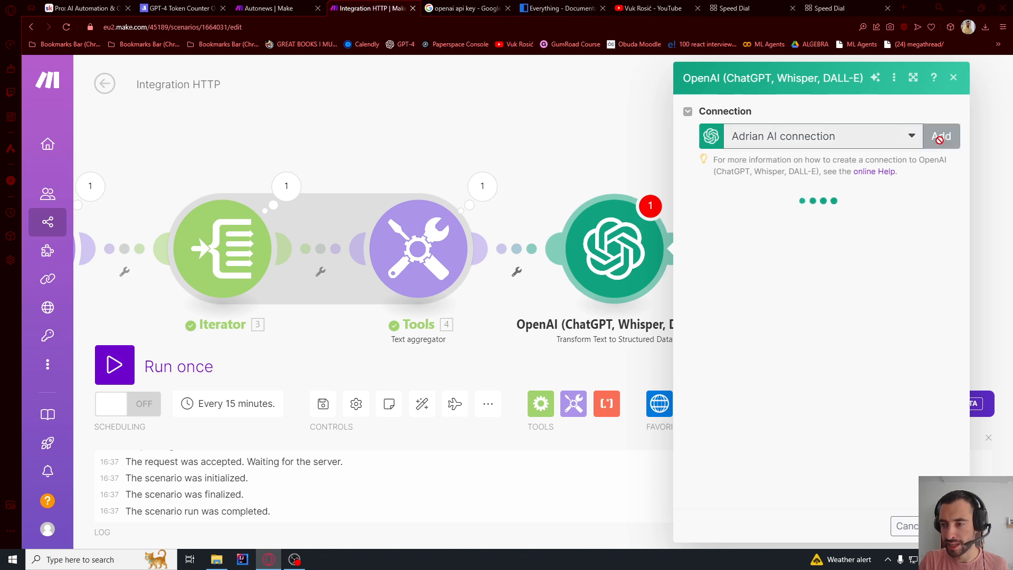
click(941, 136)
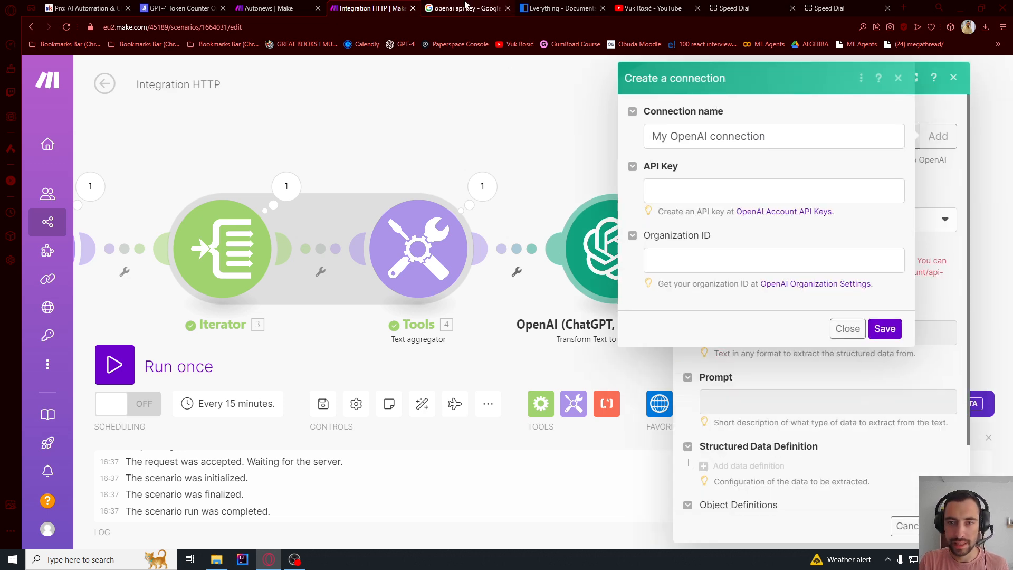
click(465, 8)
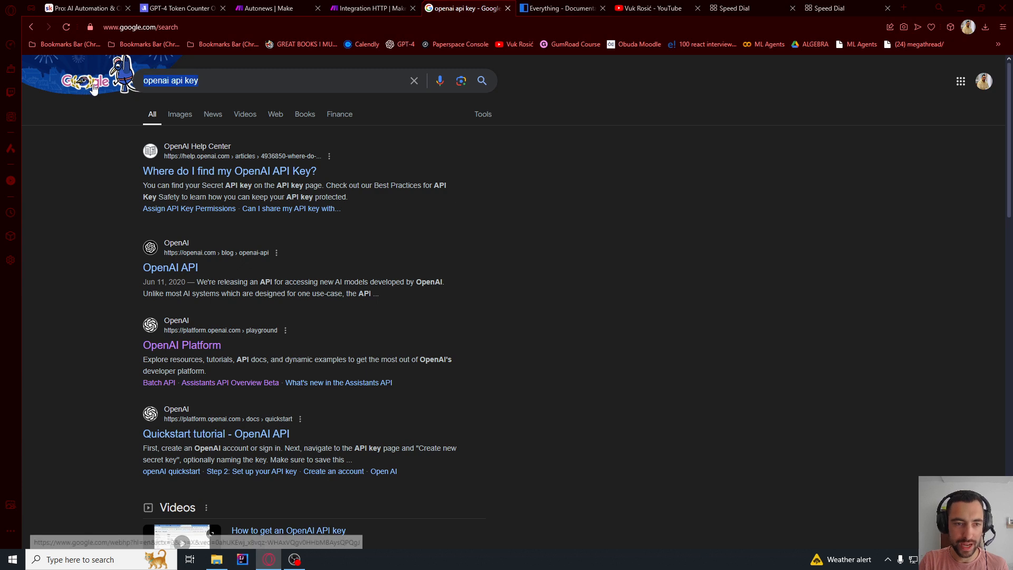
Open the 'OpenAI Platform' result from the Google search for an OpenAI API key.
click(182, 345)
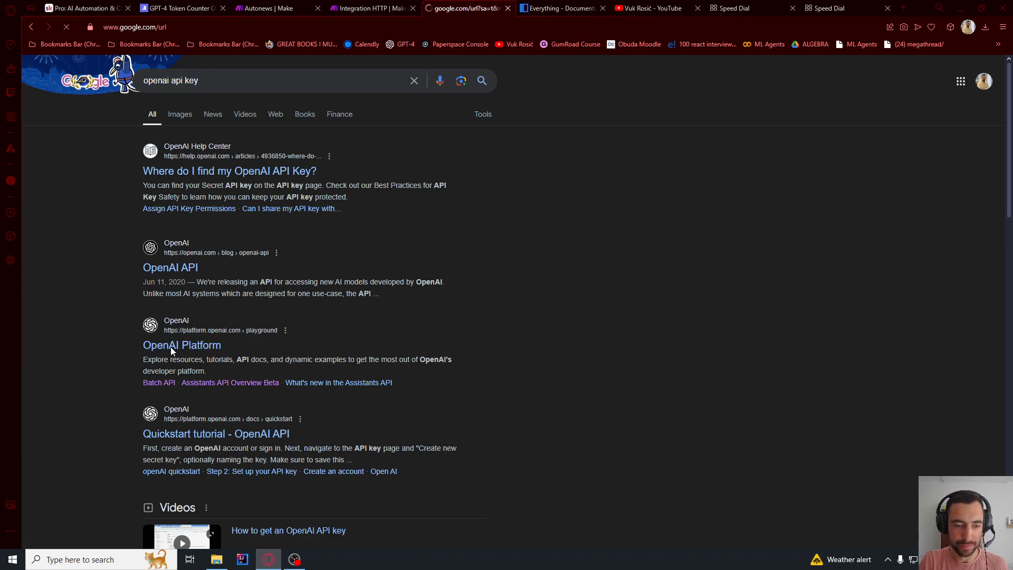
click(182, 345)
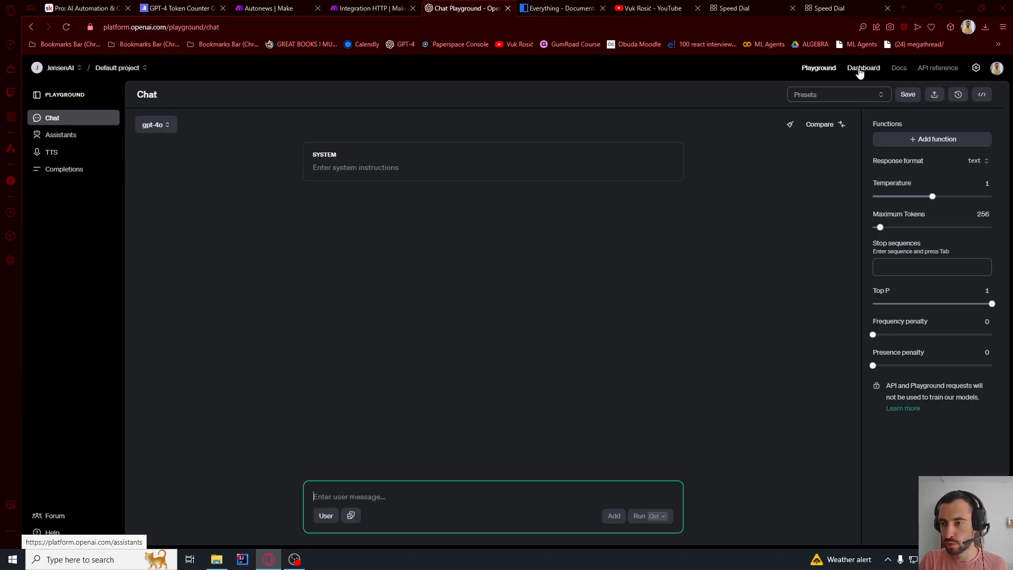
Create a new secret key on the Dashboard's API keys page and copy it.
click(863, 68)
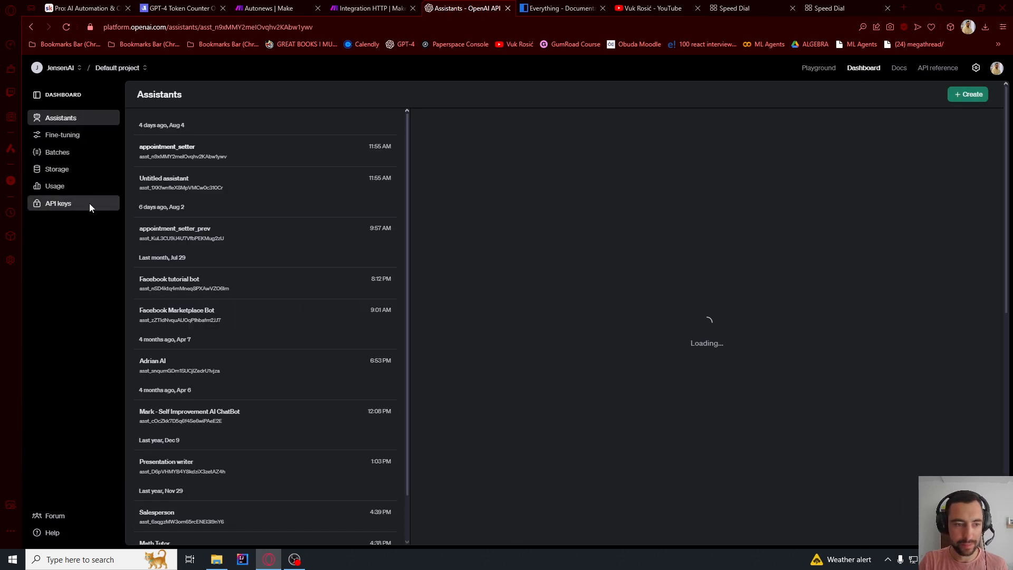
click(58, 203)
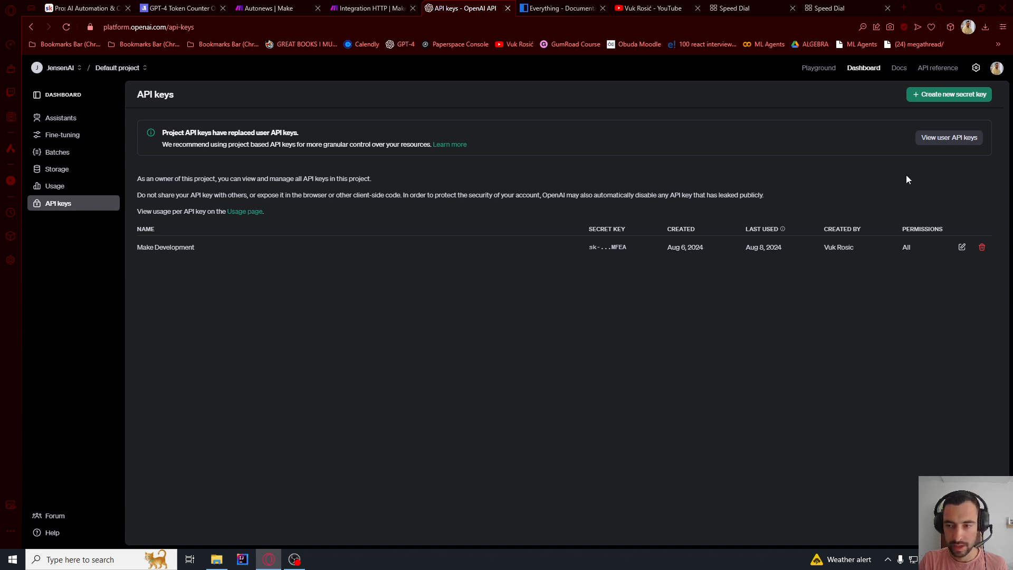
click(949, 93)
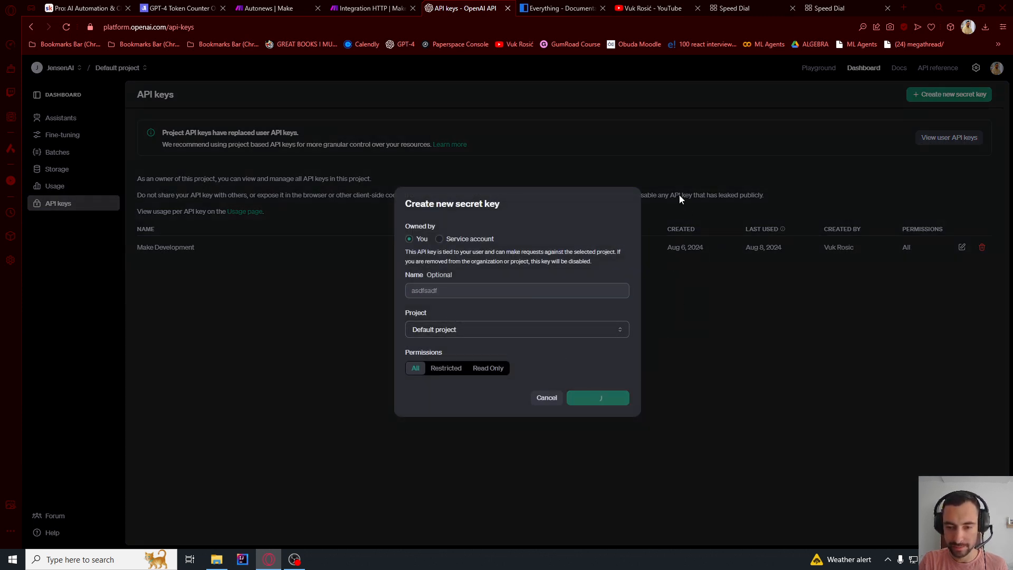
click(597, 398)
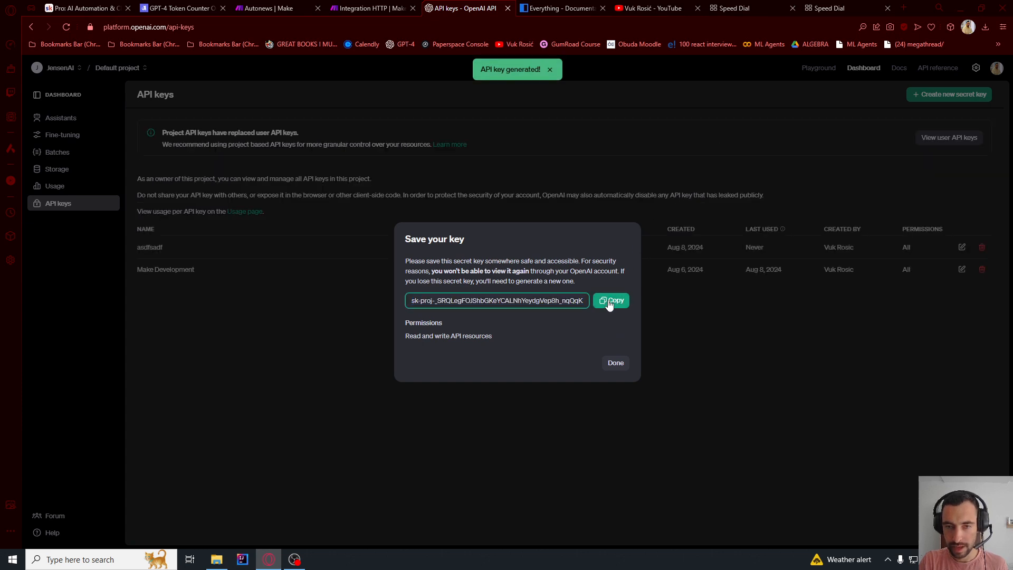
click(610, 300)
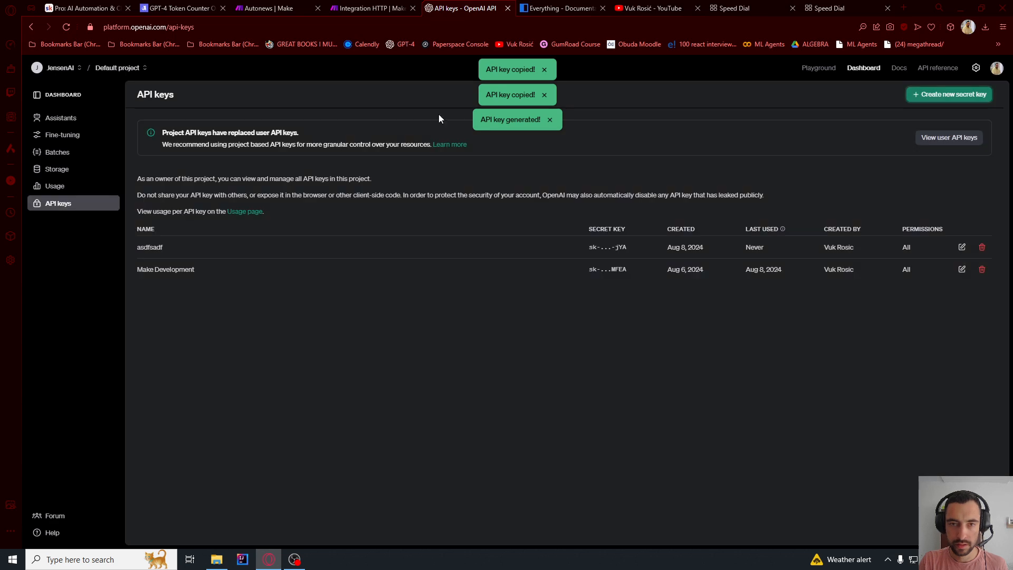
click(372, 8)
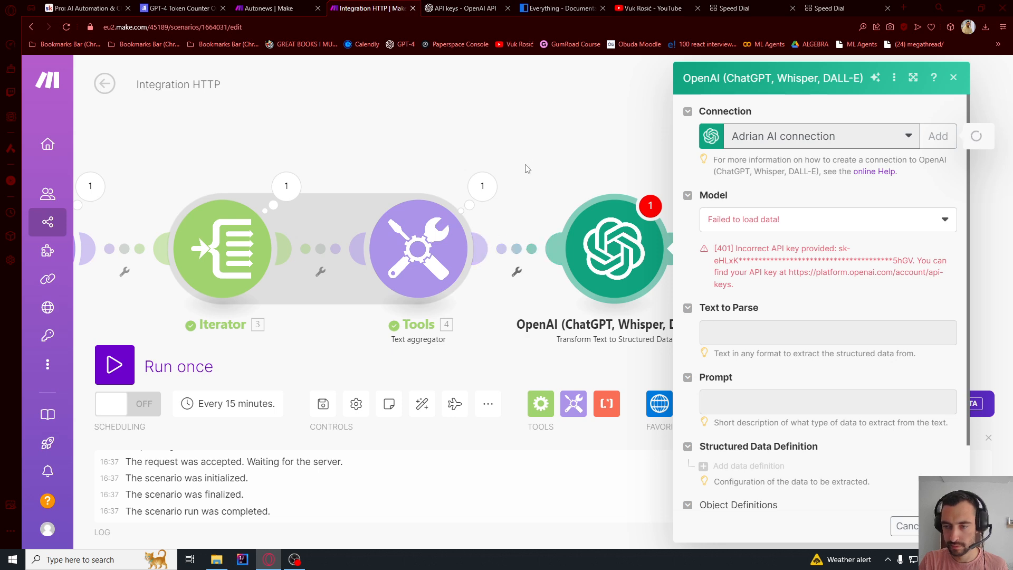
Choose gpt-4o-mini as the OpenAI module's model and edit the article-picking prompt.
click(820, 136)
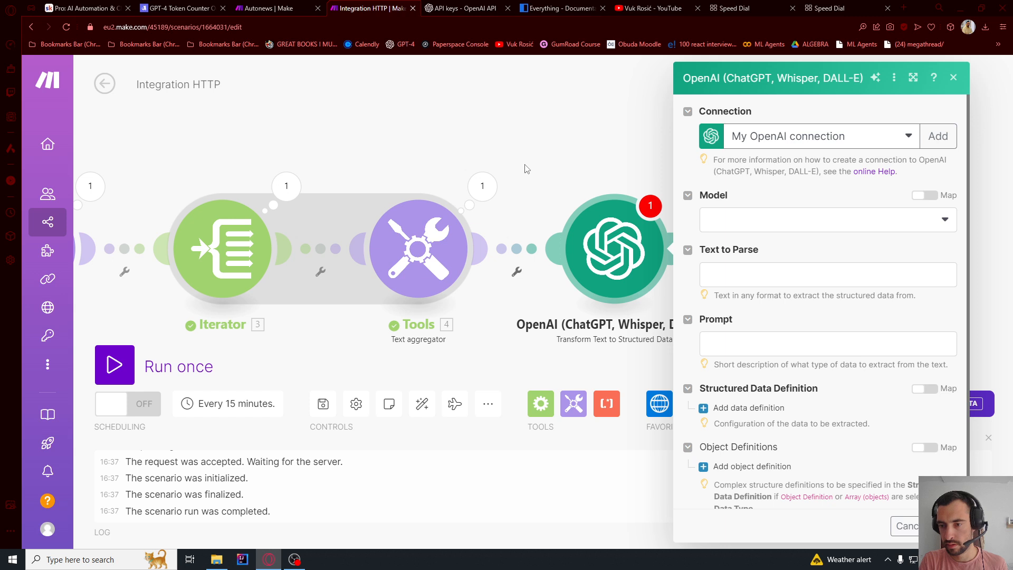
click(828, 219)
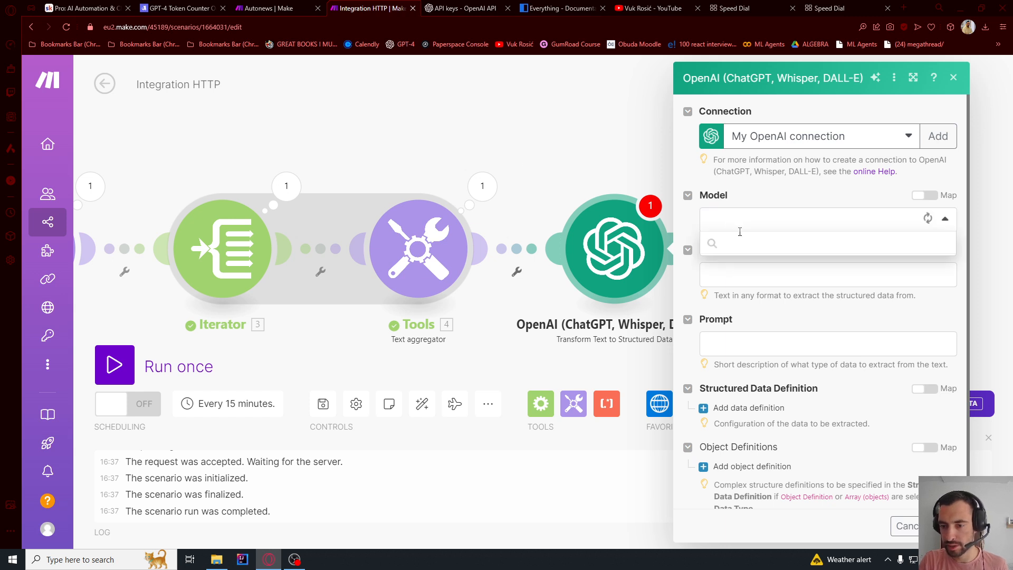
click(827, 218)
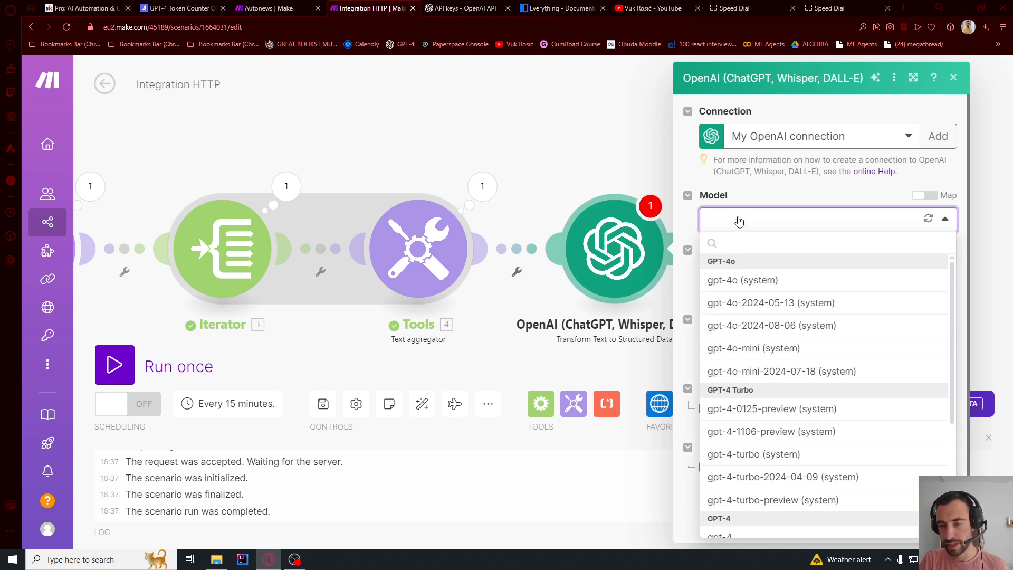
click(753, 348)
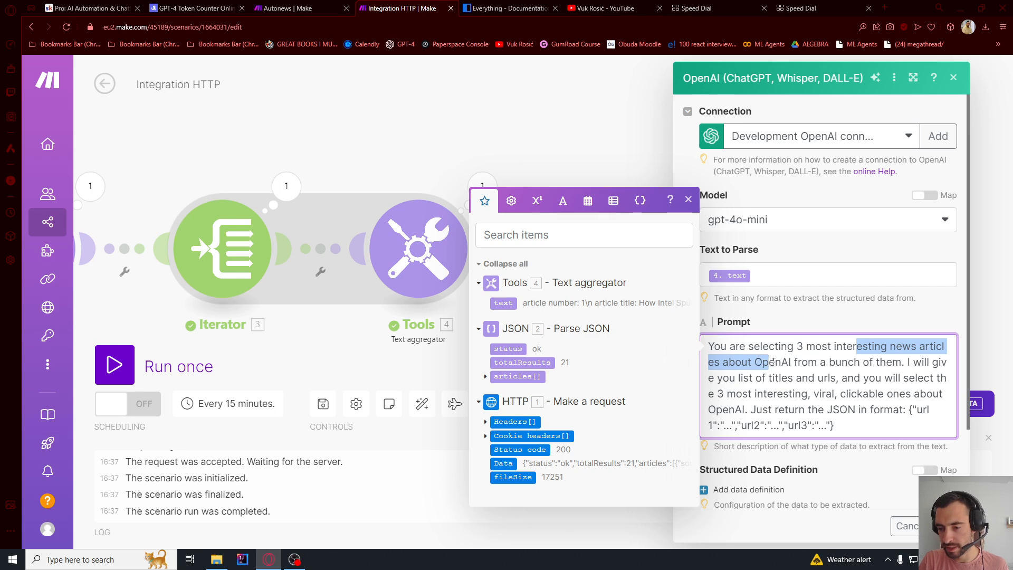
double_click(773, 362)
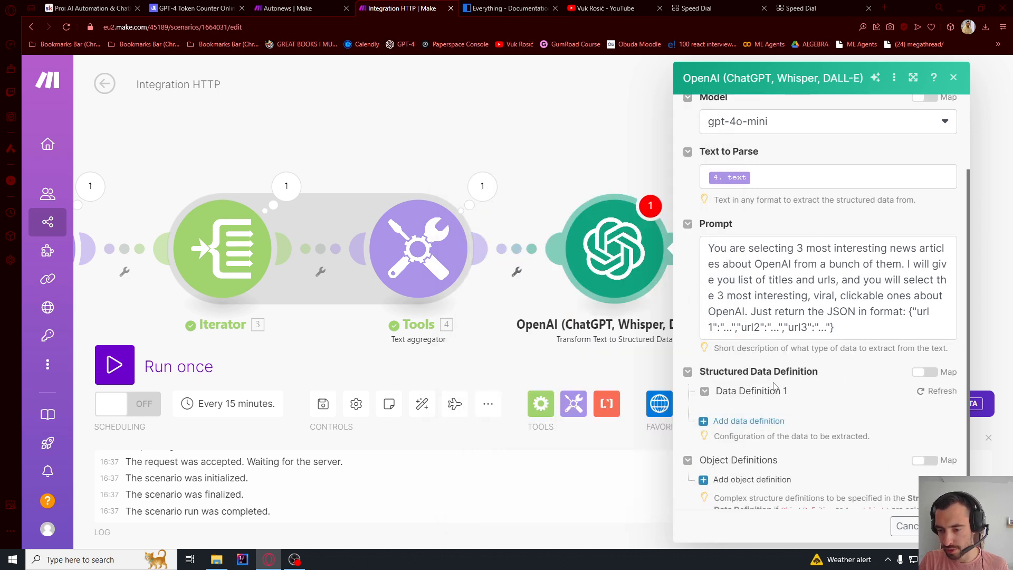
Add an object-type 'urls' data definition with a 'First article url' property.
click(748, 420)
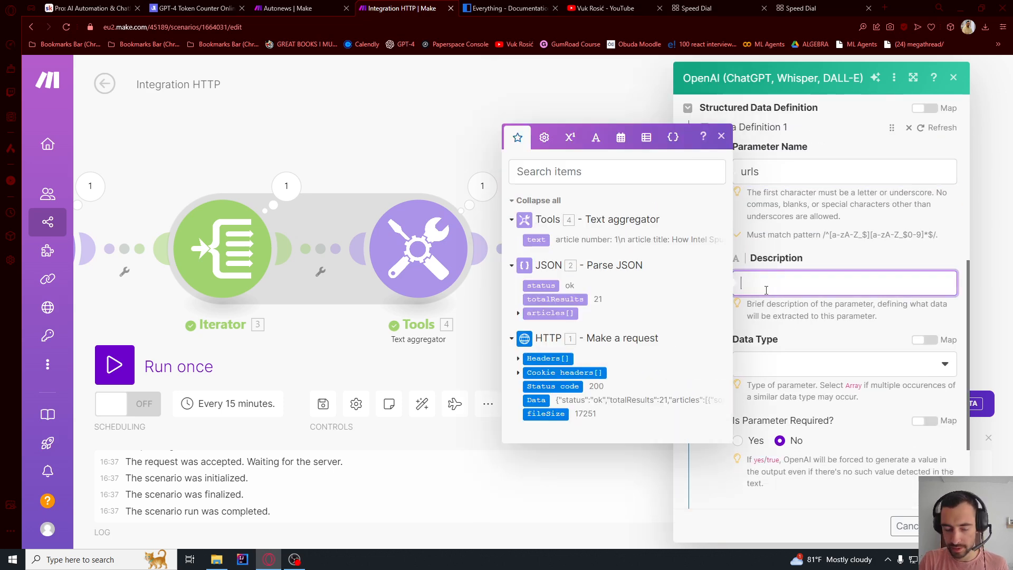
text(Urls of the arti)
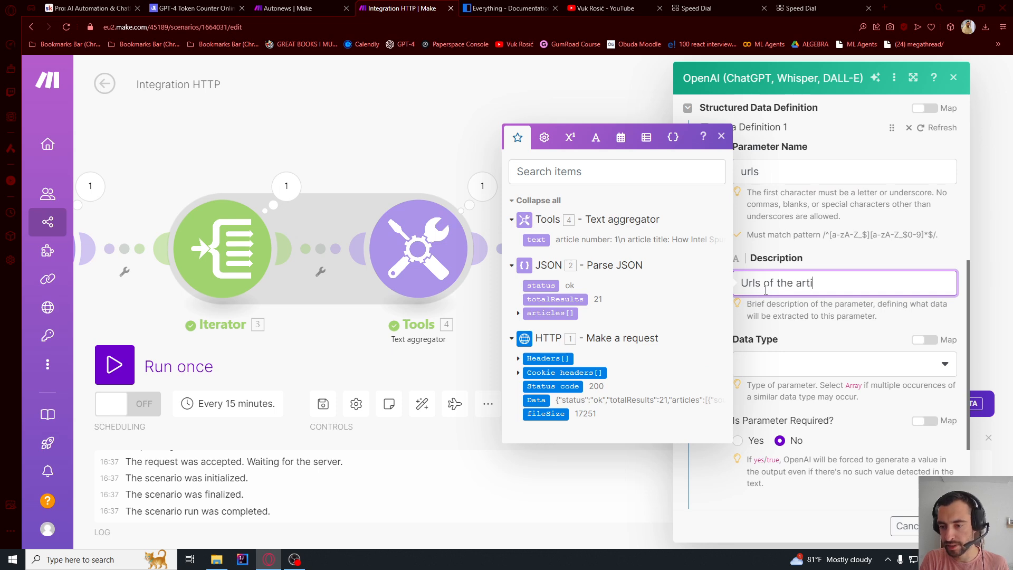
click(843, 364)
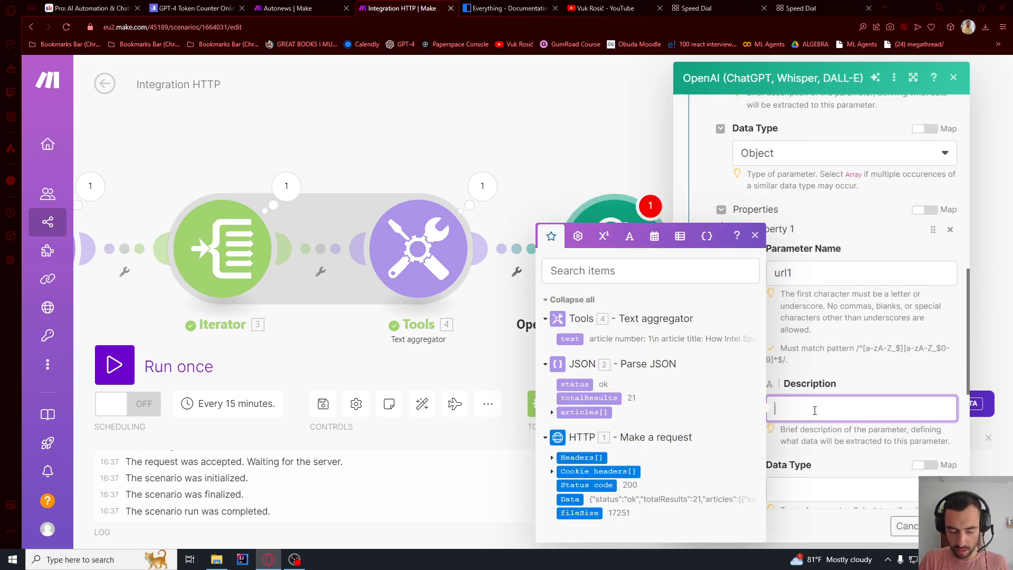
text(First)
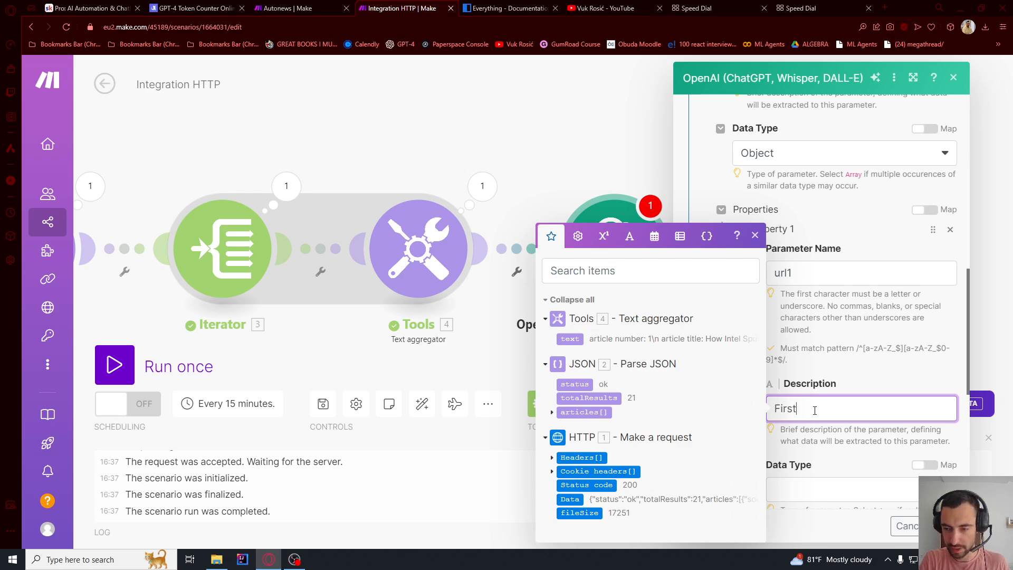
text(article)
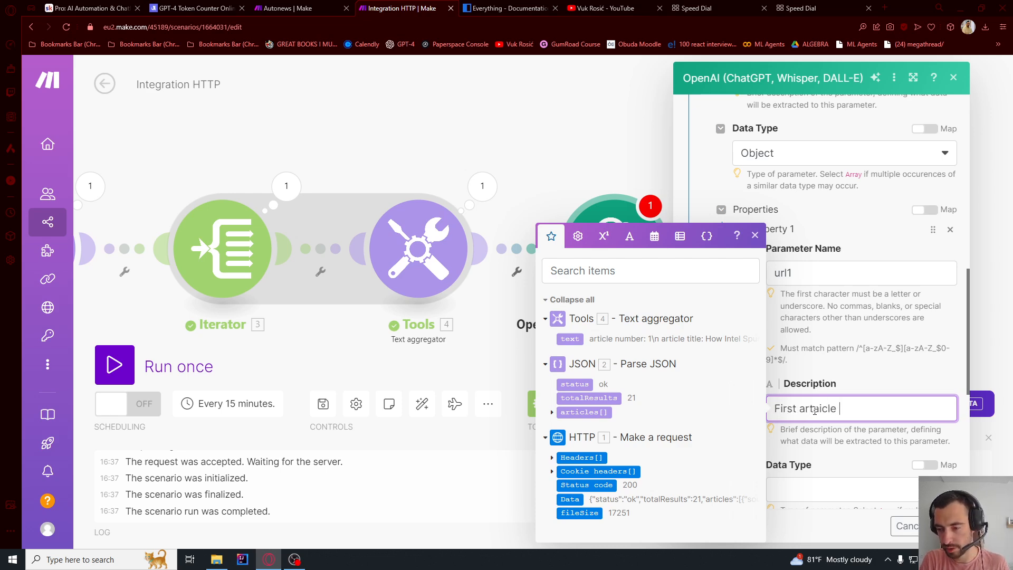
text(url)
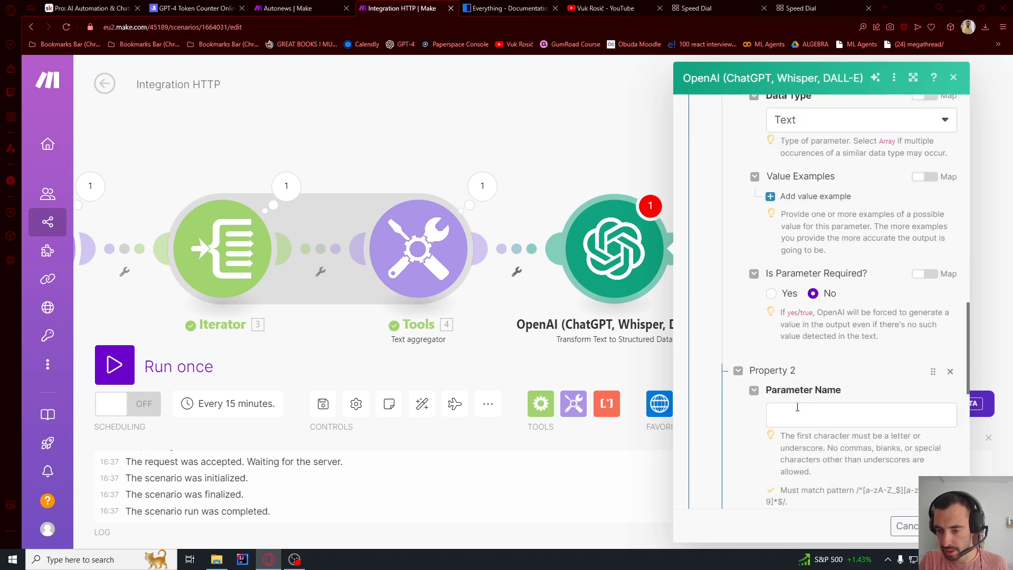
Add url2 and url3 Text properties for the second and third article URLs, then save.
text(url2)
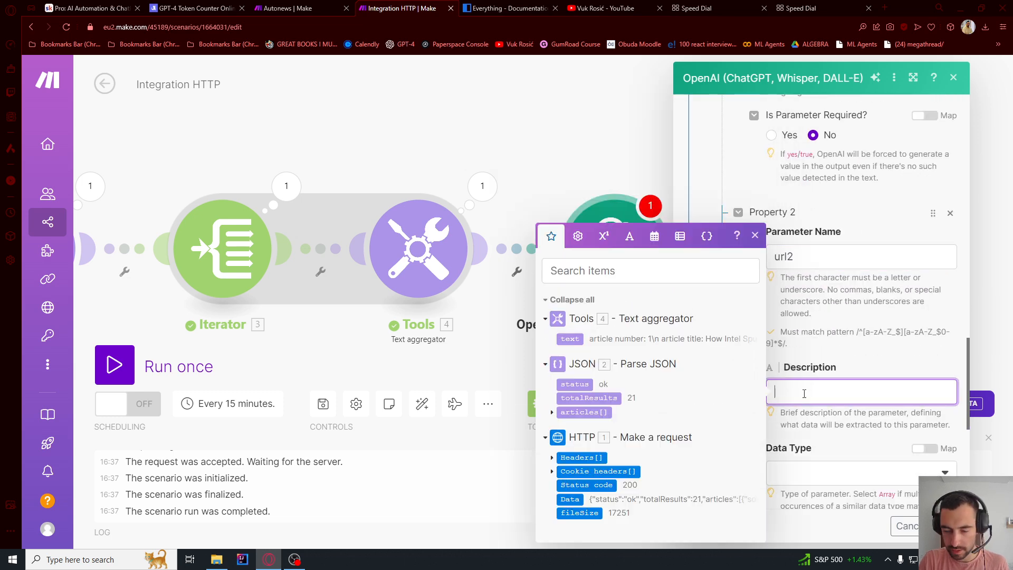
text(Second article url)
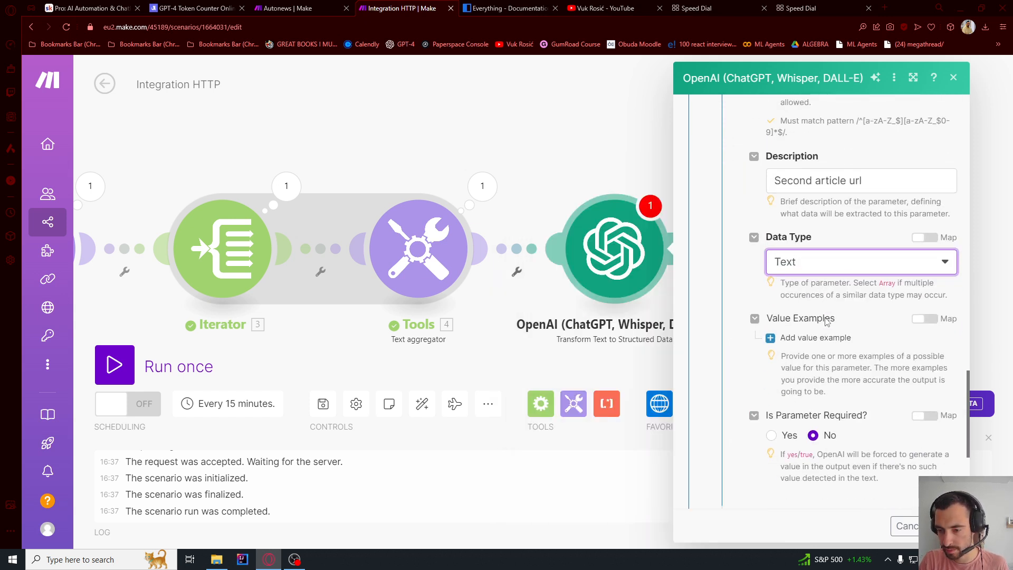
scroll(down, 3)
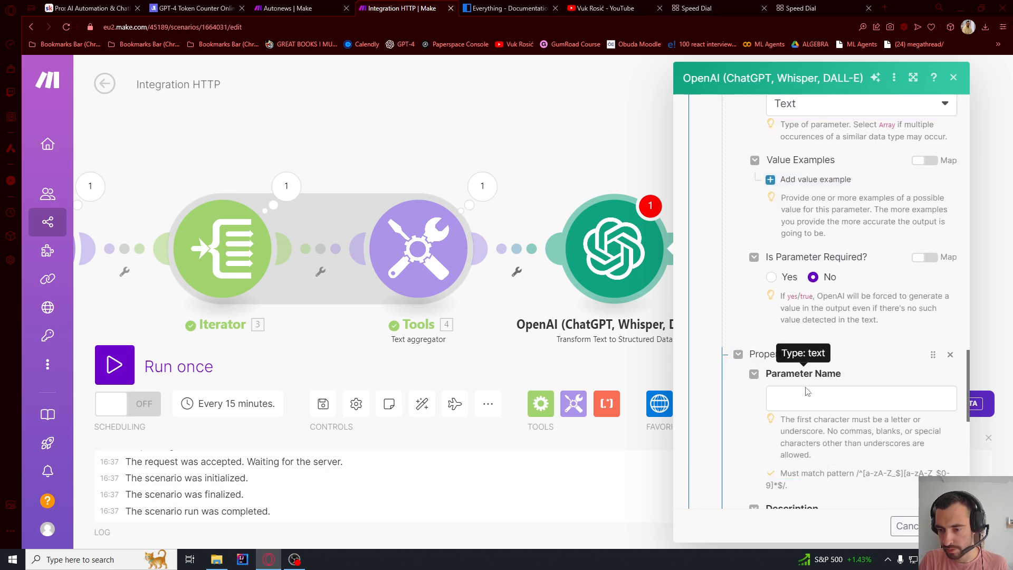
click(861, 397)
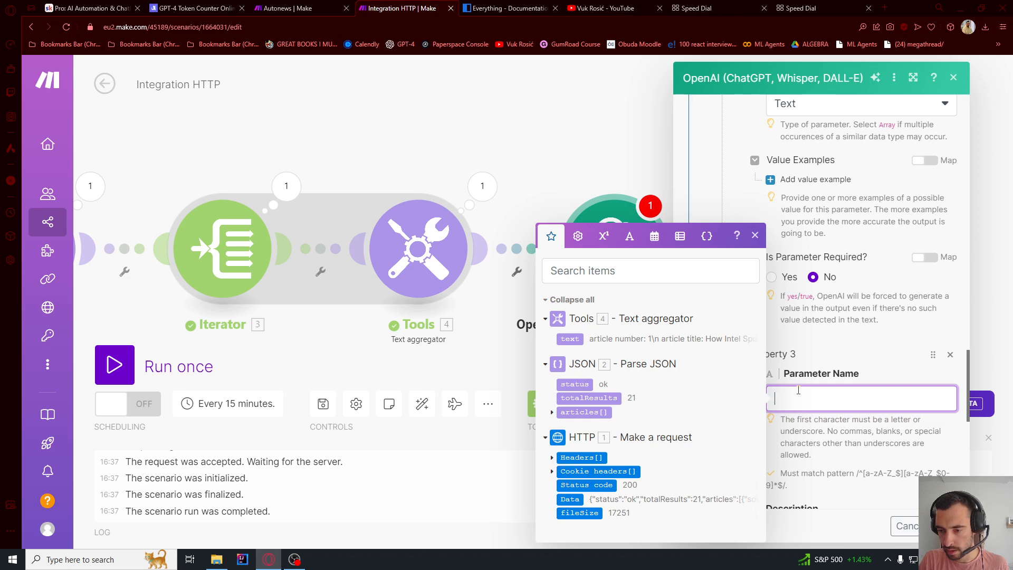
text(url3)
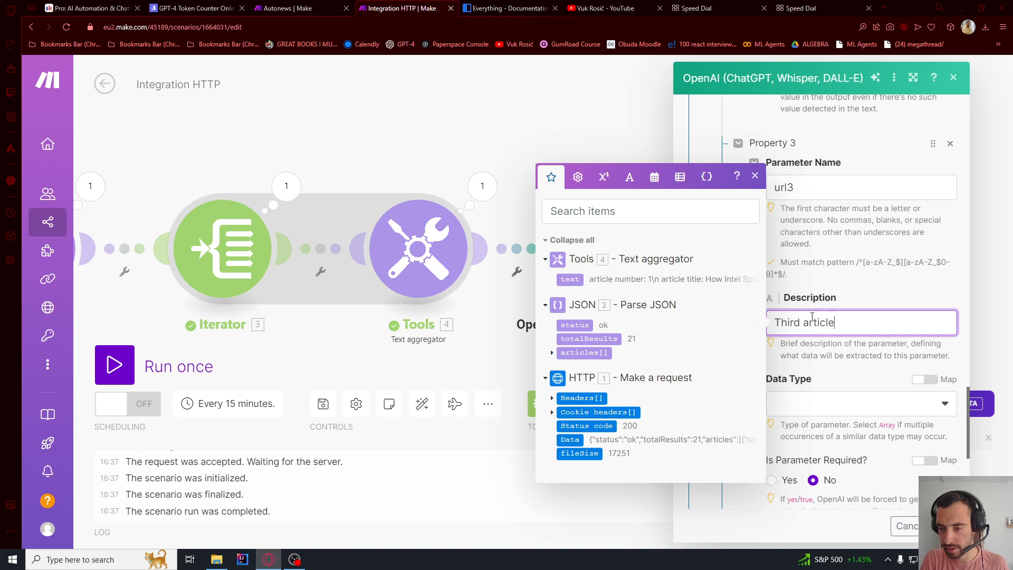
text(url)
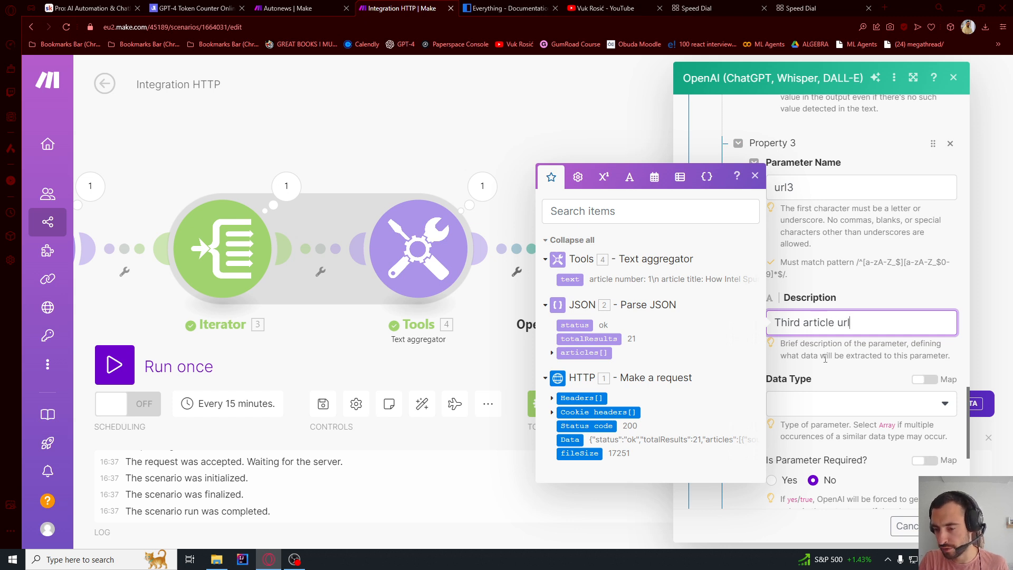
click(860, 403)
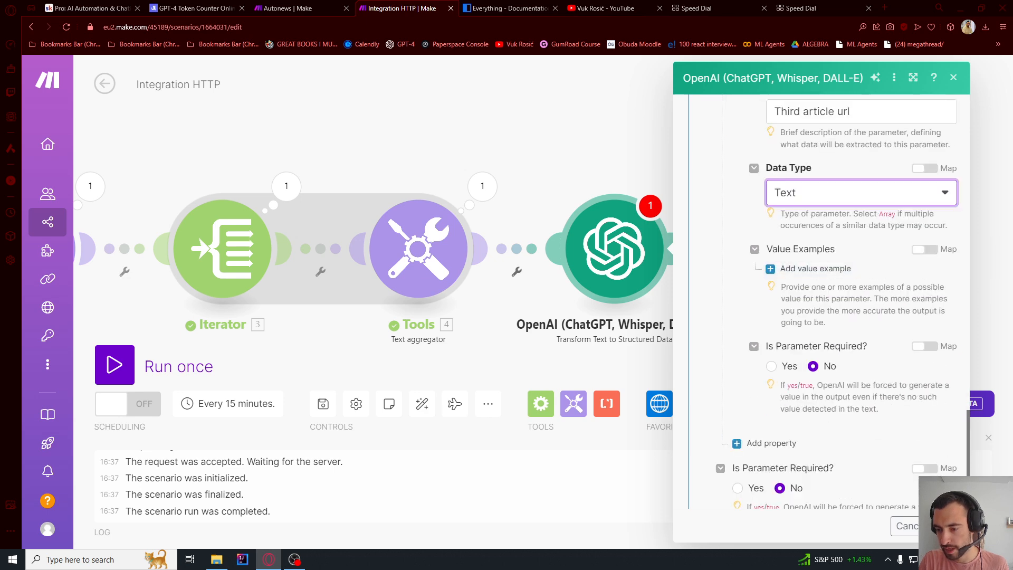
click(937, 77)
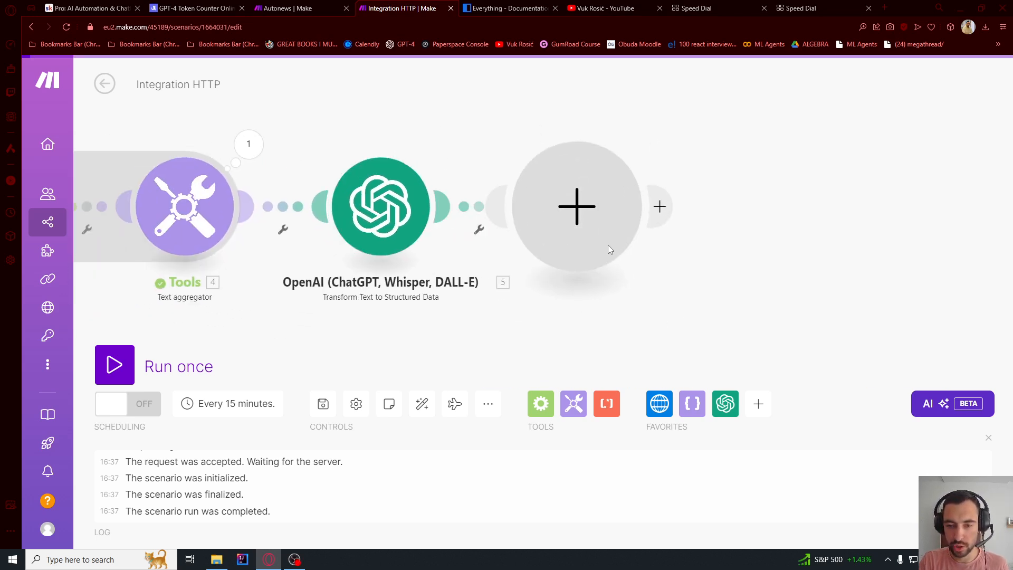
Add JSON Transform to JSON and Parse JSON modules after the OpenAI step.
click(576, 207)
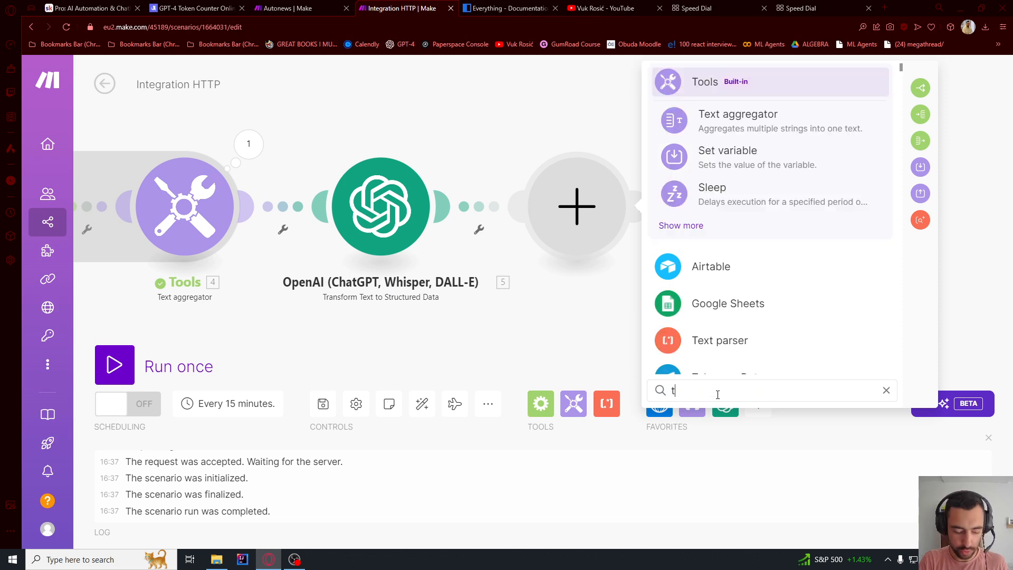
text(ransform)
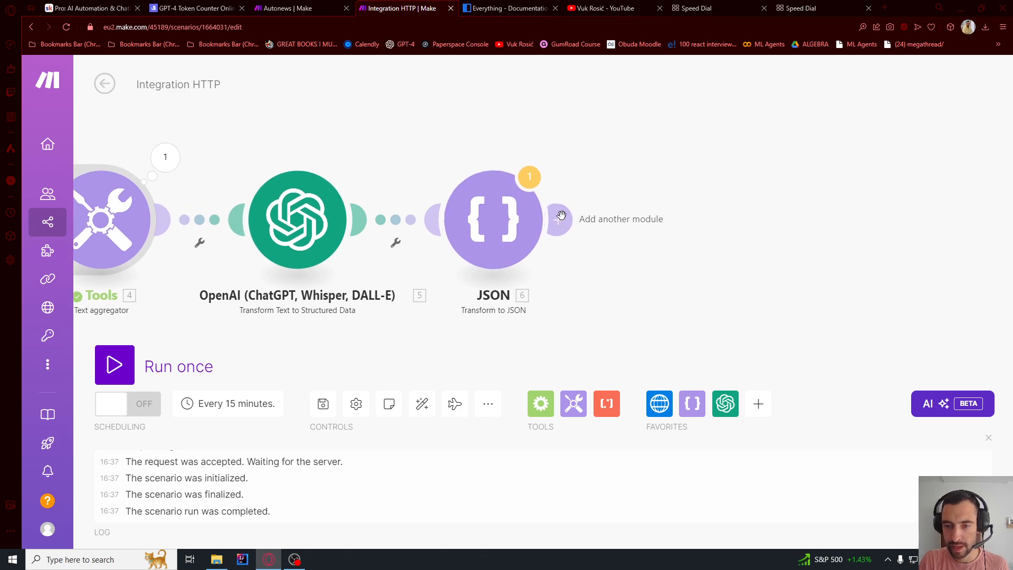
click(559, 219)
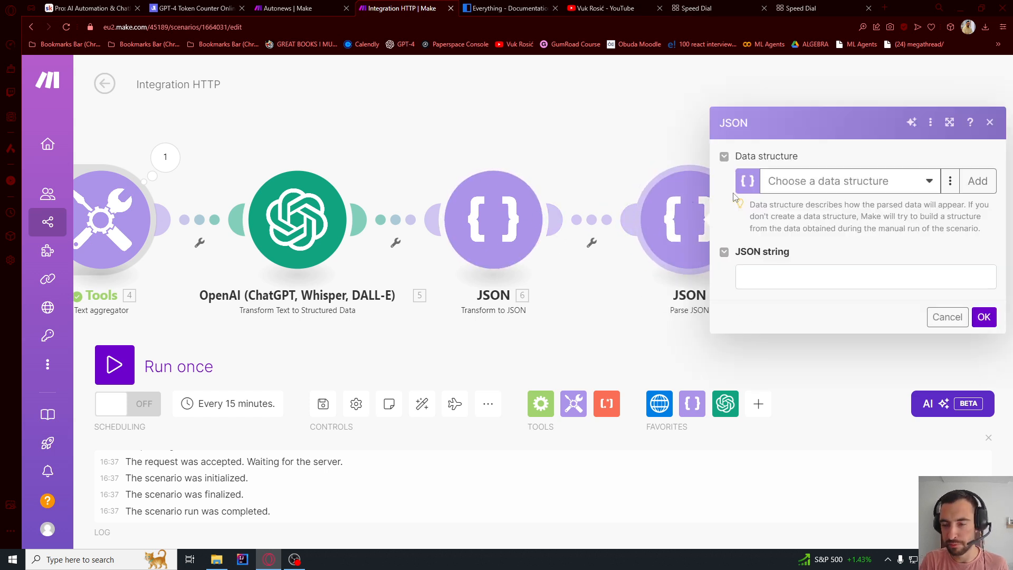
click(865, 276)
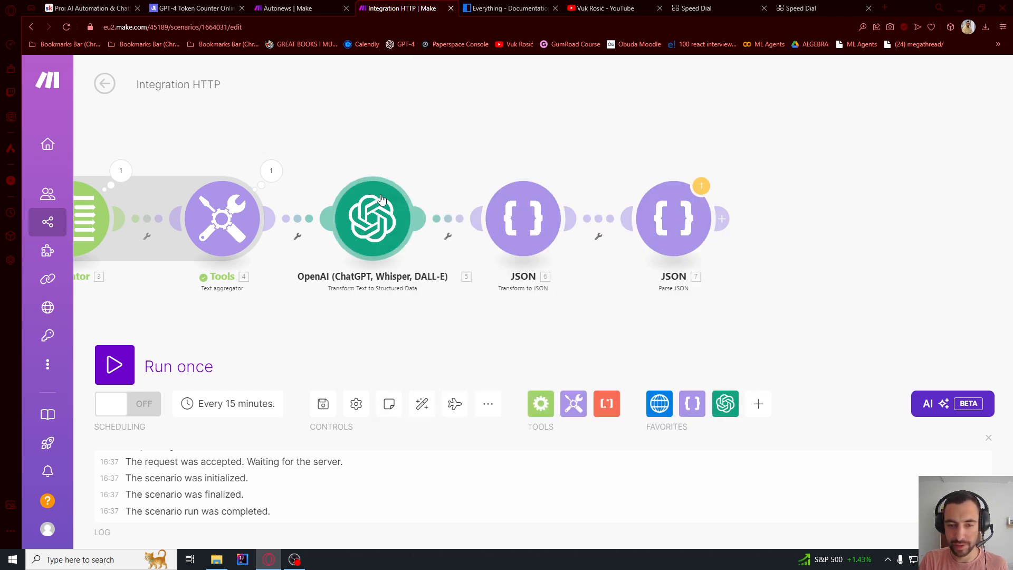
mouse_move(408, 190)
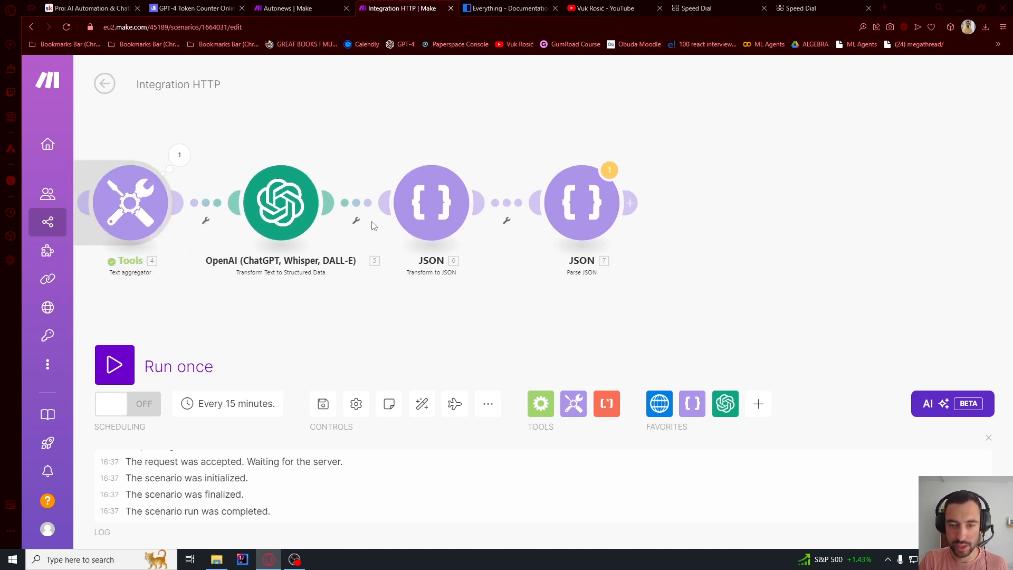
mouse_move(473, 134)
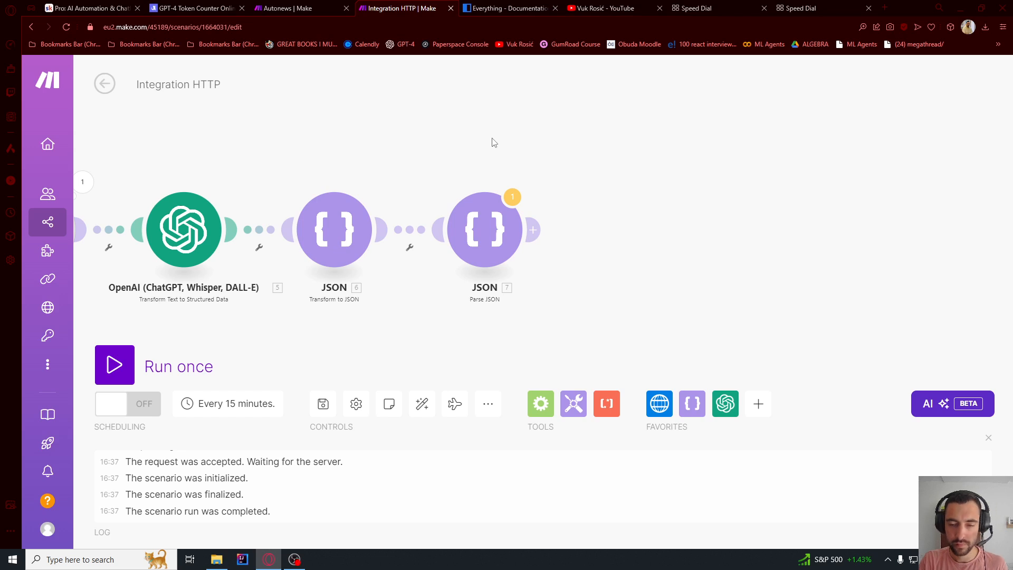
click(532, 230)
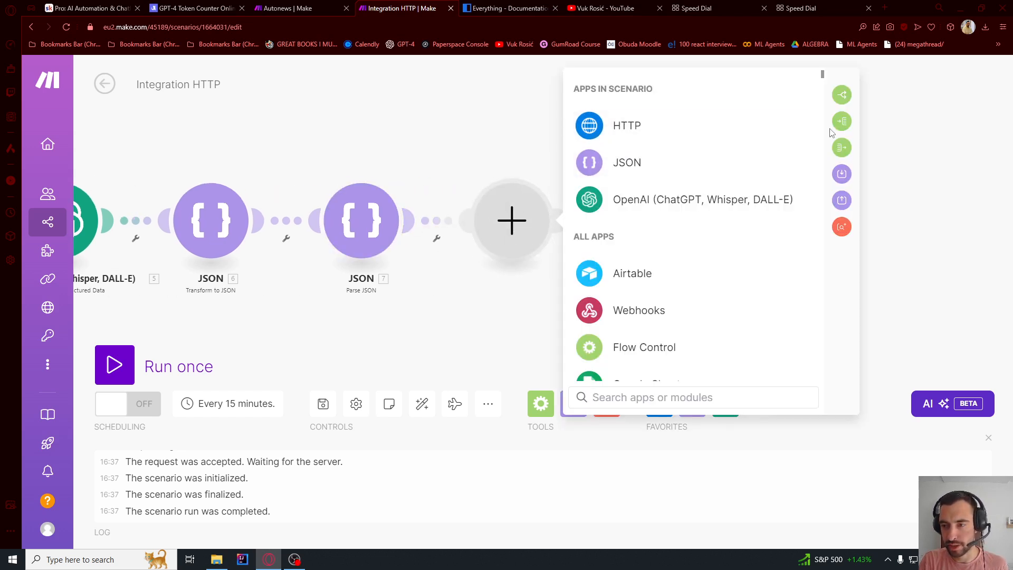
Add an Iterator after Parse JSON, test-run to get url1–url3, then discard the iterator.
click(644, 347)
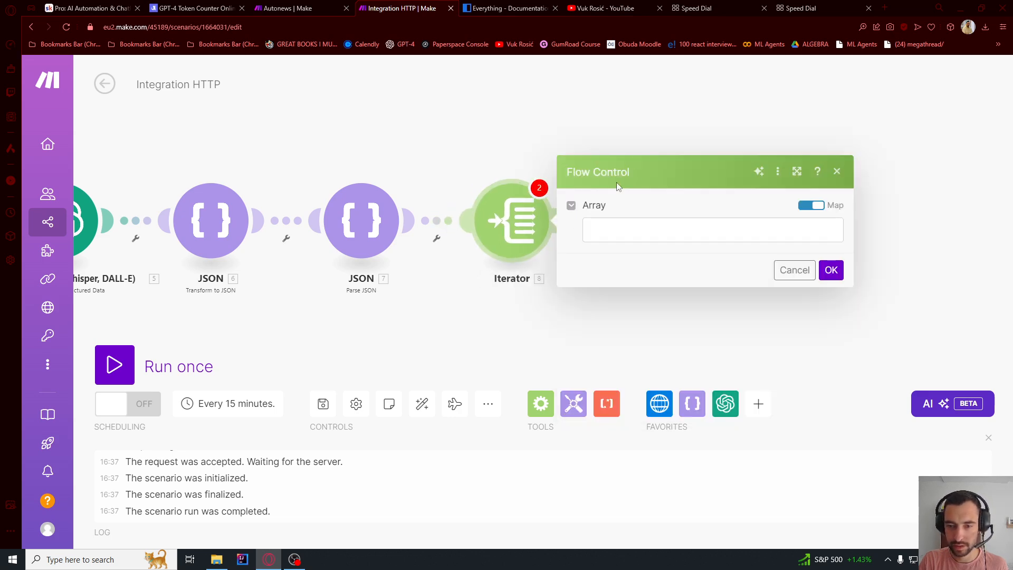
click(712, 230)
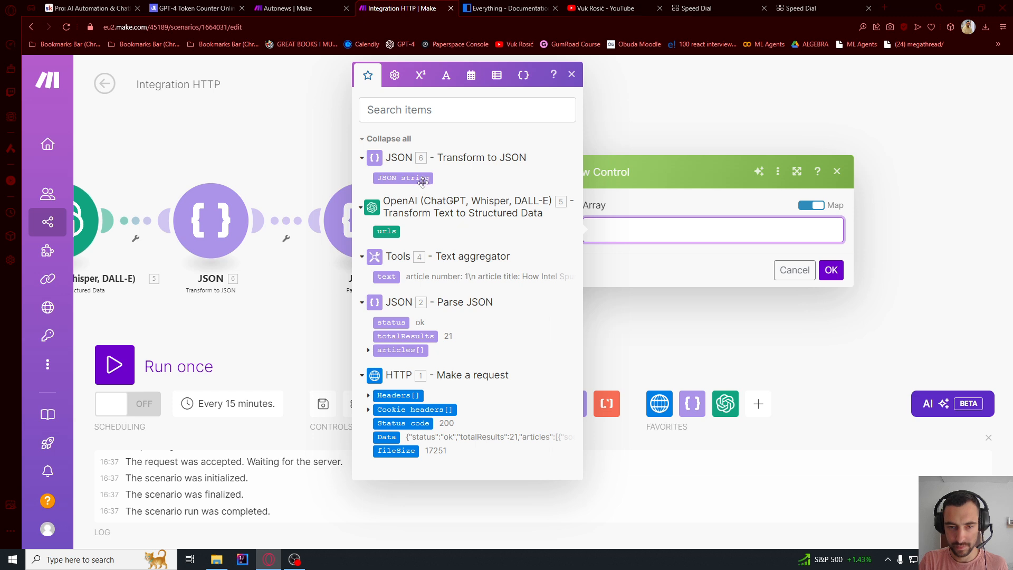
mouse_move(403, 178)
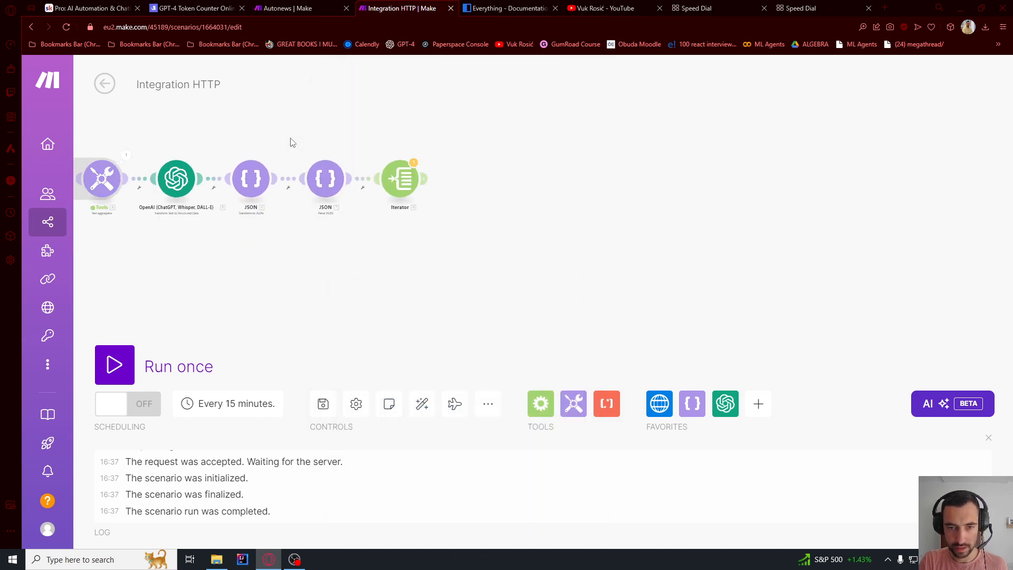
click(114, 365)
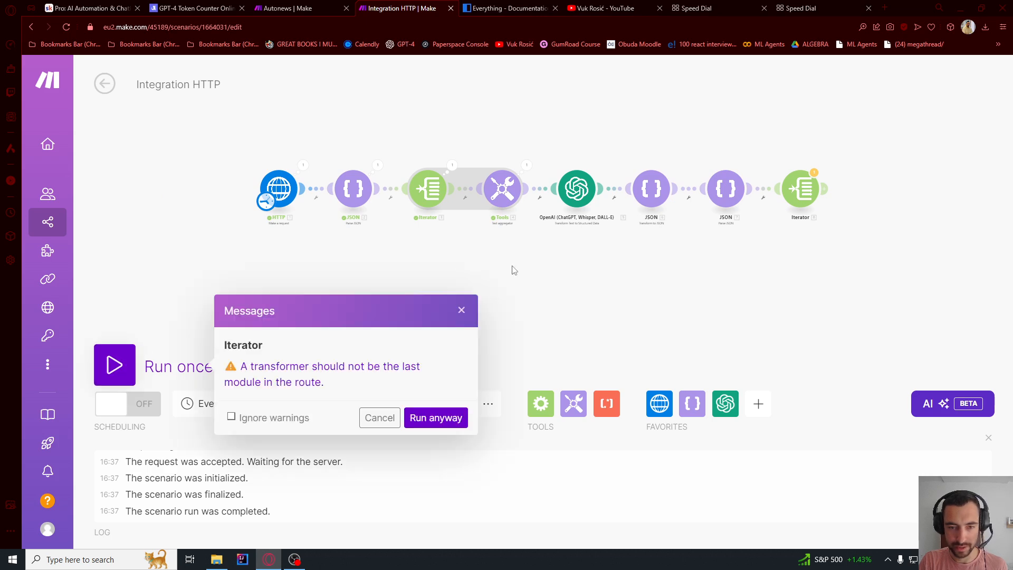
click(435, 418)
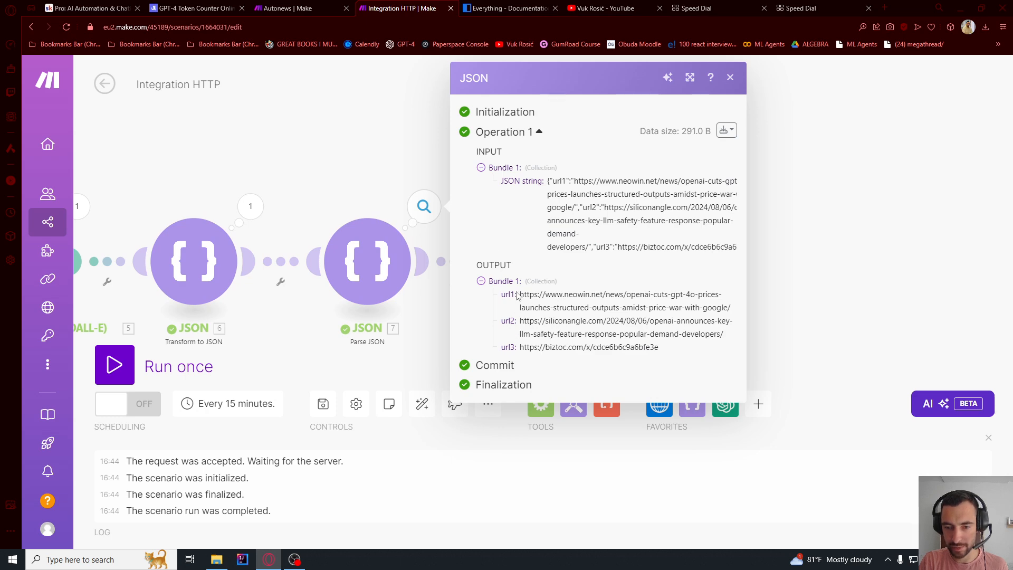
click(729, 77)
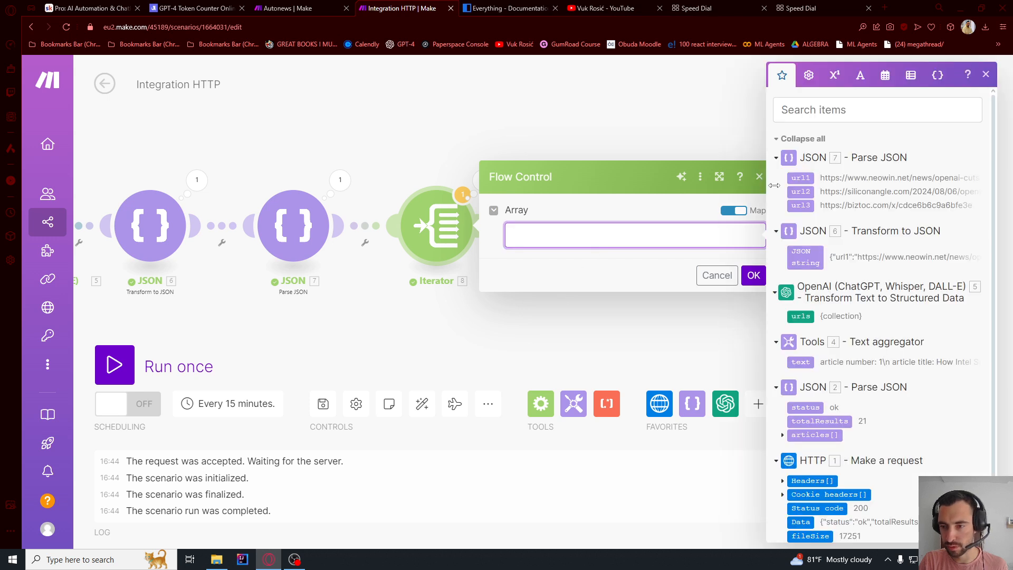
mouse_move(800, 187)
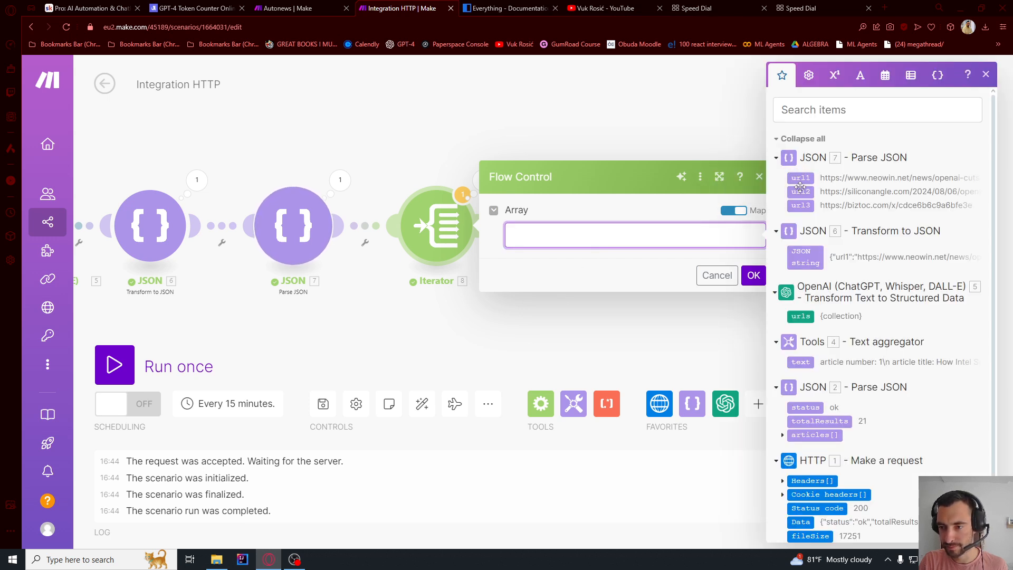
mouse_move(800, 175)
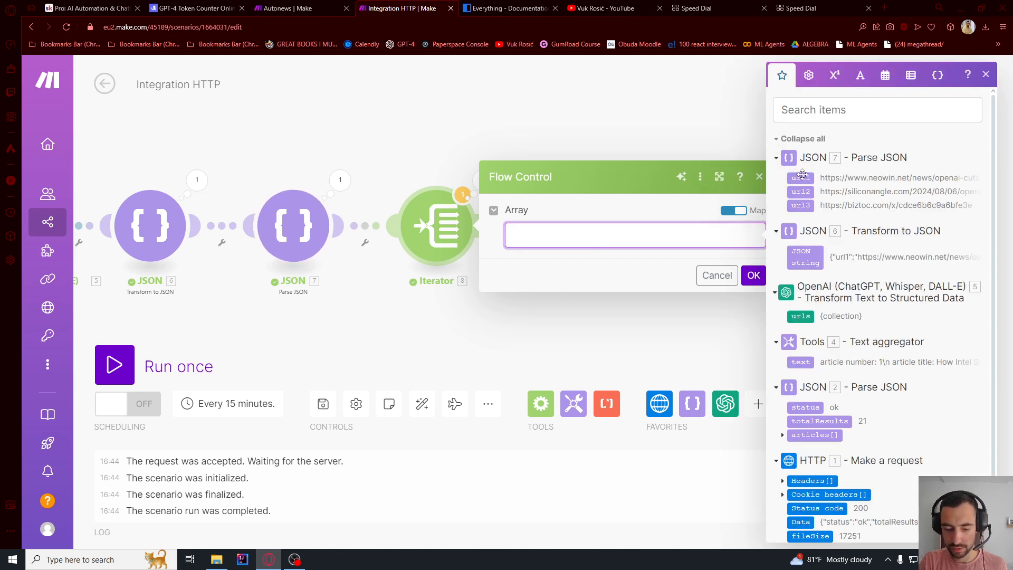
click(985, 74)
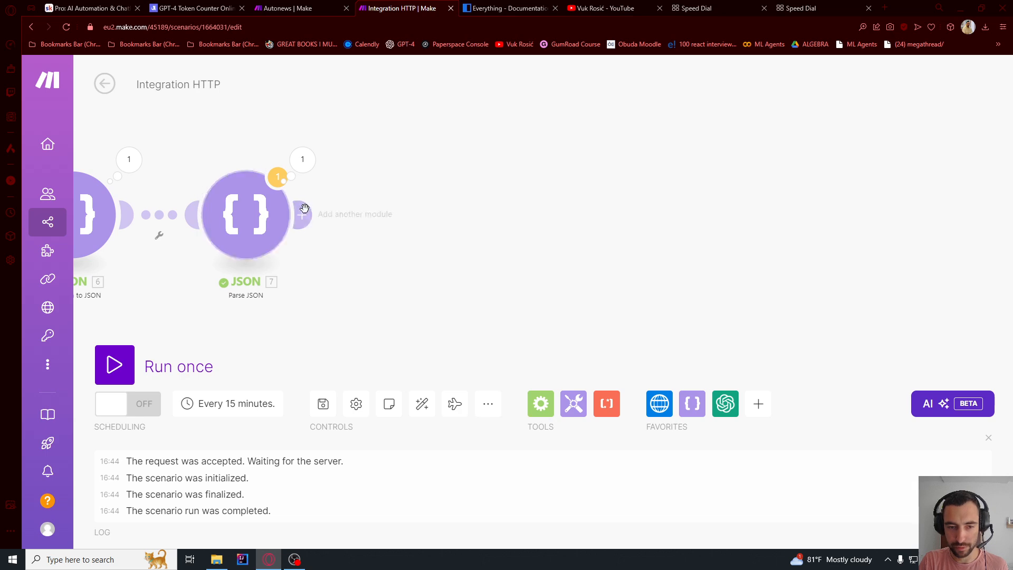
Add three HTTP Get a file modules after Parse JSON, mapping url fields like 7.url2.
click(302, 211)
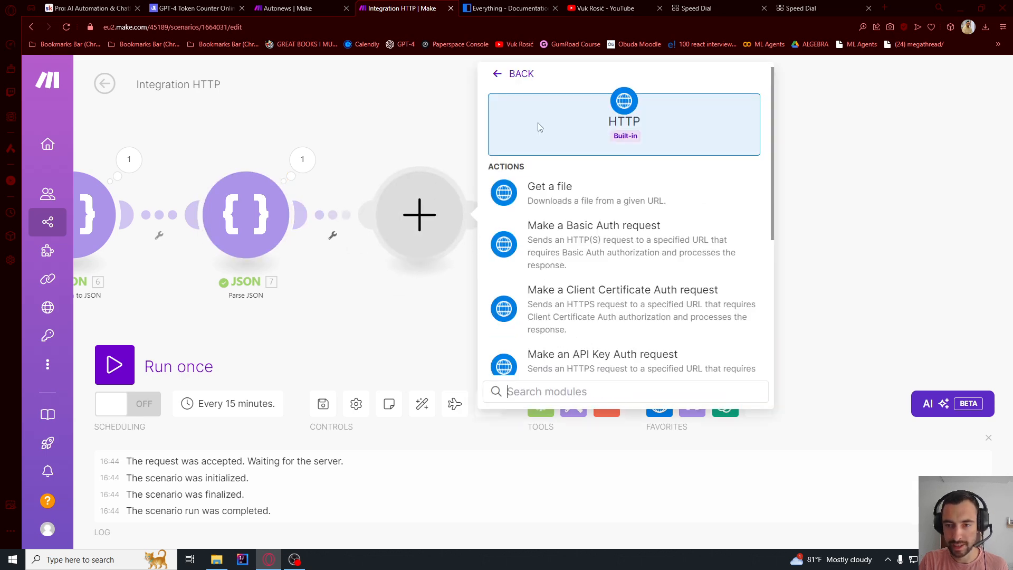
click(550, 186)
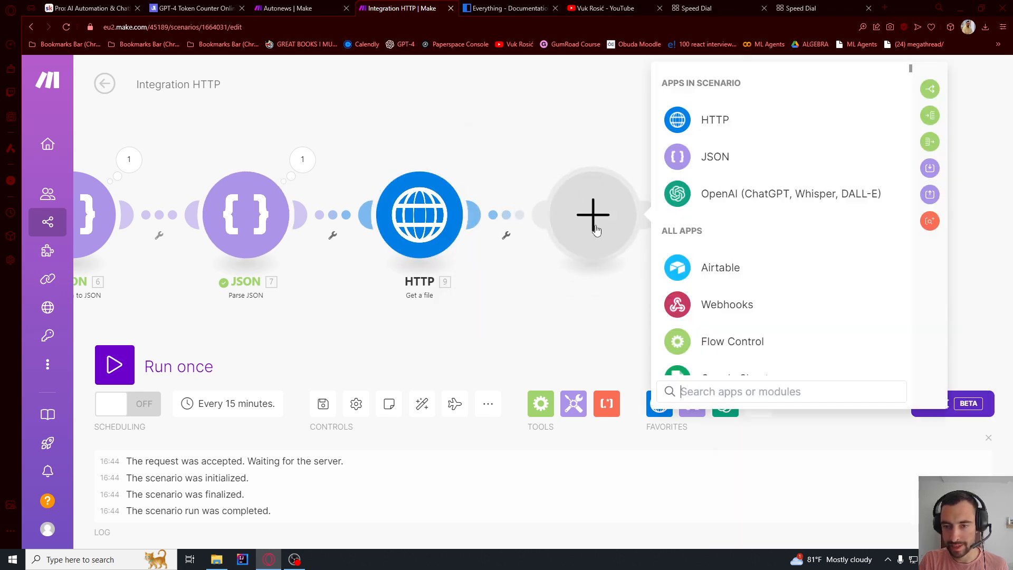
click(715, 120)
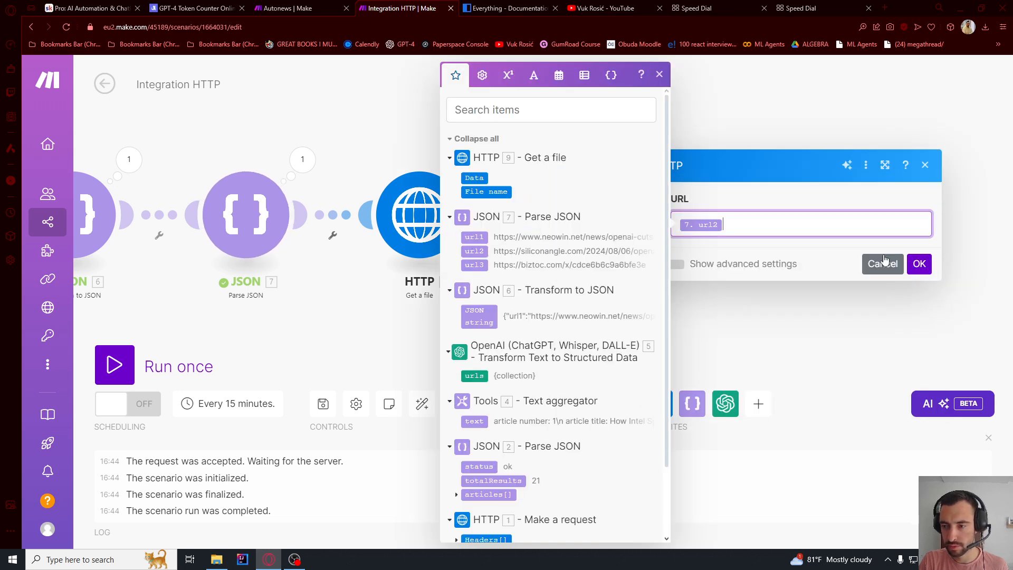
click(919, 263)
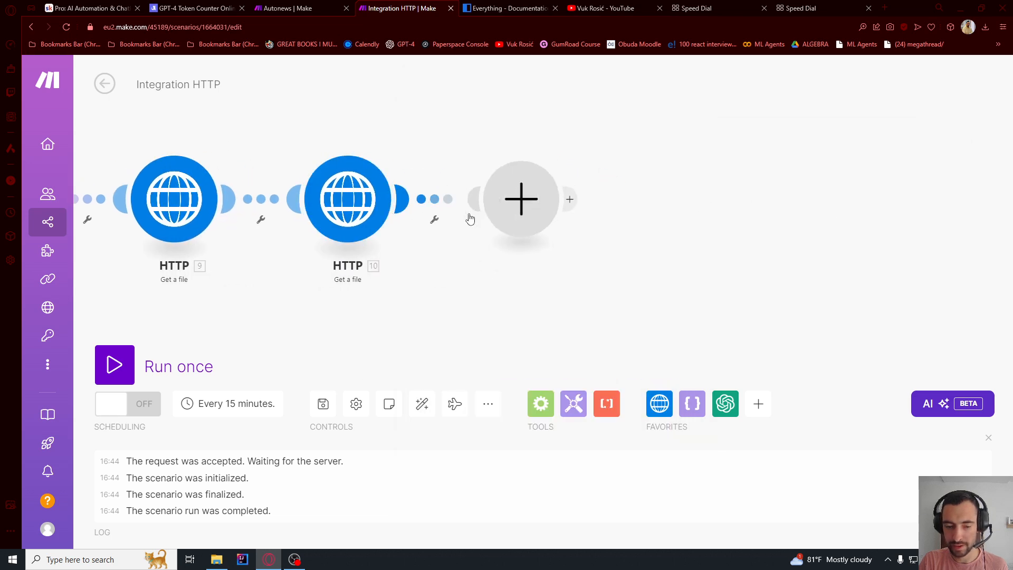
click(520, 199)
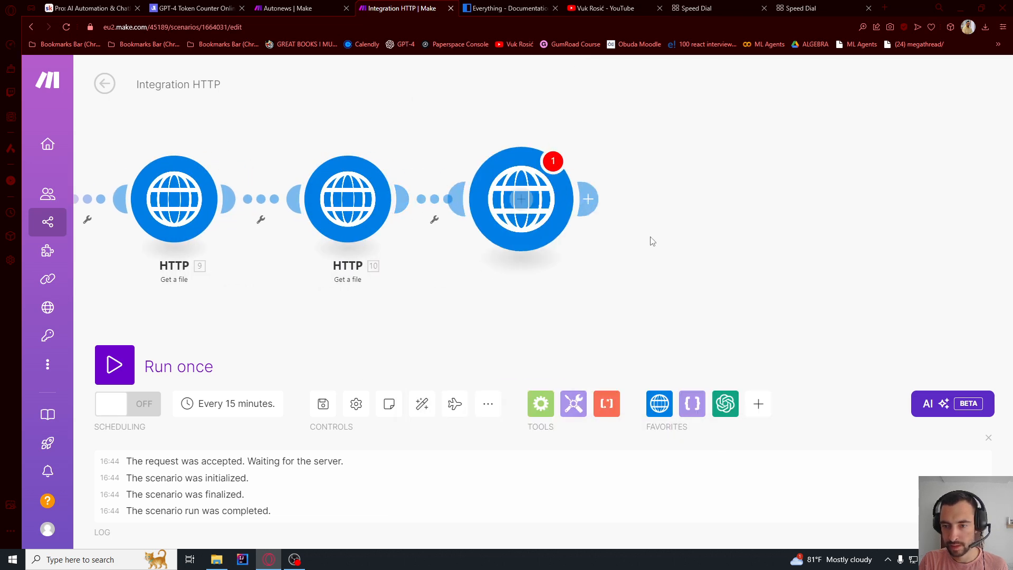
click(519, 199)
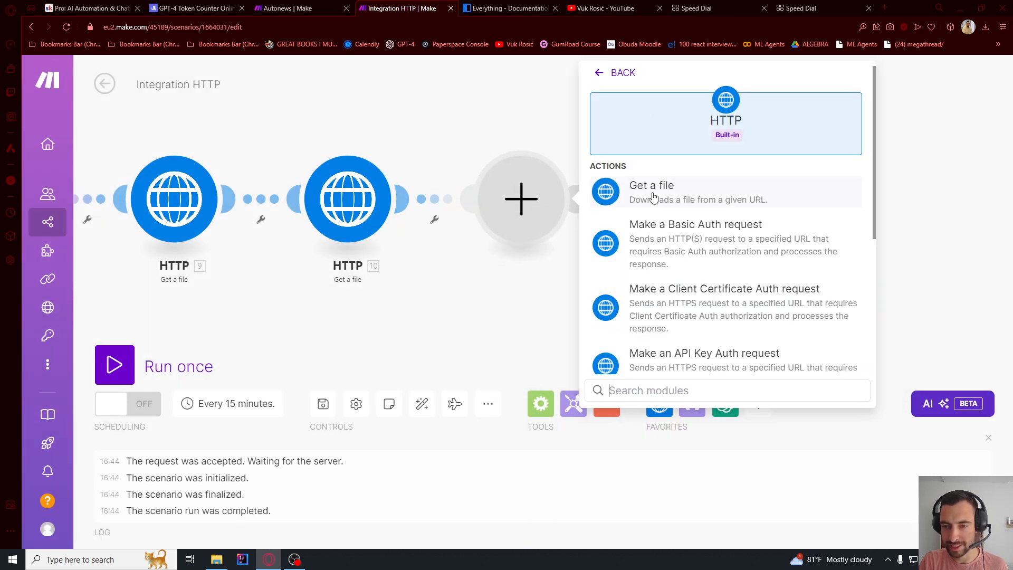
click(651, 186)
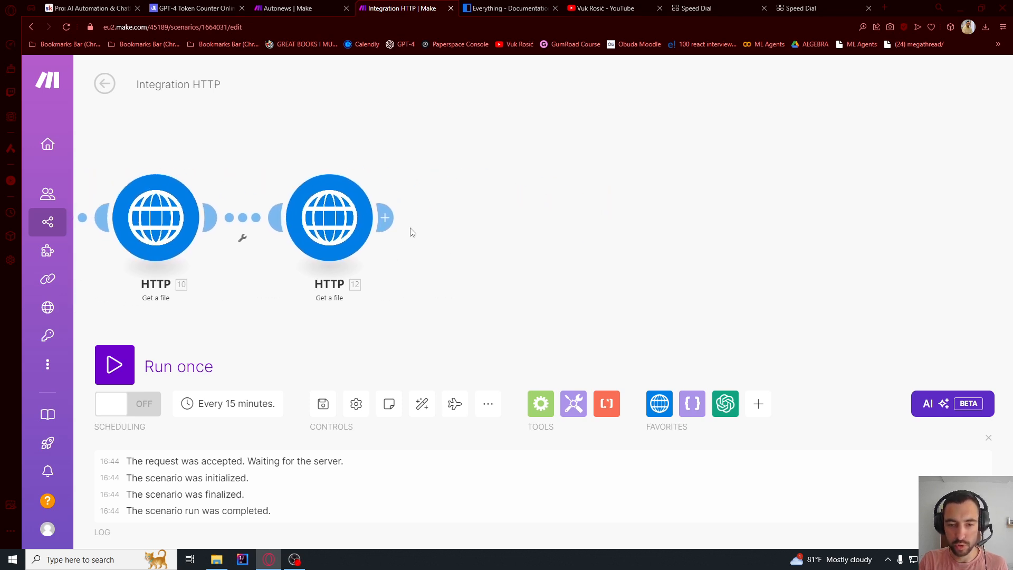
click(384, 218)
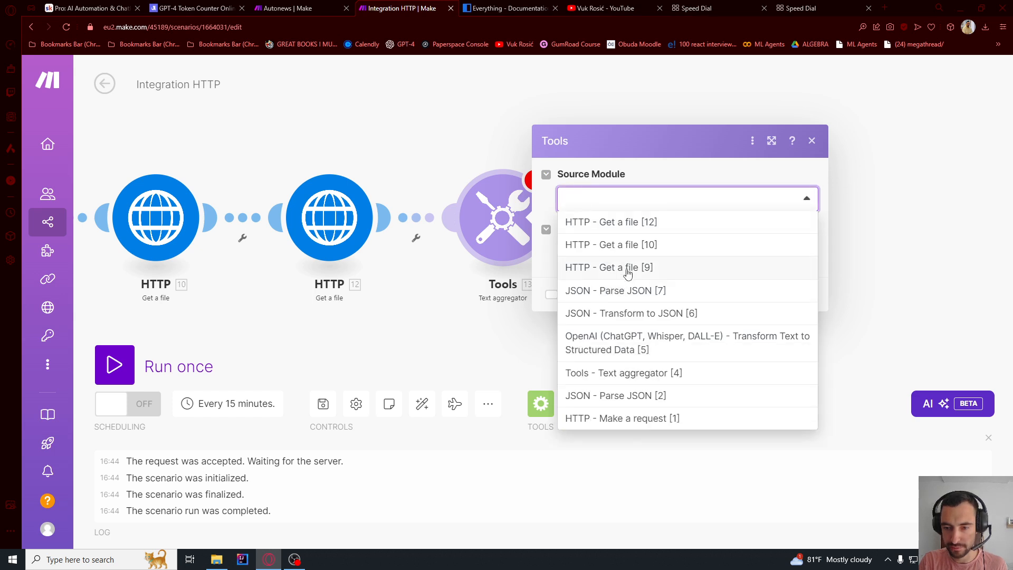
Add a Text aggregator sourced from HTTP [9] with Article 1–3 mapped to the downloads' Data.
click(608, 268)
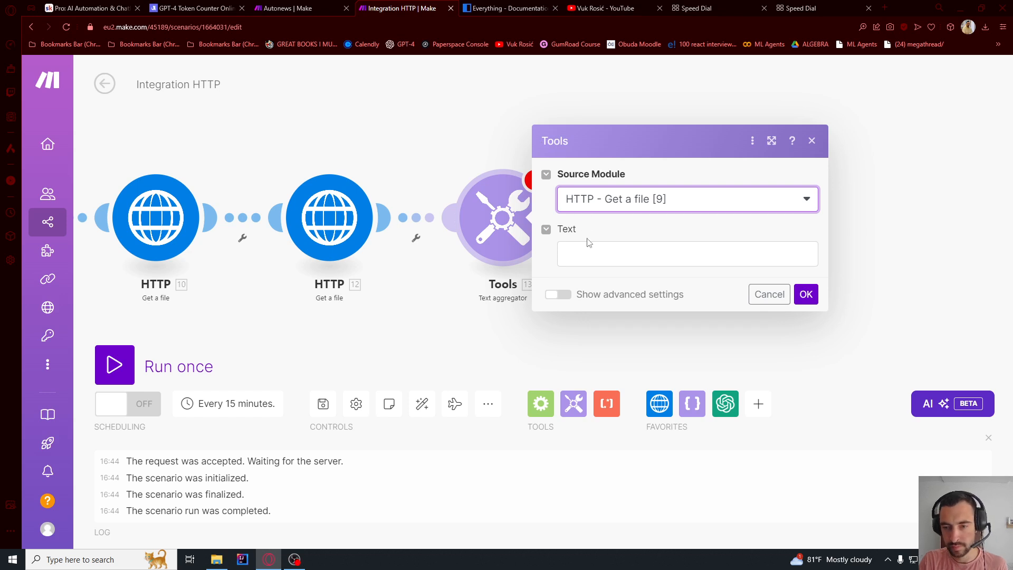
click(687, 253)
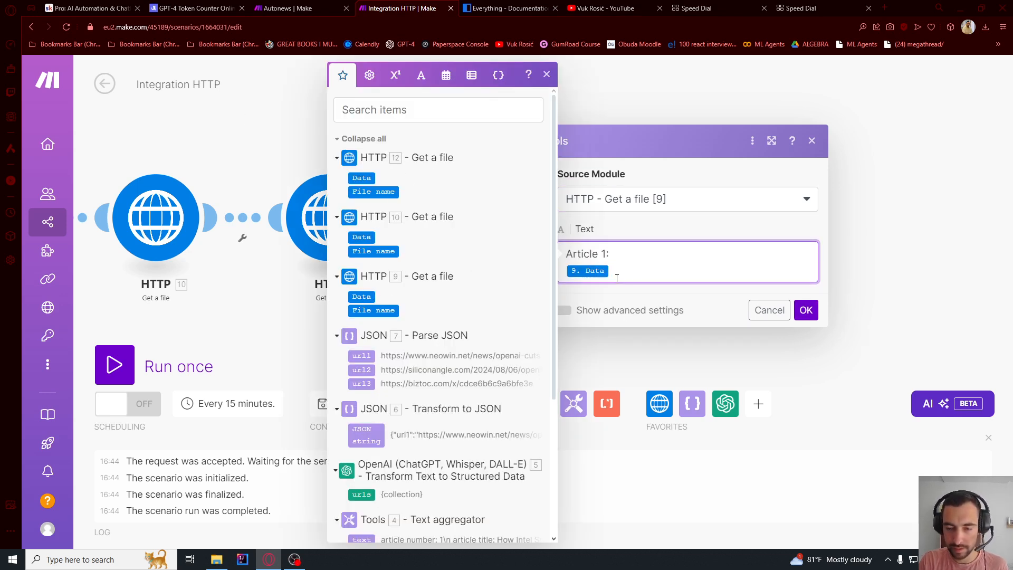
text(Article 2:)
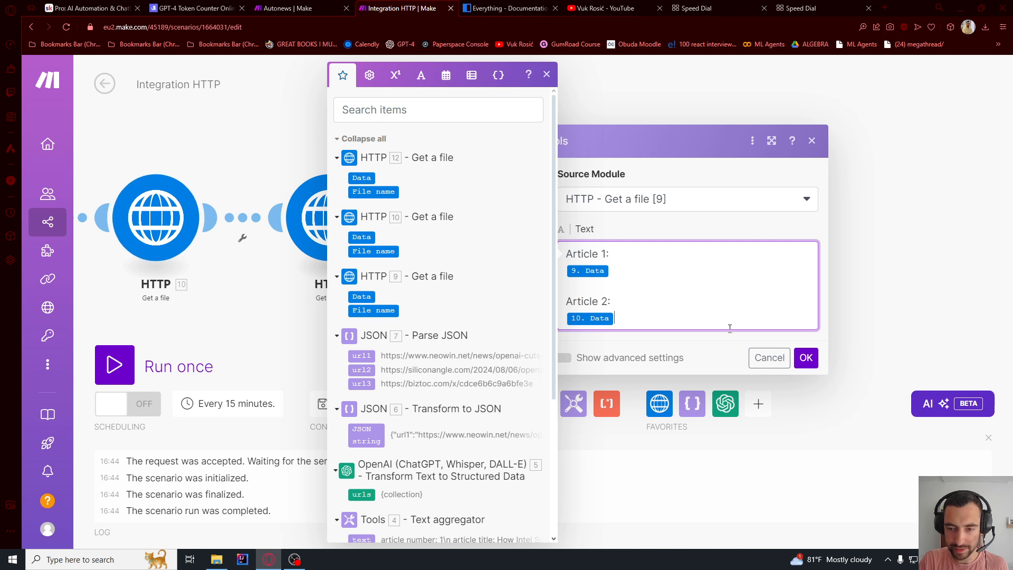
text(Article 3:)
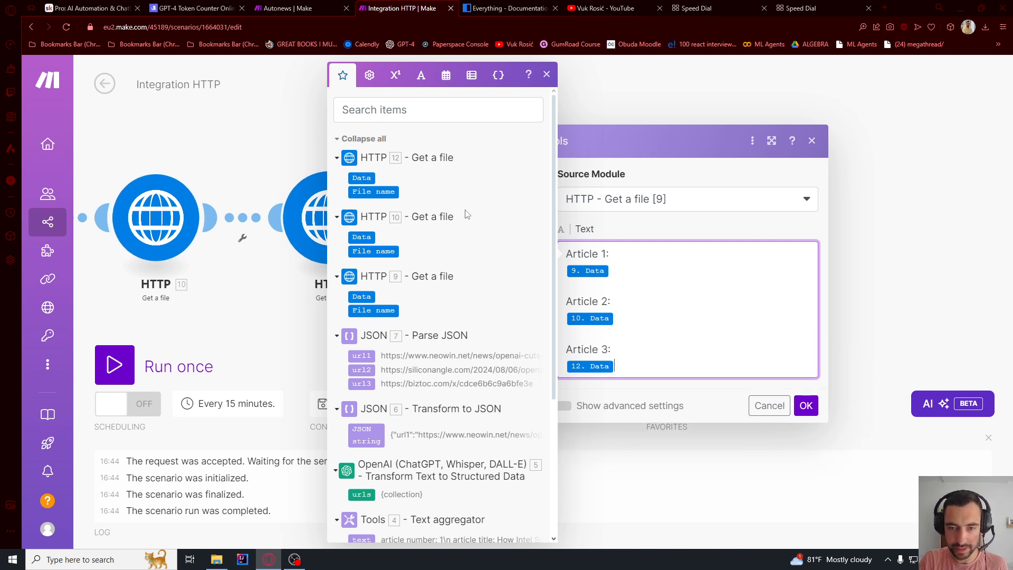
click(806, 405)
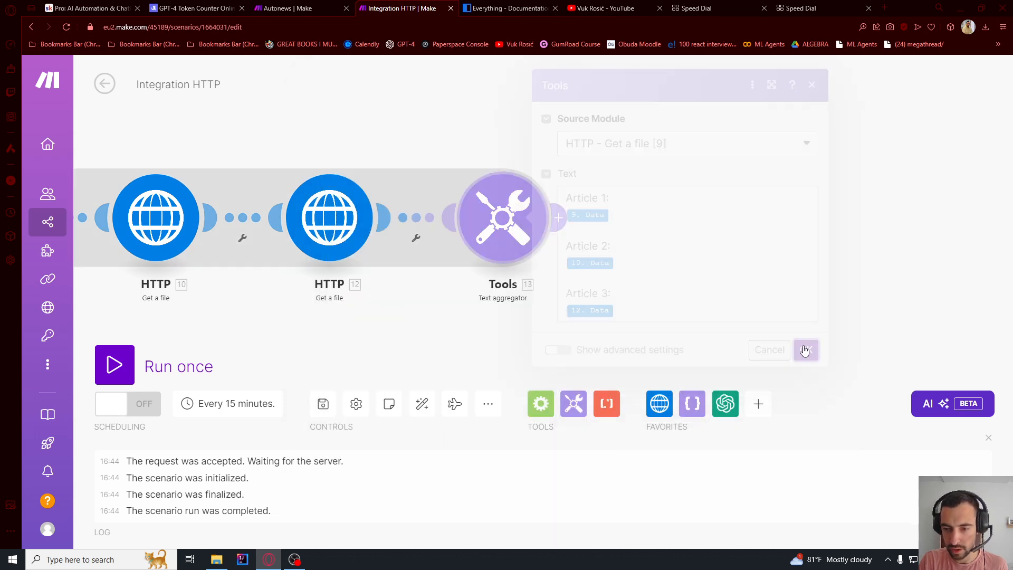
click(806, 349)
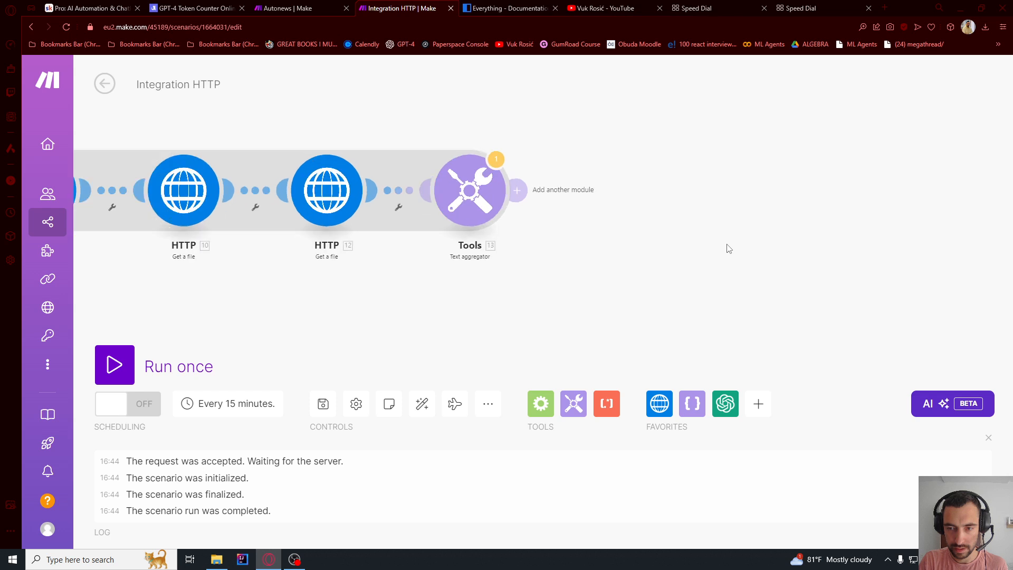
Add a Text parser HTML to text module converting the aggregated 13.text.
click(516, 190)
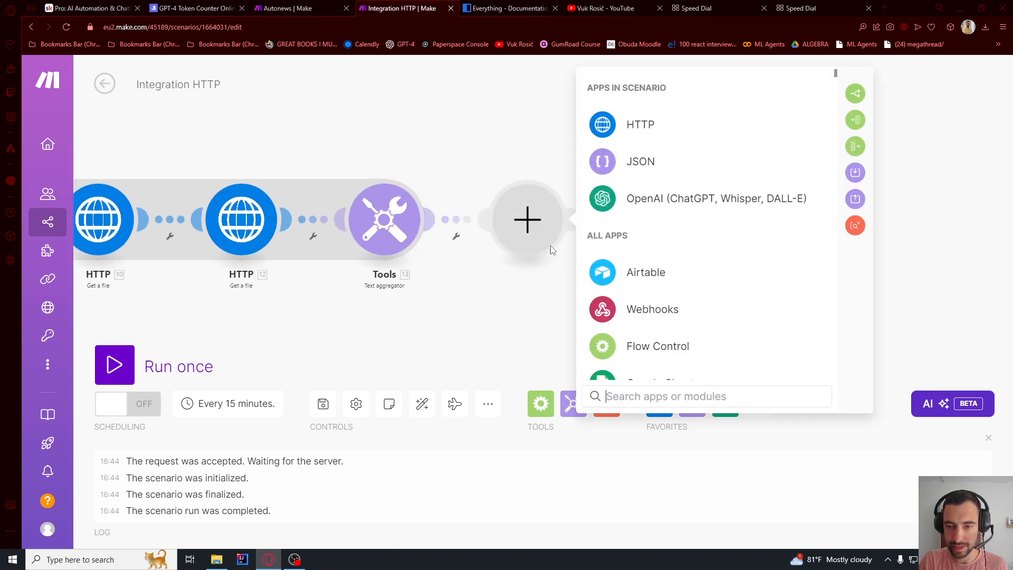
text(html to text)
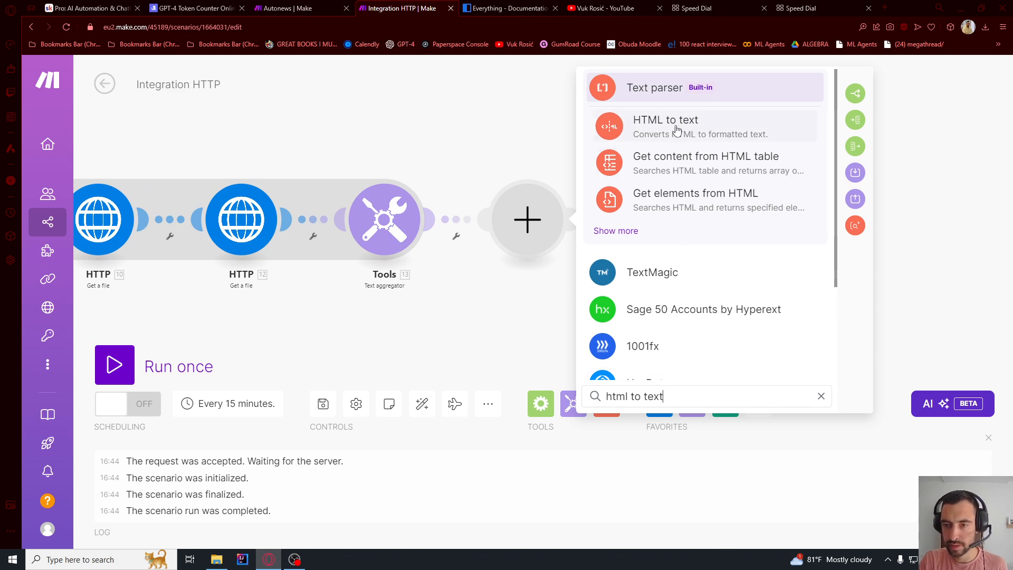
click(665, 126)
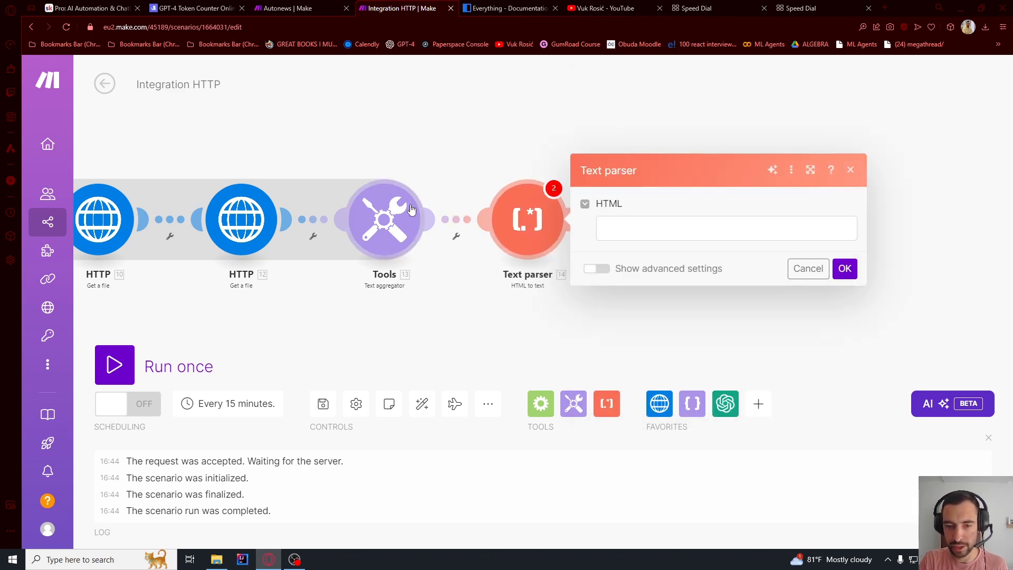
click(726, 228)
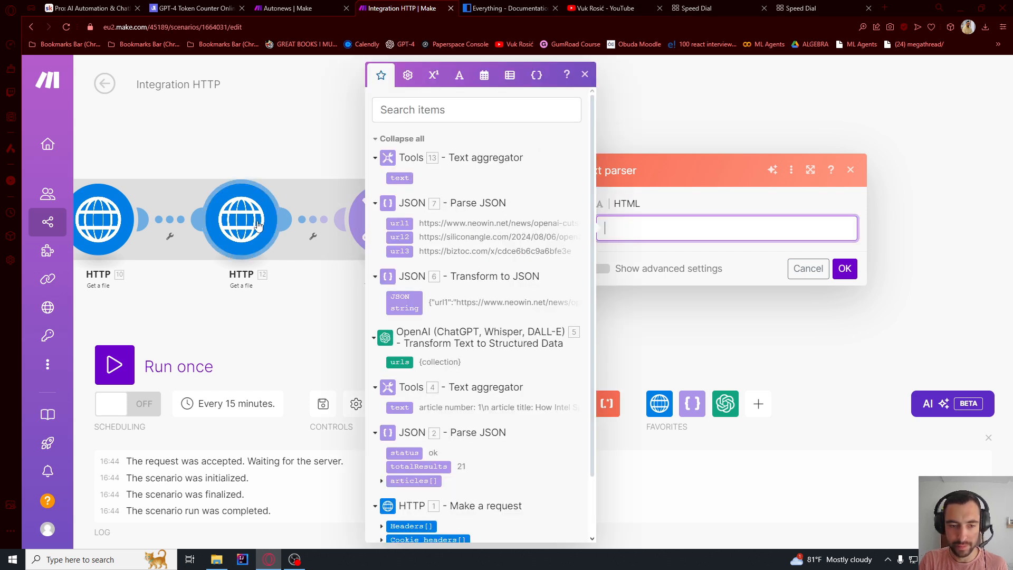
mouse_move(269, 215)
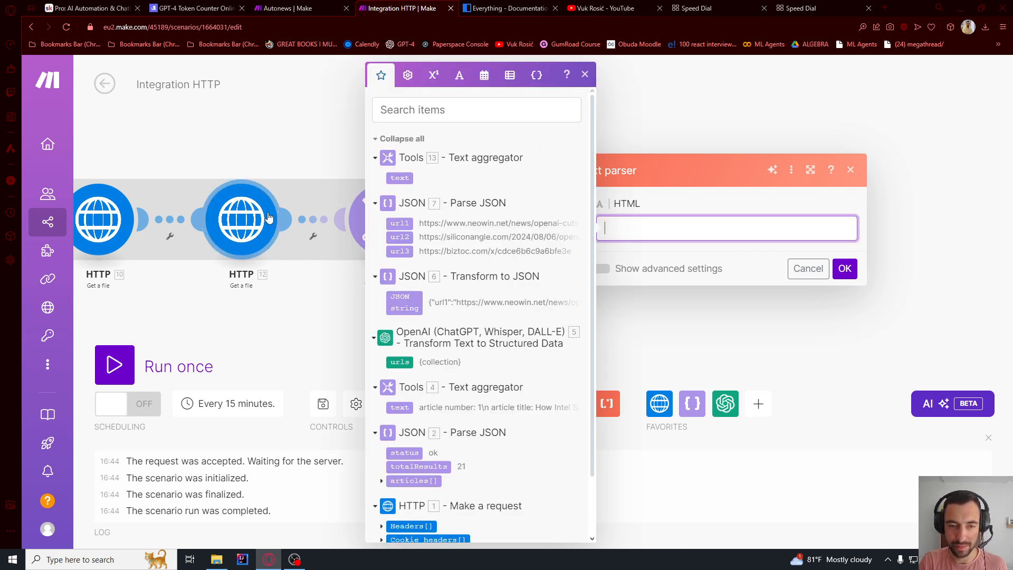
click(400, 177)
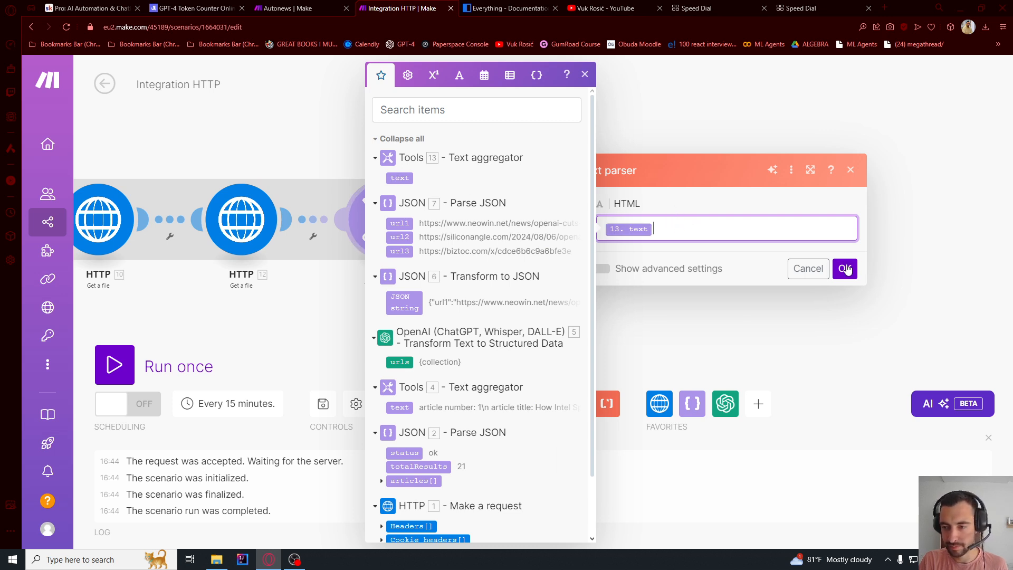
click(844, 268)
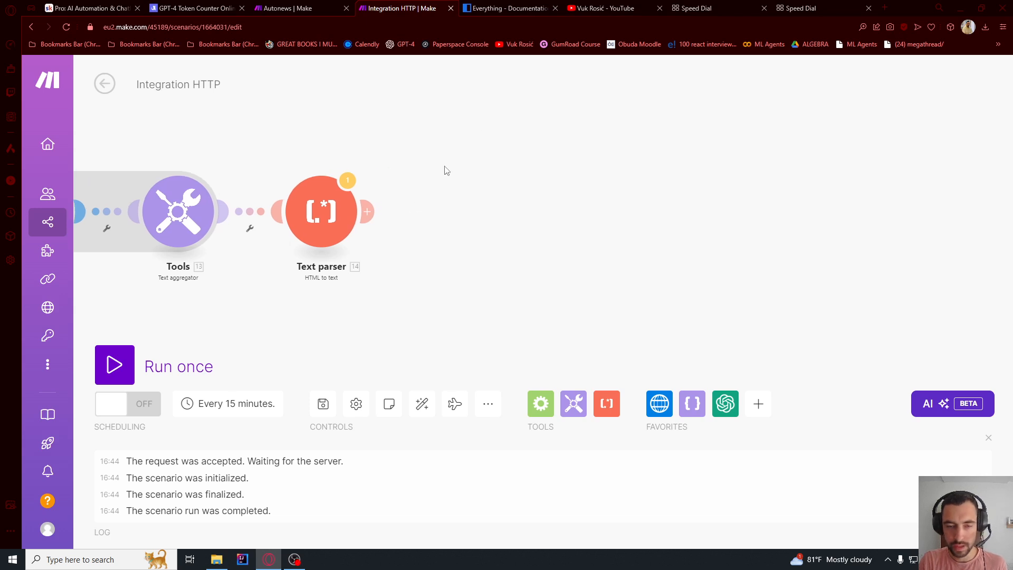
Add an OpenAI completion module using gpt-4o-mini with a news-article-writer system message.
click(366, 212)
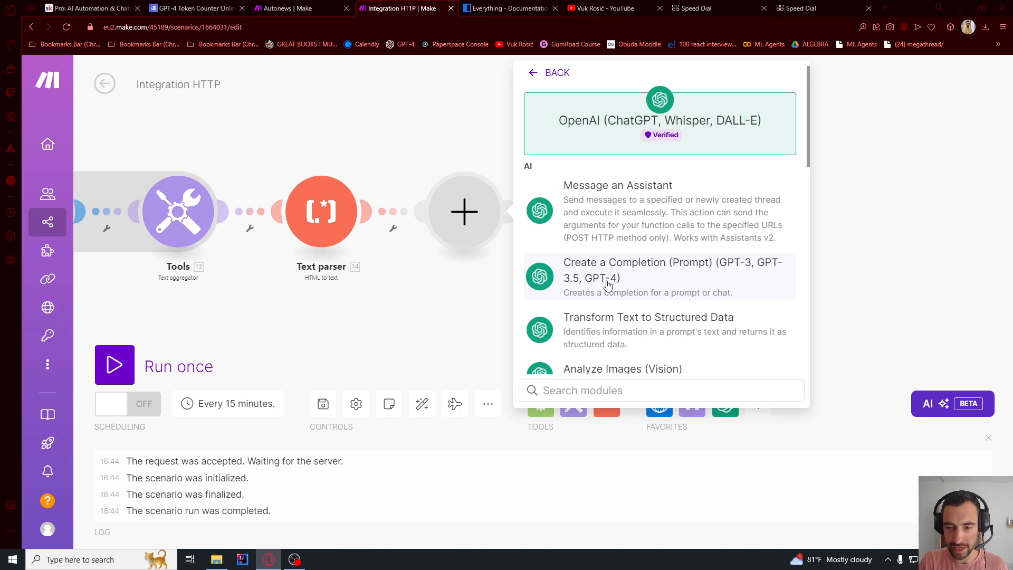
click(673, 277)
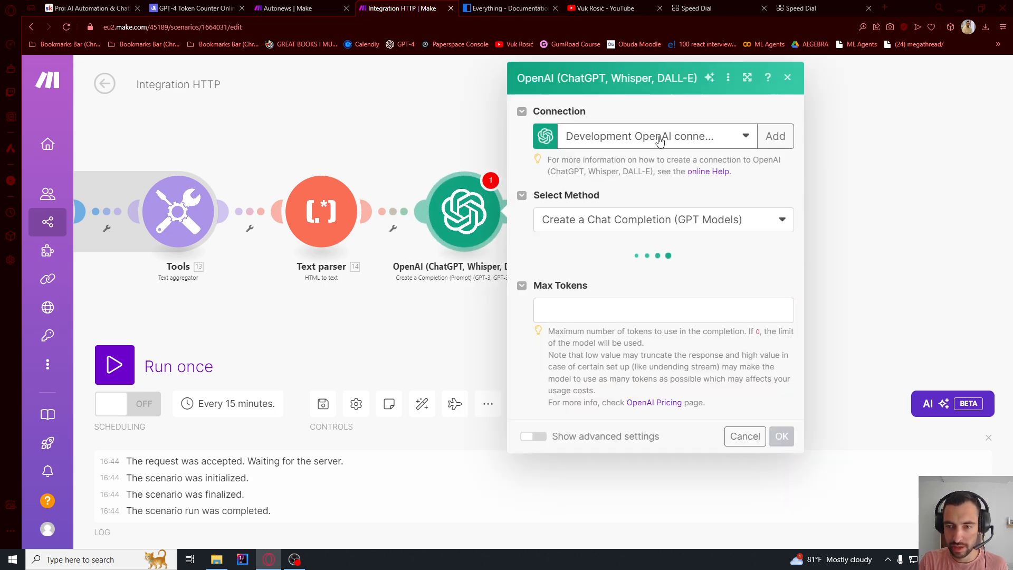
click(658, 136)
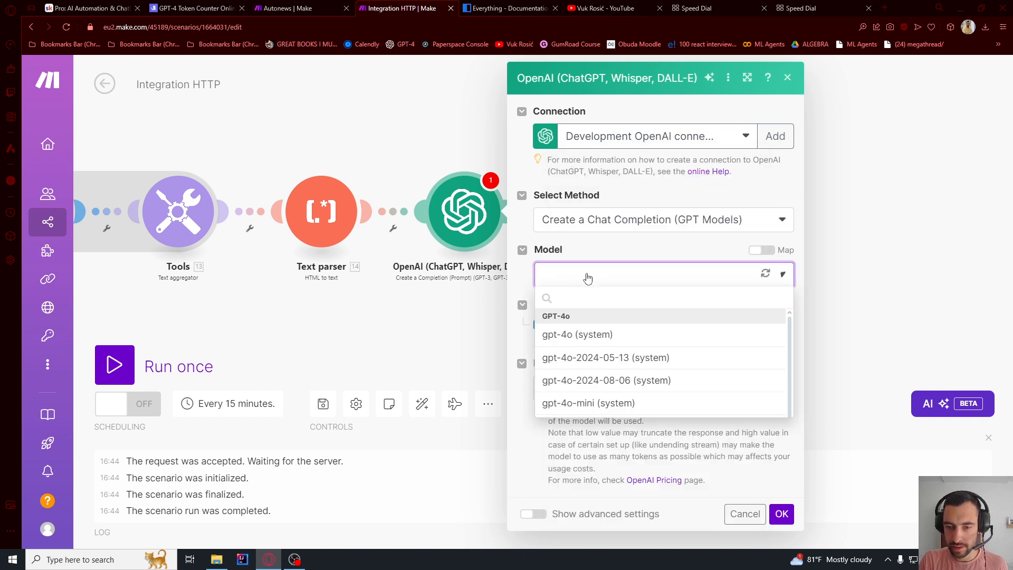
click(588, 403)
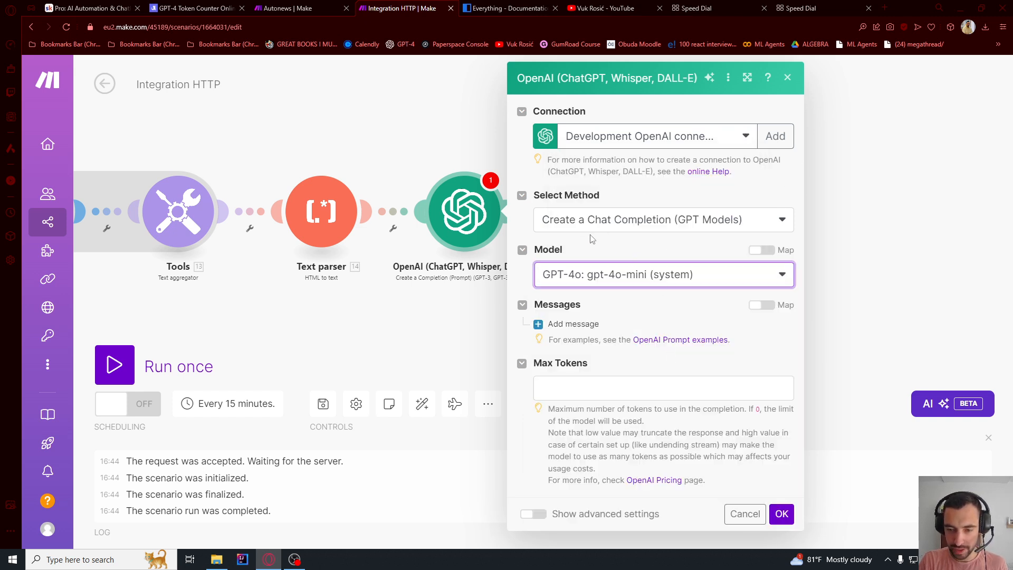
click(572, 323)
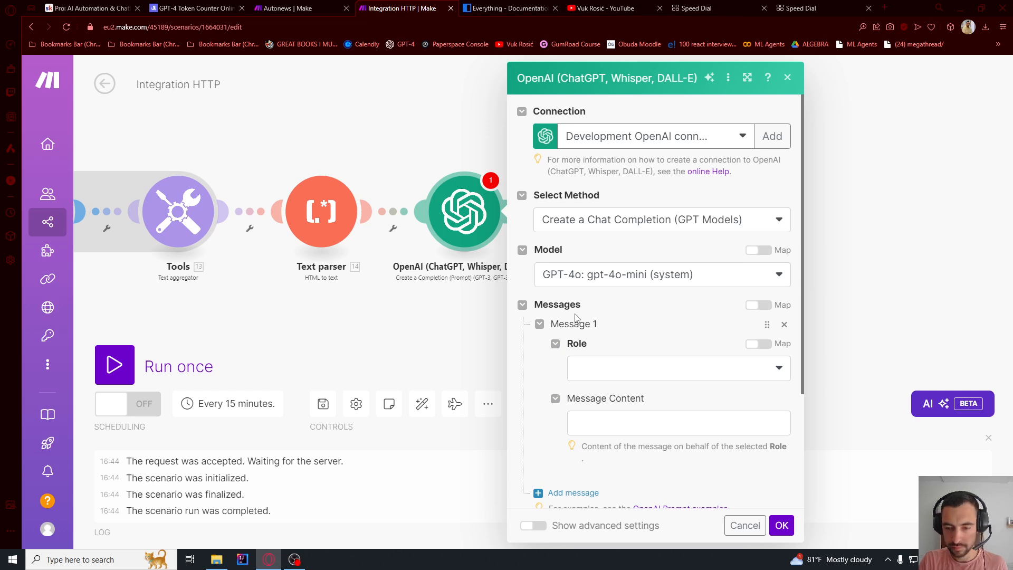
click(679, 367)
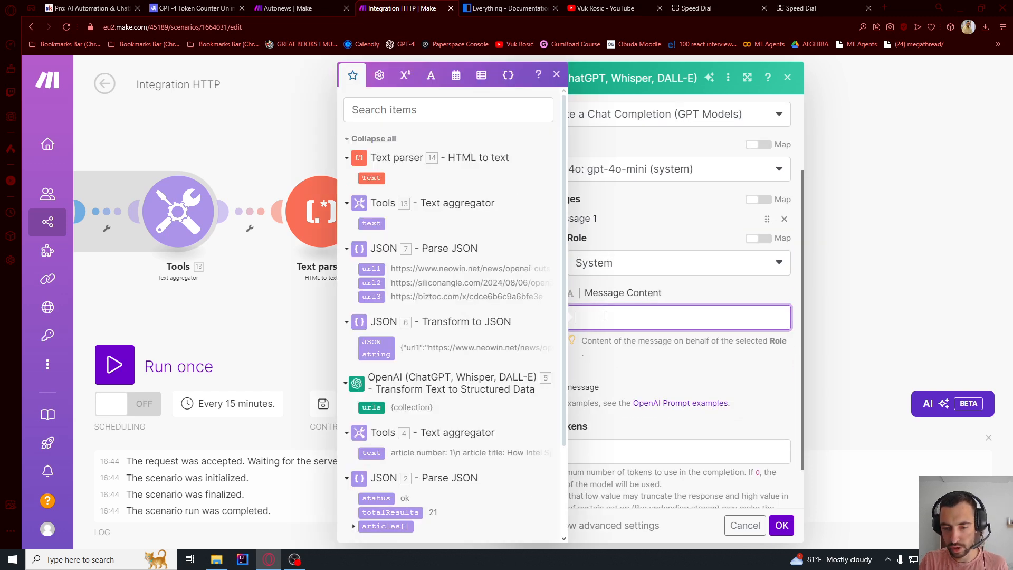
text(You are news article writer. I will give you text and you need to write an article based on that.)
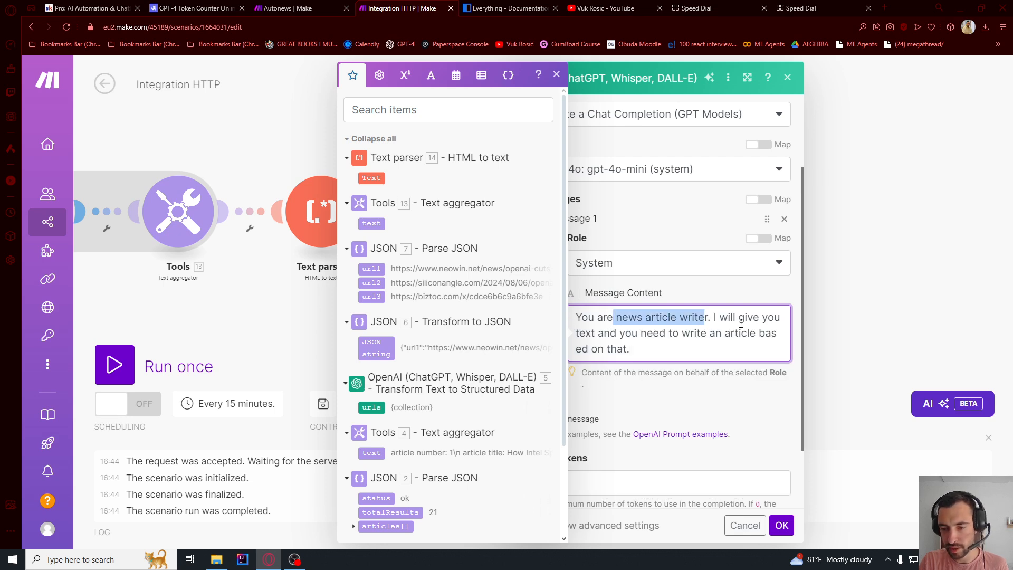
Add the user message, set Max Tokens to 2000, and run the scenario once.
click(657, 349)
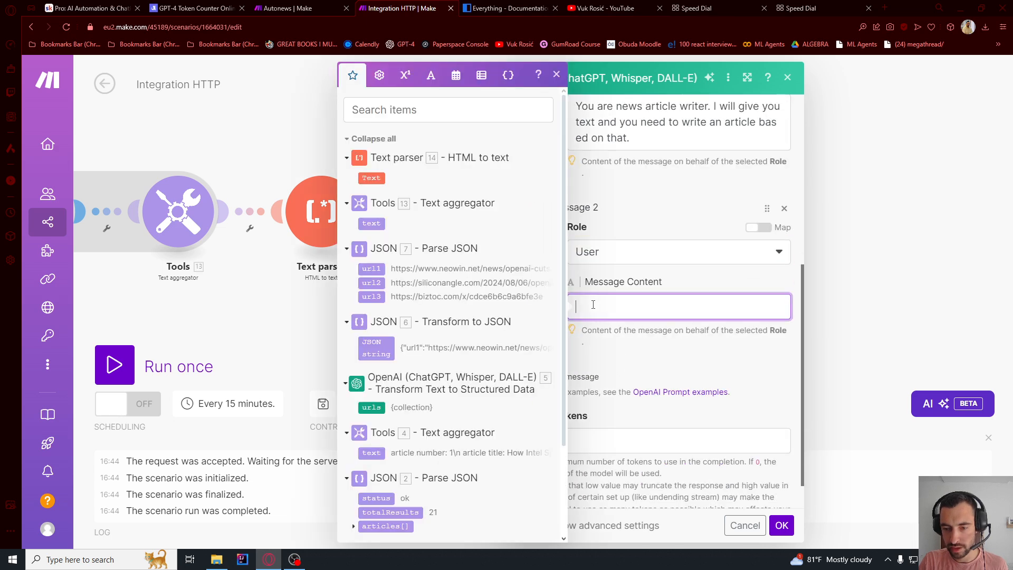
click(371, 178)
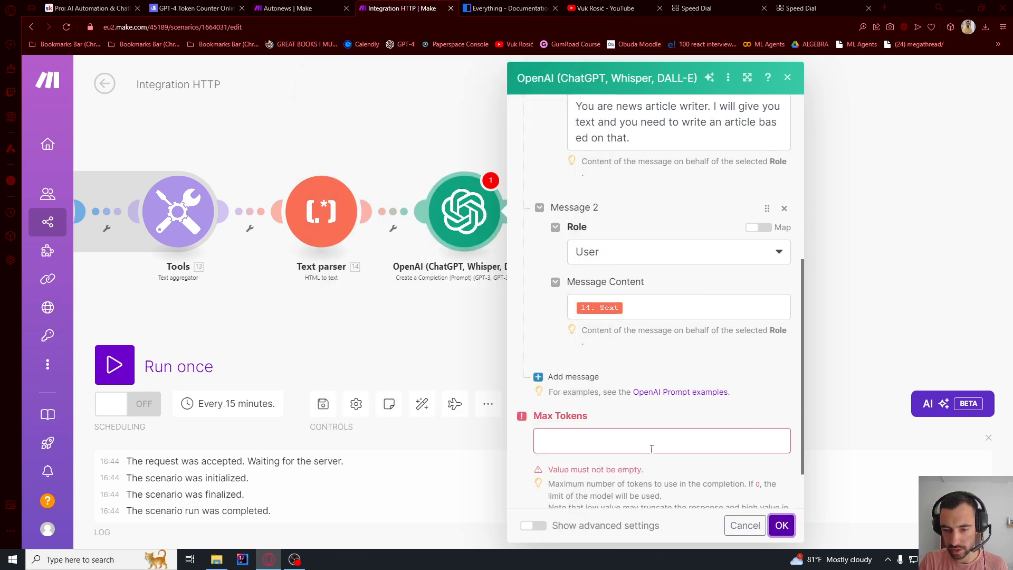
text(2000)
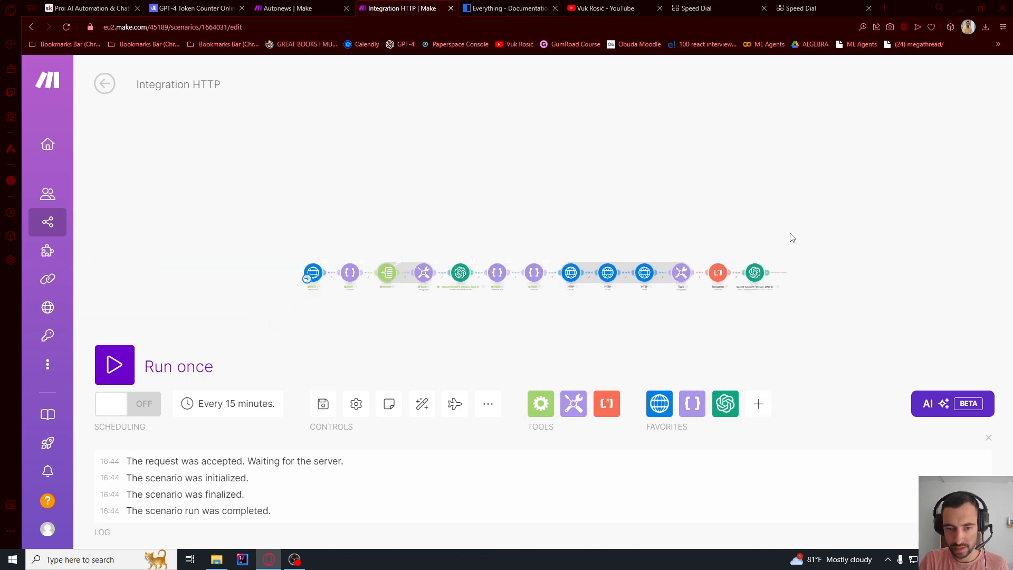
click(114, 365)
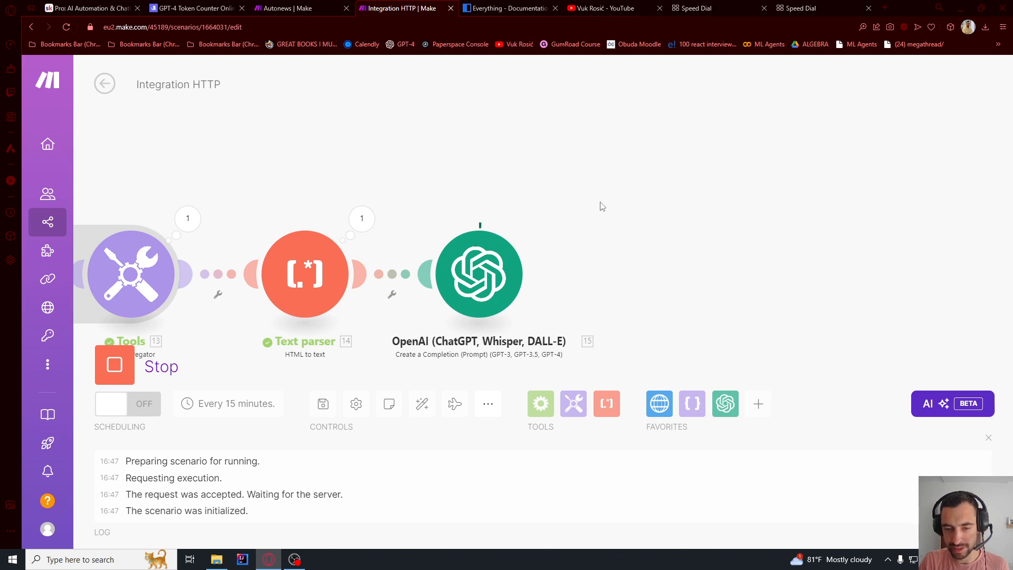
mouse_move(589, 196)
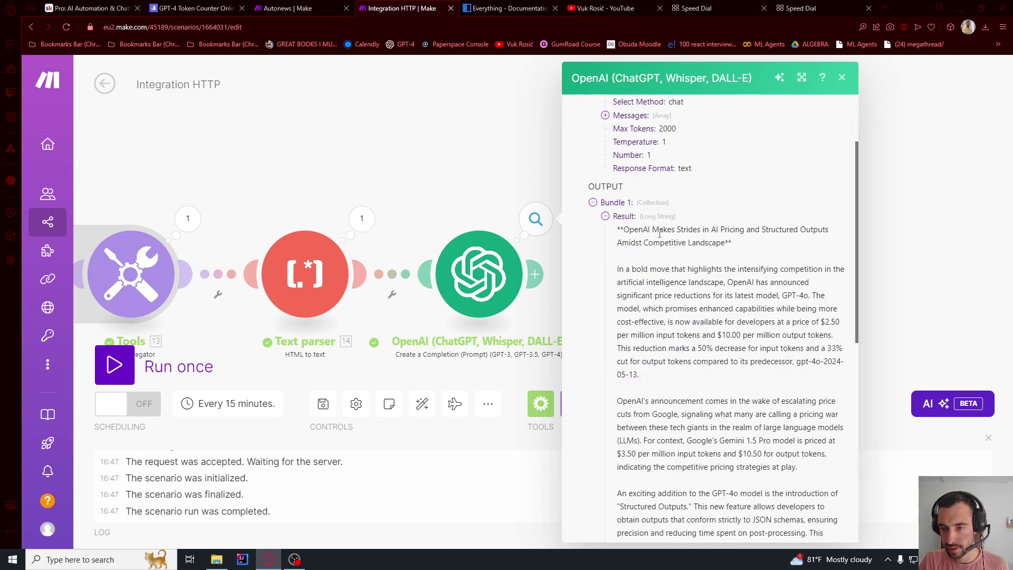
Scroll through OpenAI's output to review the generated article on pricing and Structured Outputs.
scroll(down, 3)
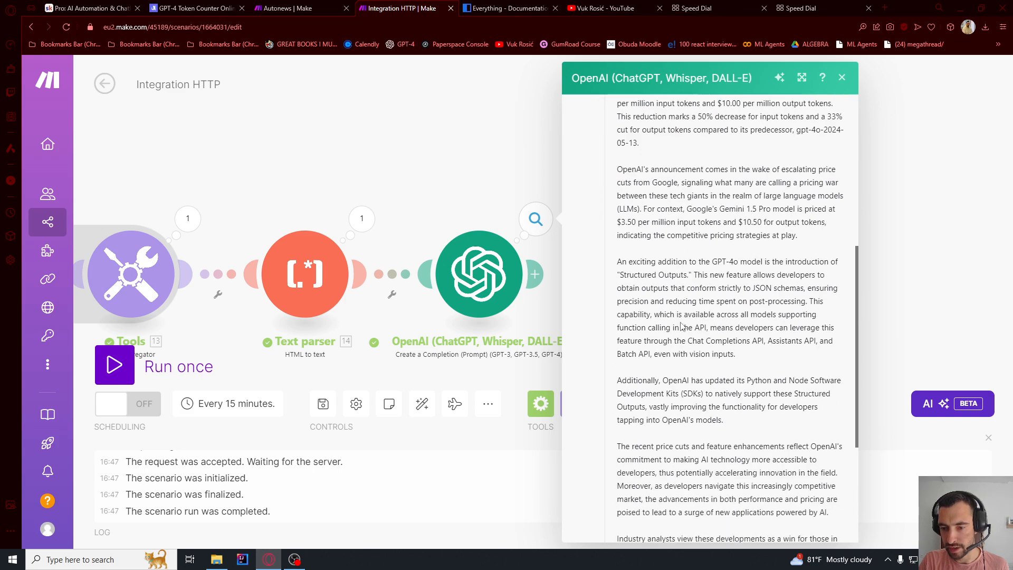
scroll(down, 3)
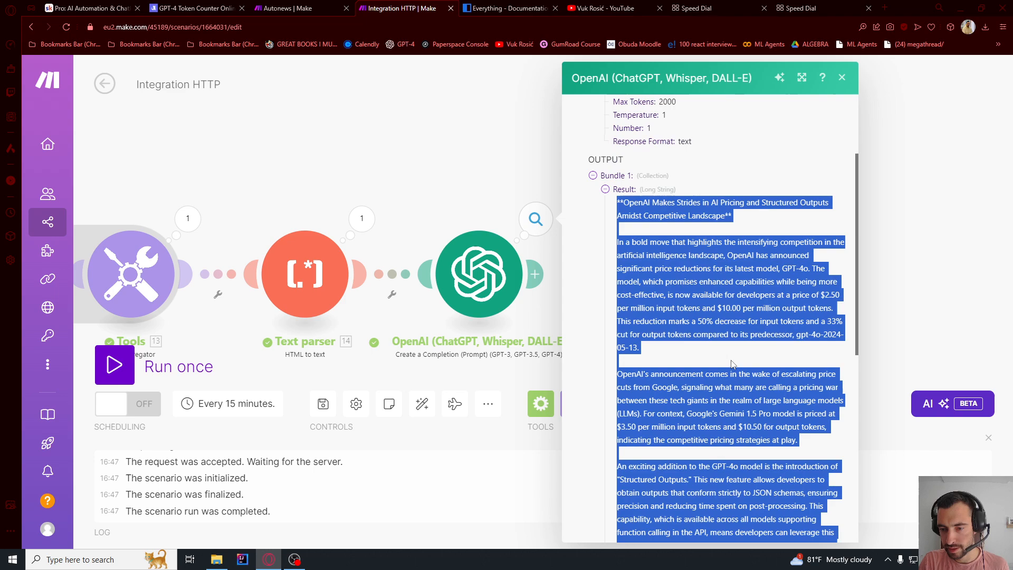
scroll(down, 3)
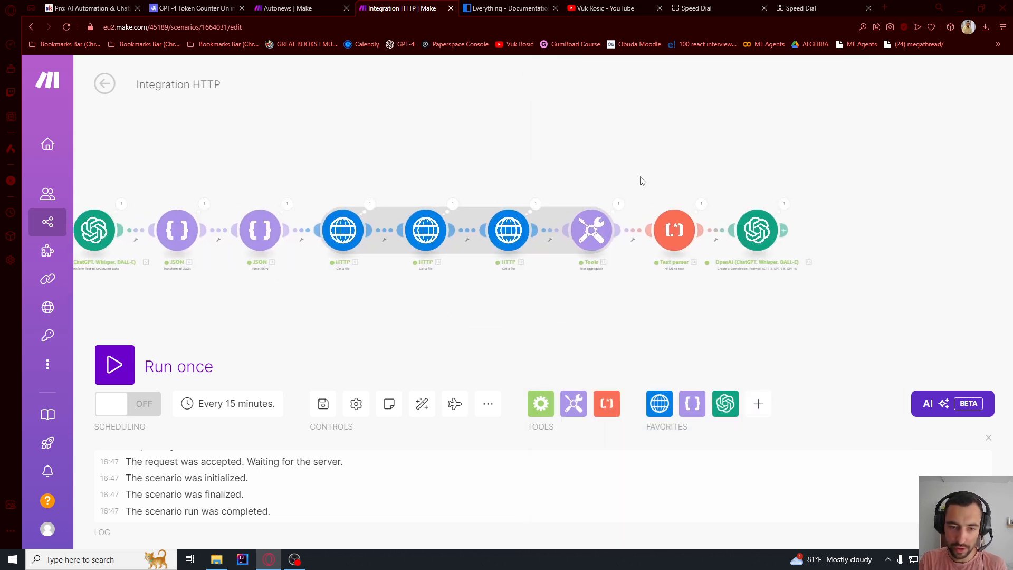
mouse_move(472, 229)
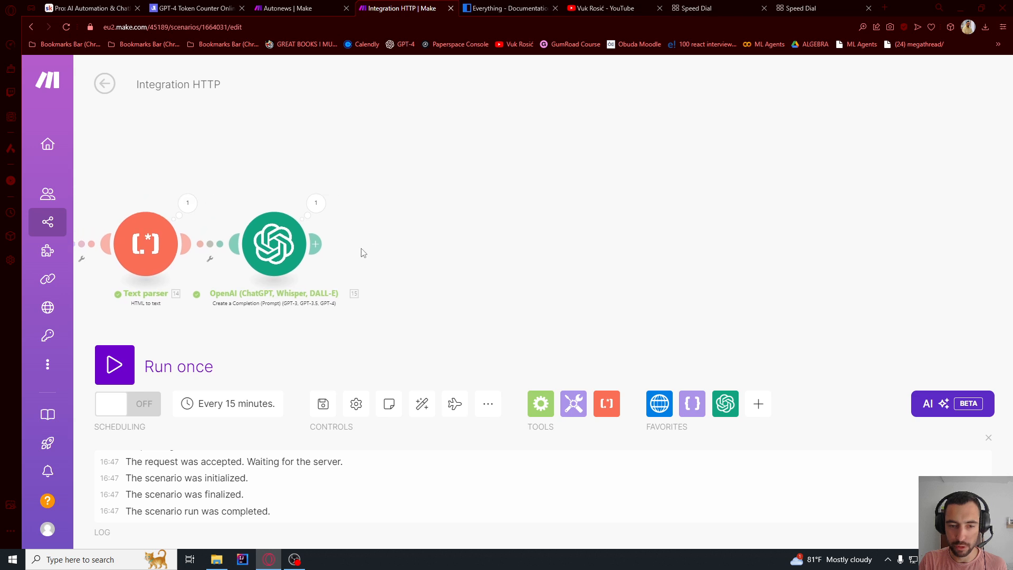
Insert a Router after OpenAI with a first route posting to the Ecommerce Development Facebook Page.
click(315, 244)
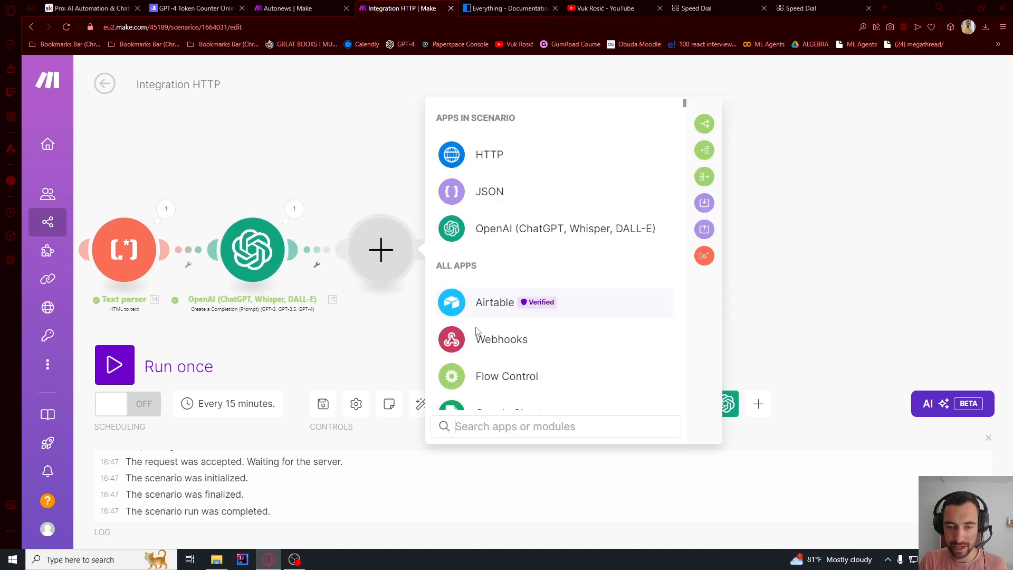
click(506, 376)
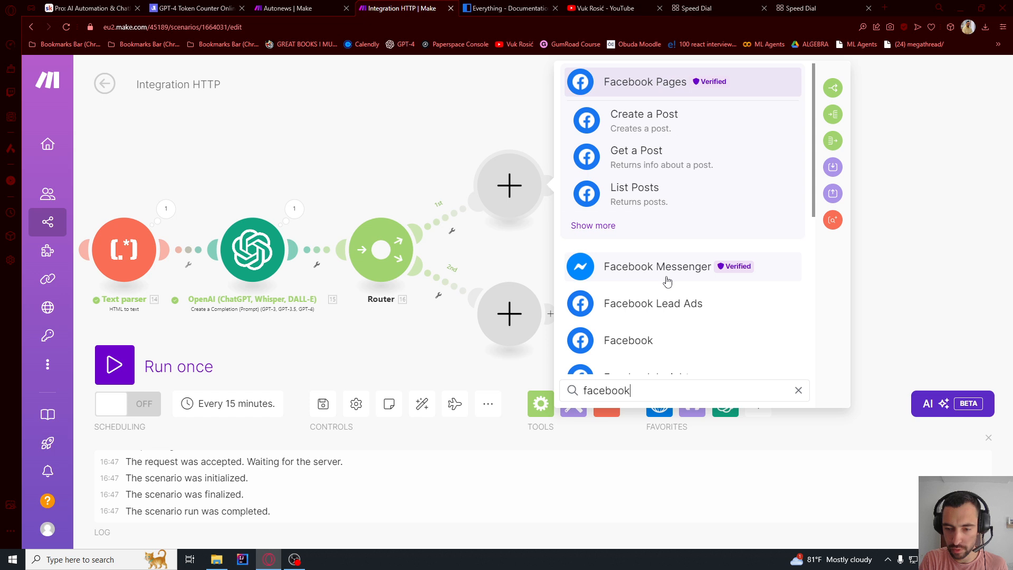
click(645, 81)
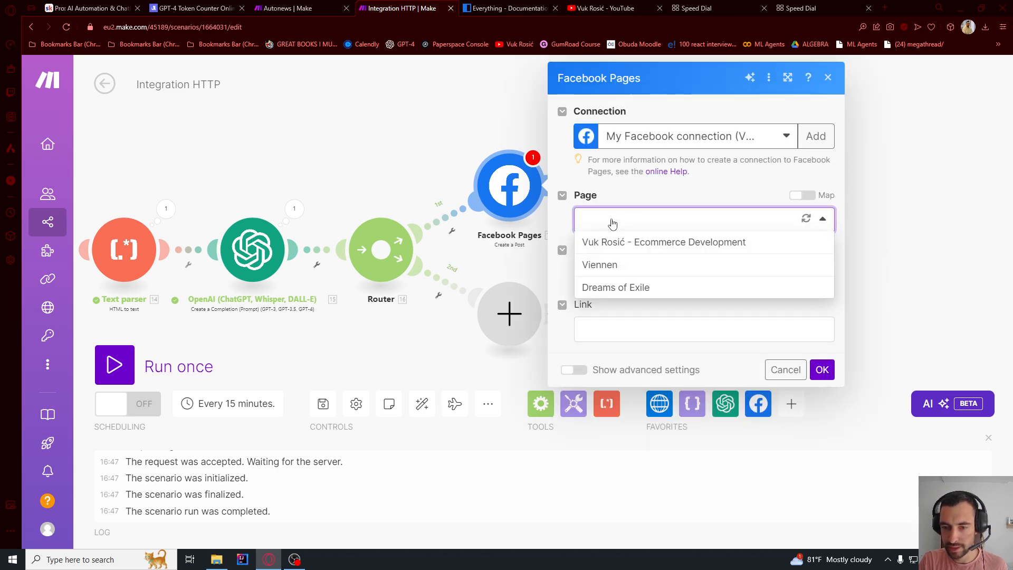
click(663, 242)
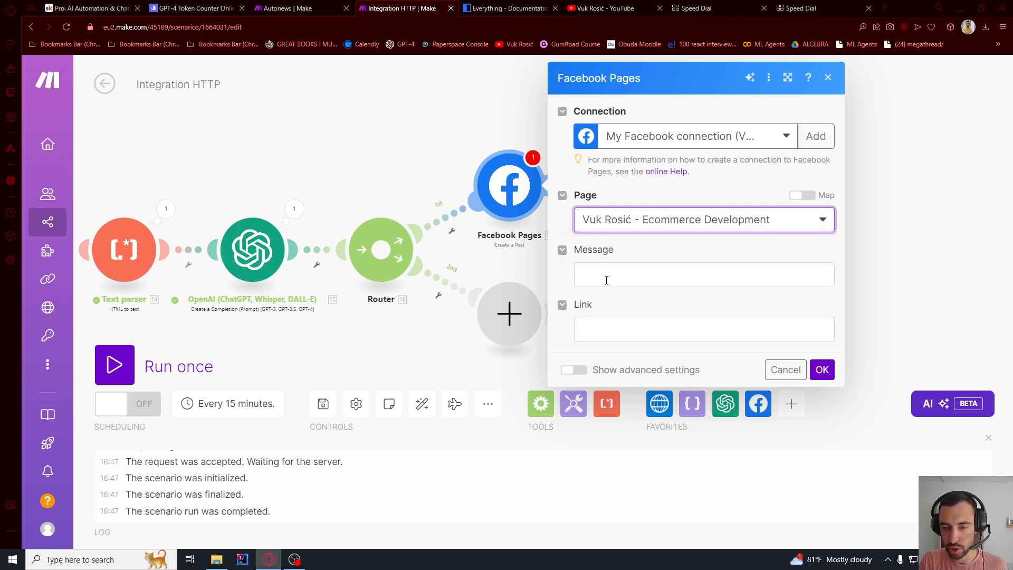
click(704, 274)
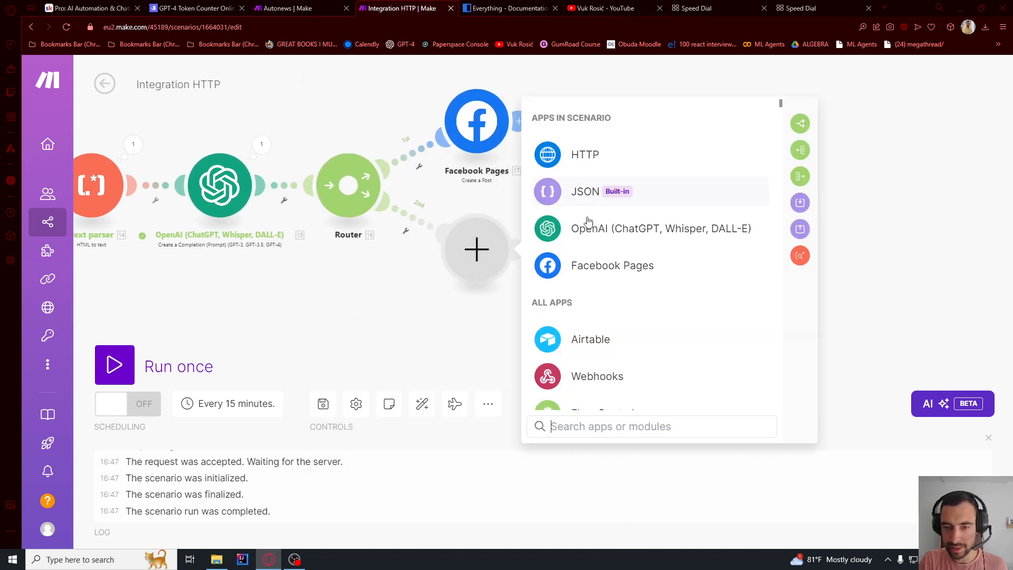
Add an X (formerly Twitter) Create a Post module on the third route and open its settings.
text(linkedin)
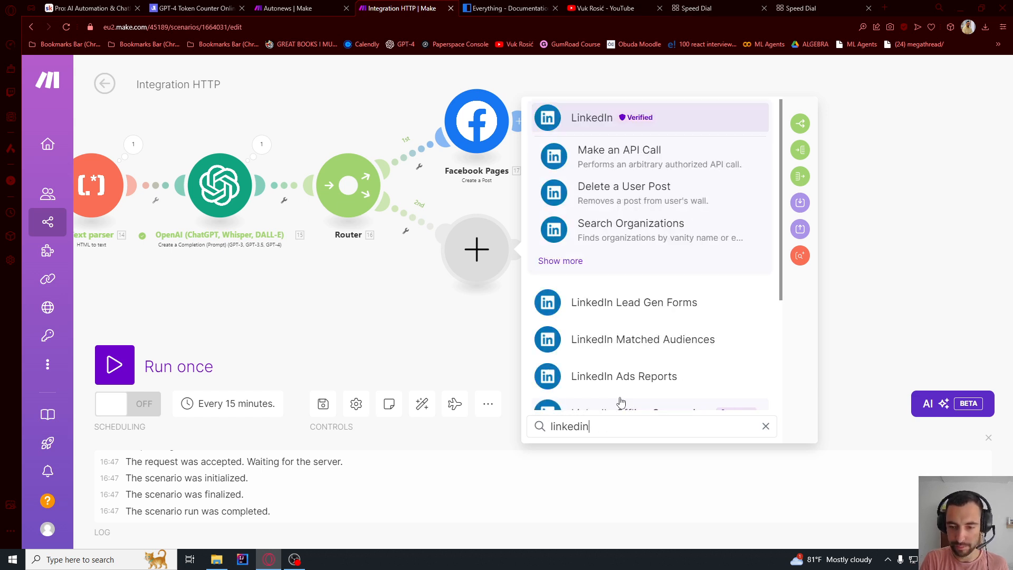
scroll(down, 3)
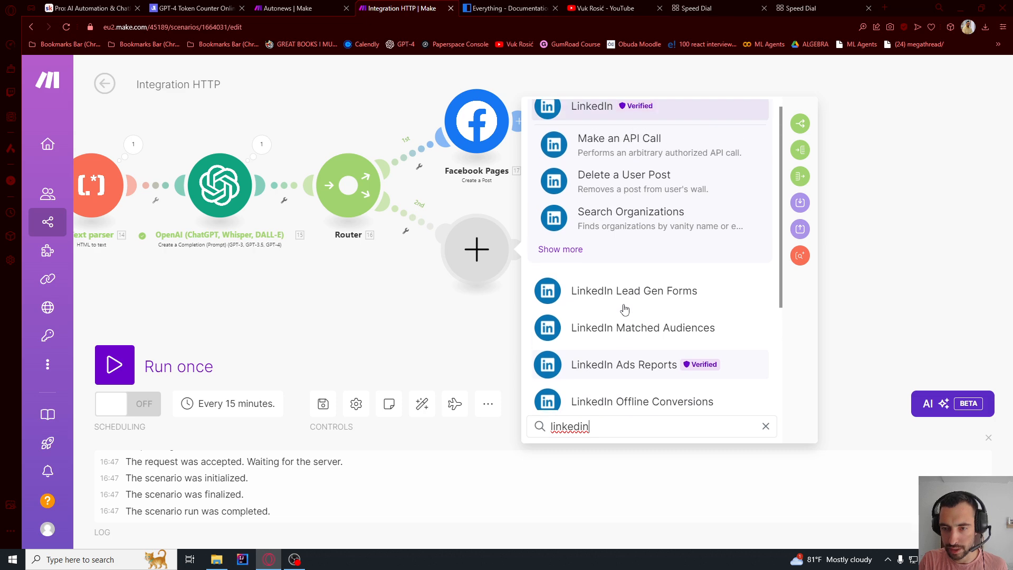
scroll(down, 3)
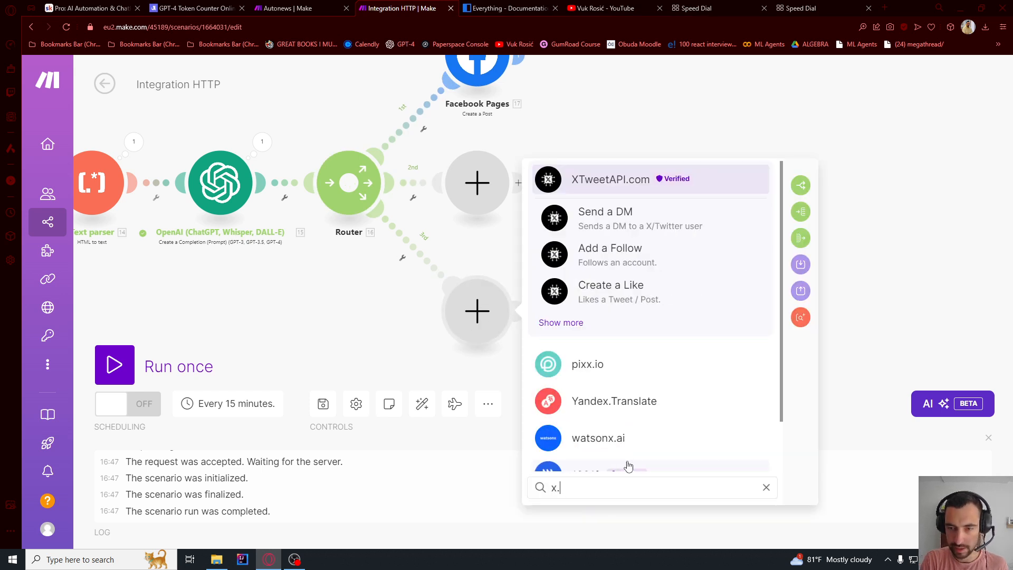
click(610, 178)
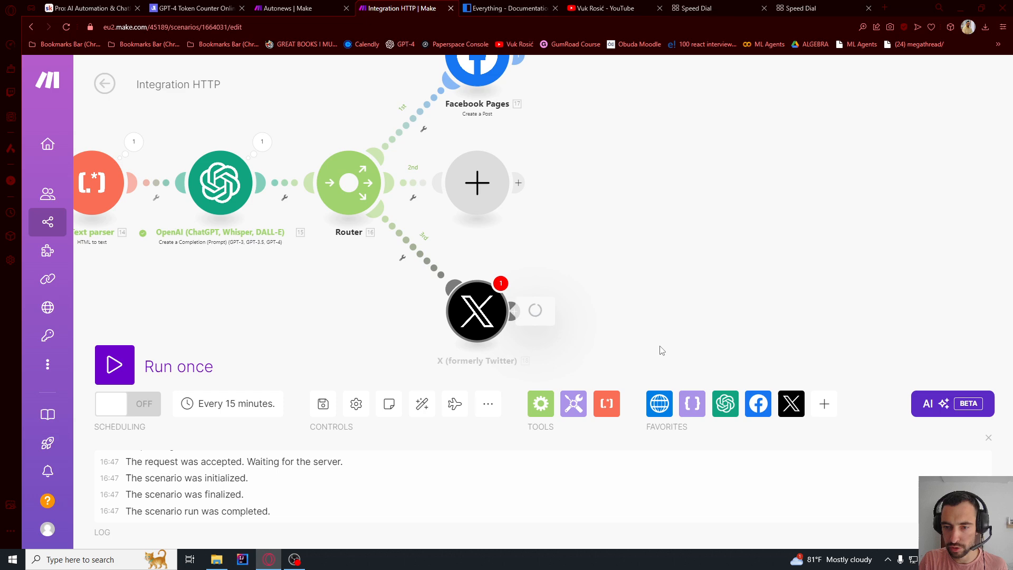
click(477, 310)
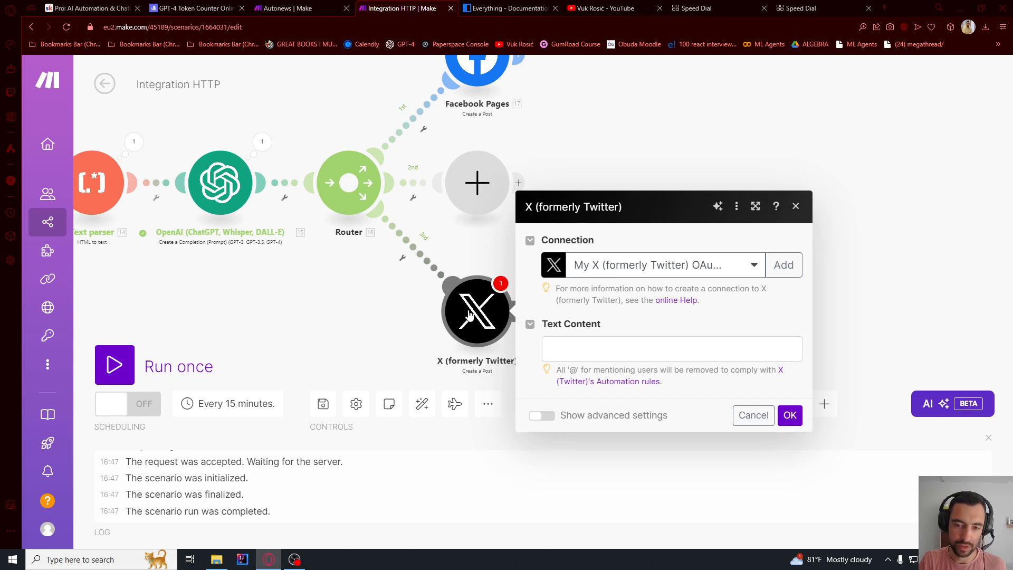
mouse_move(480, 317)
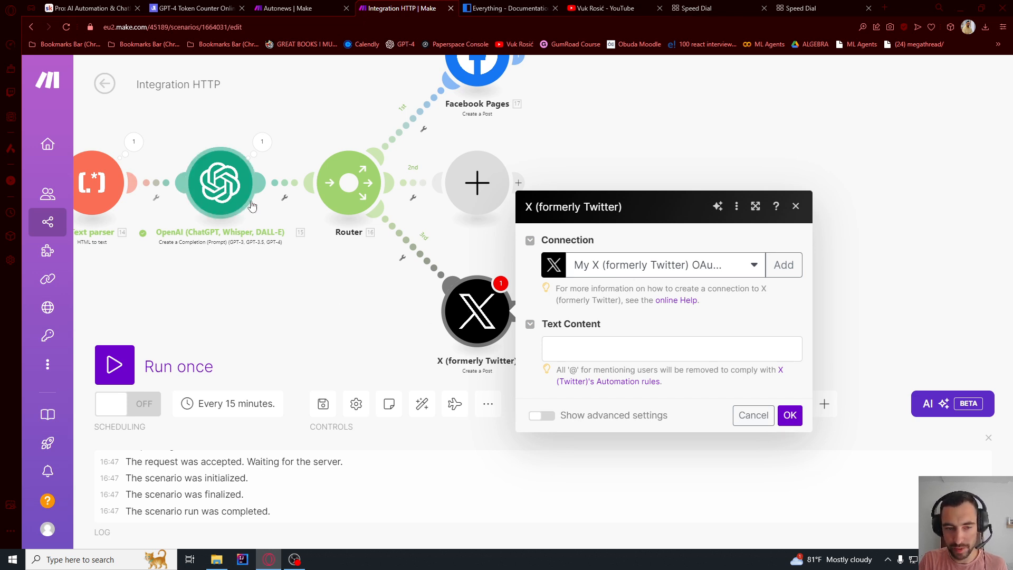
mouse_move(308, 223)
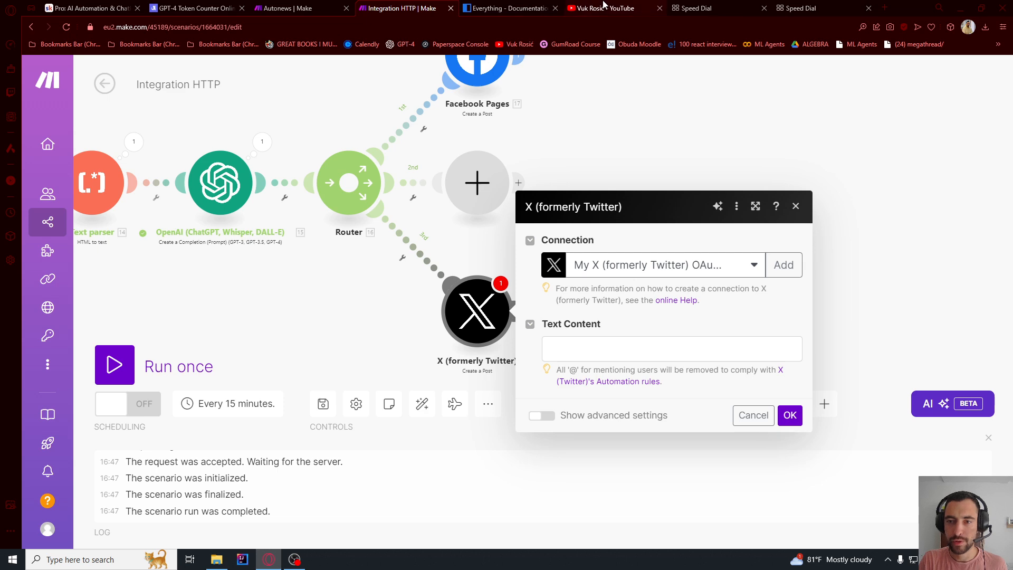
click(603, 8)
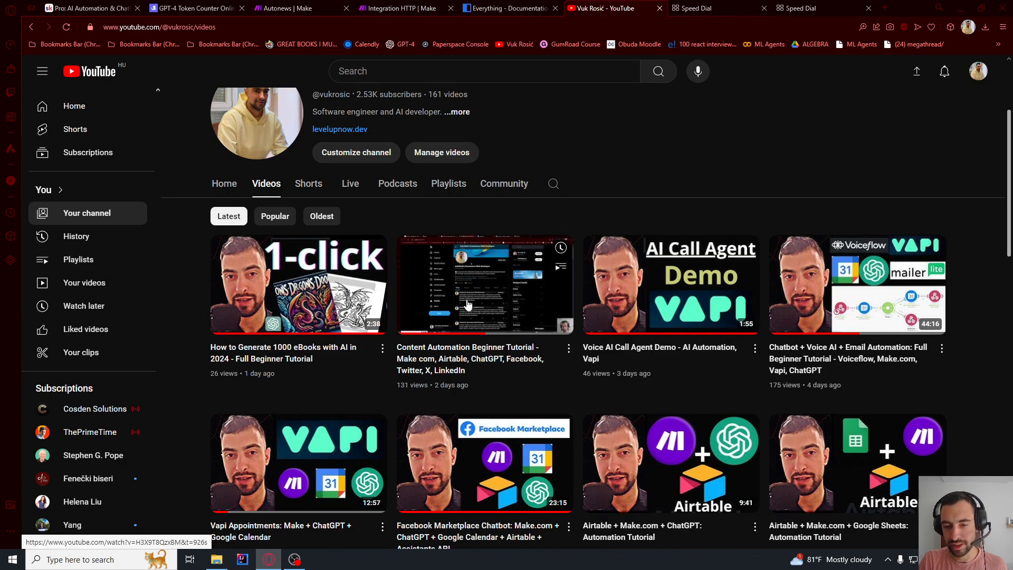
click(400, 9)
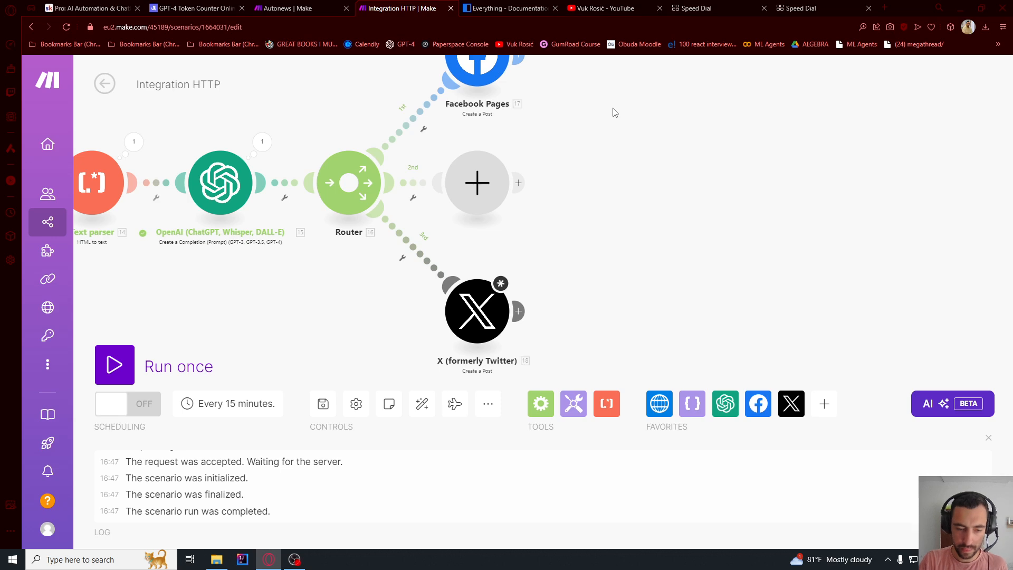
click(79, 8)
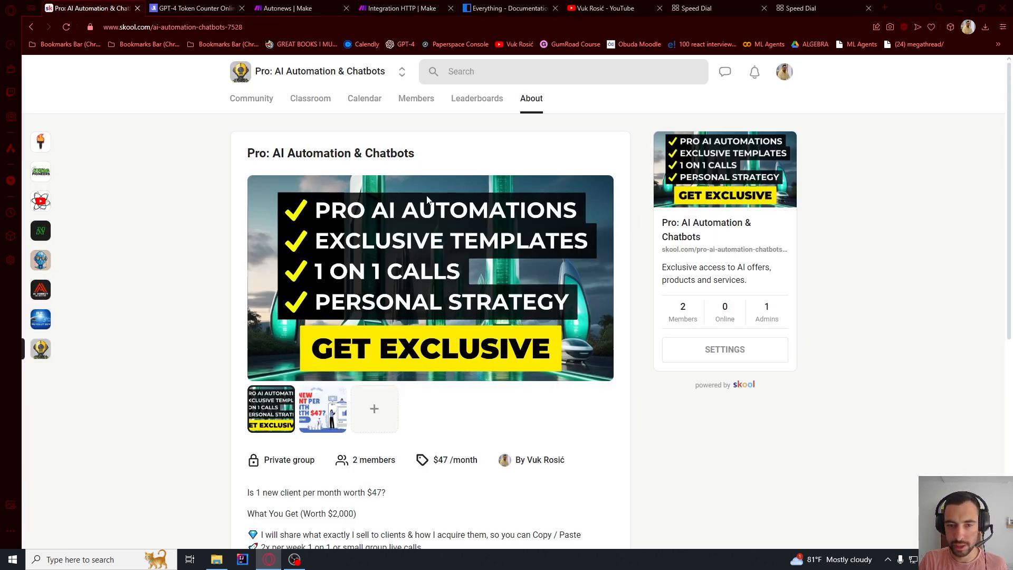
click(251, 98)
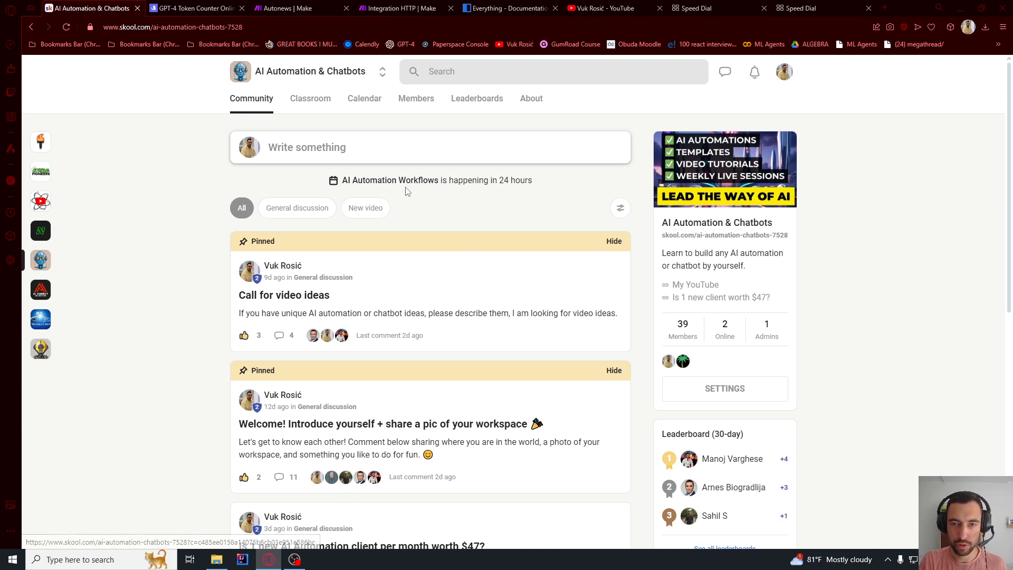
click(404, 8)
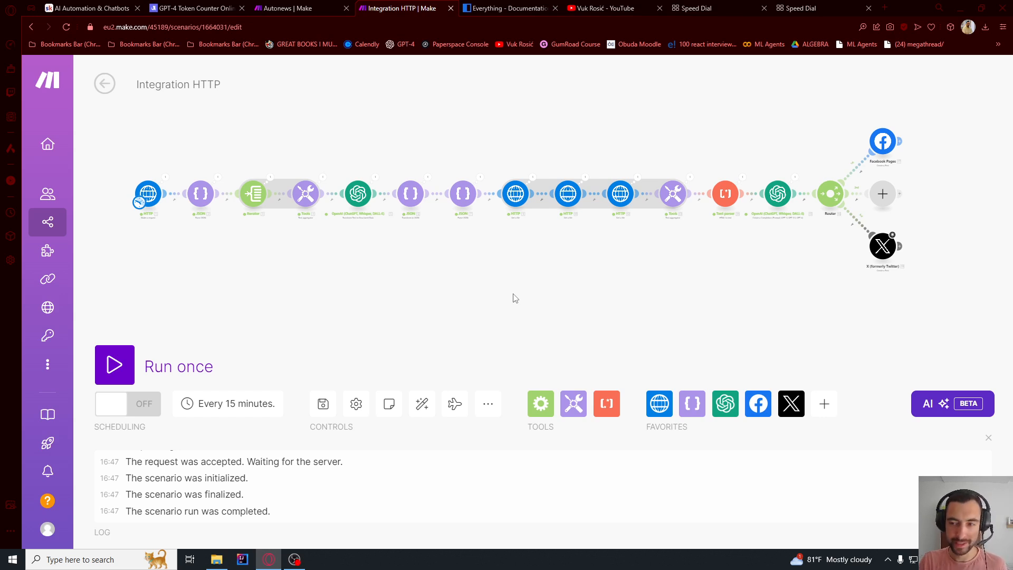
mouse_move(549, 299)
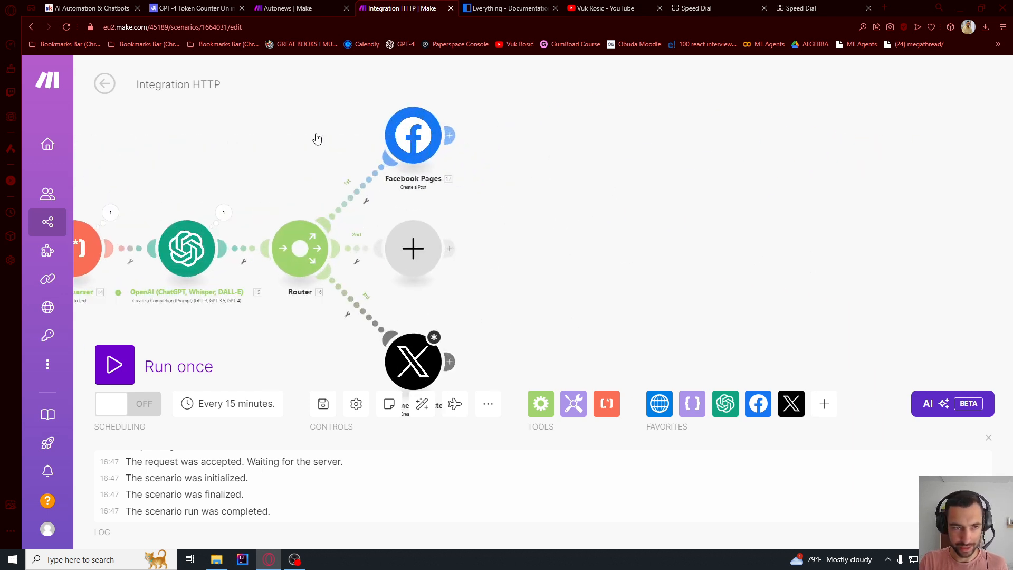
mouse_move(401, 223)
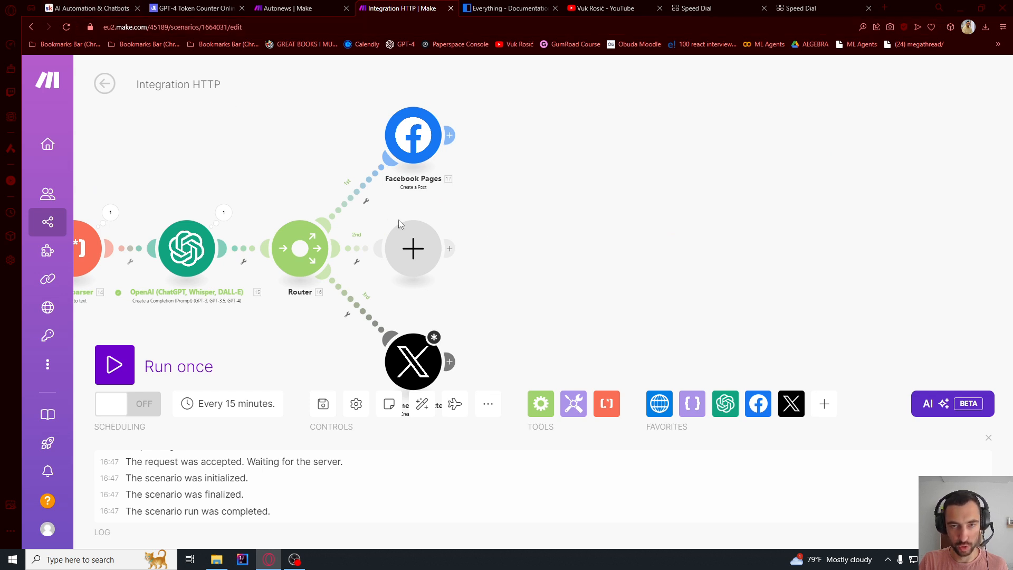